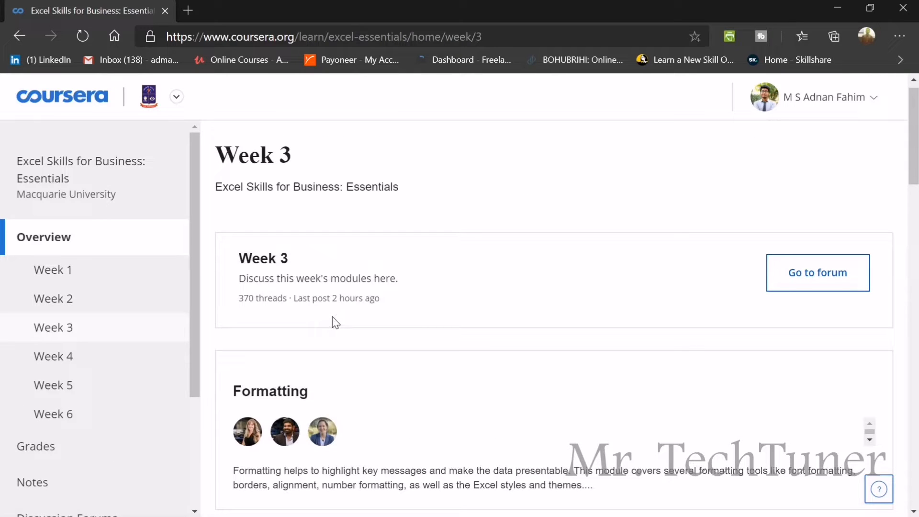
mouse_move(343, 293)
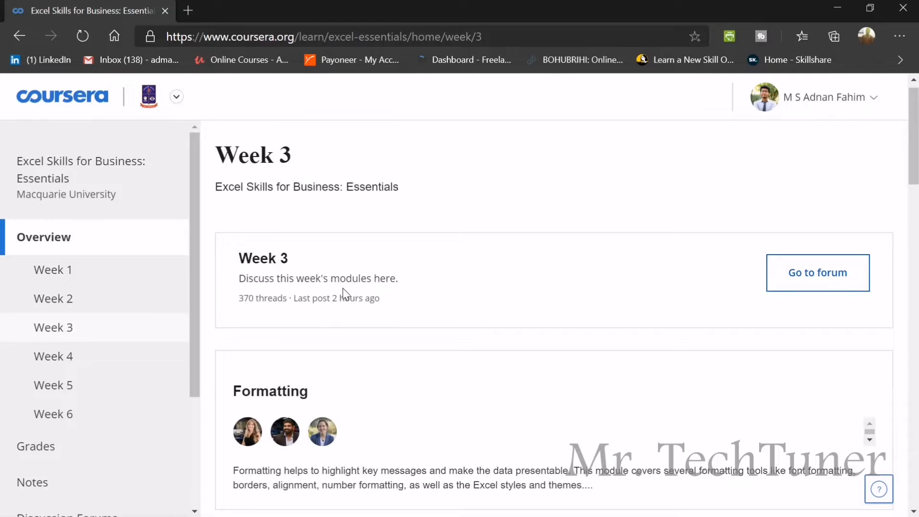
Step: Scroll the Week 3 overview down to the Formatting practice quiz in the module list
scroll("down", 3)
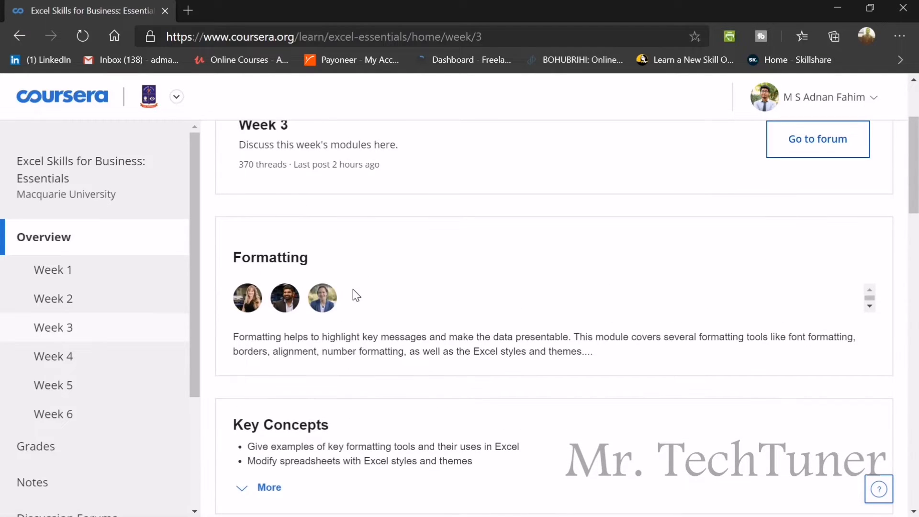
scroll("down", 3)
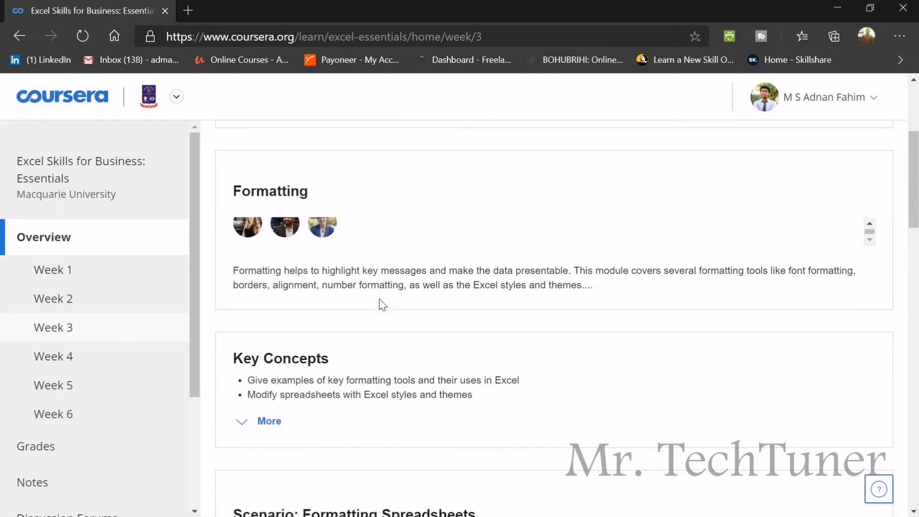
scroll("down", 3)
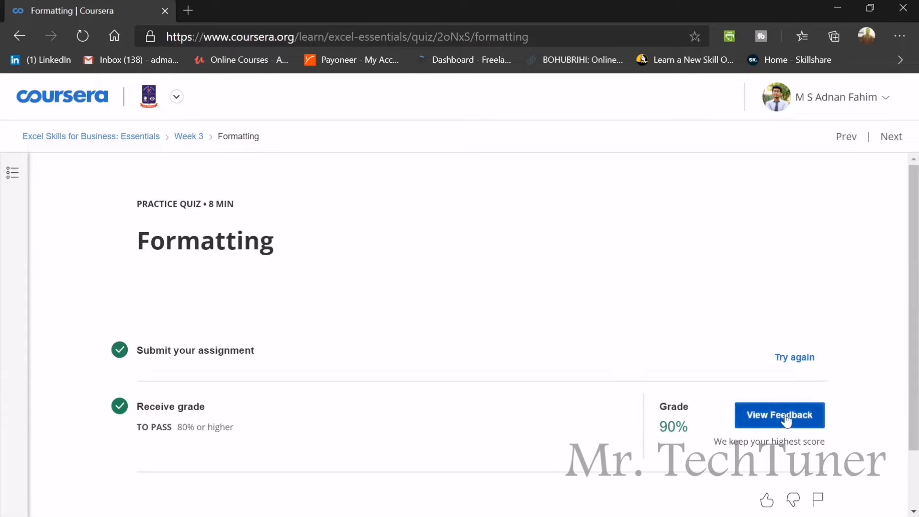
Step: View feedback on the submitted Formatting attempt and review questions 1 and 2
left_click(779, 414)
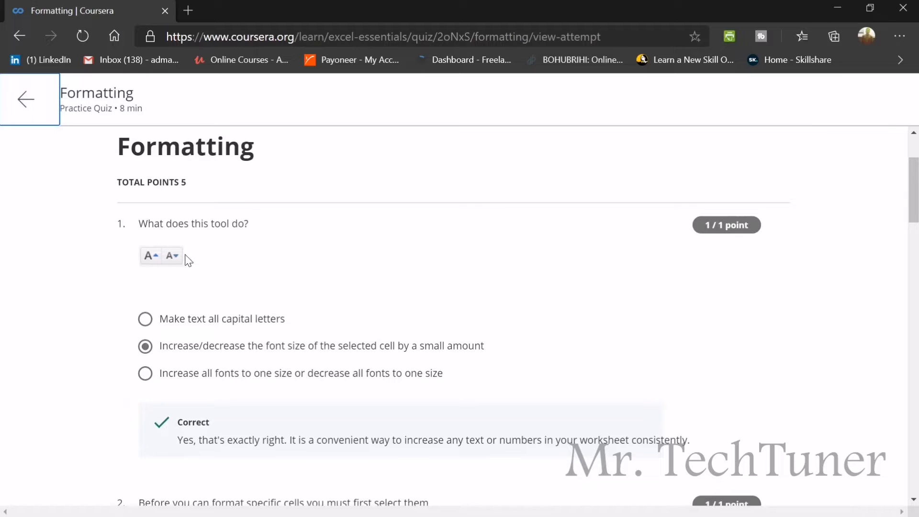
mouse_move(131, 248)
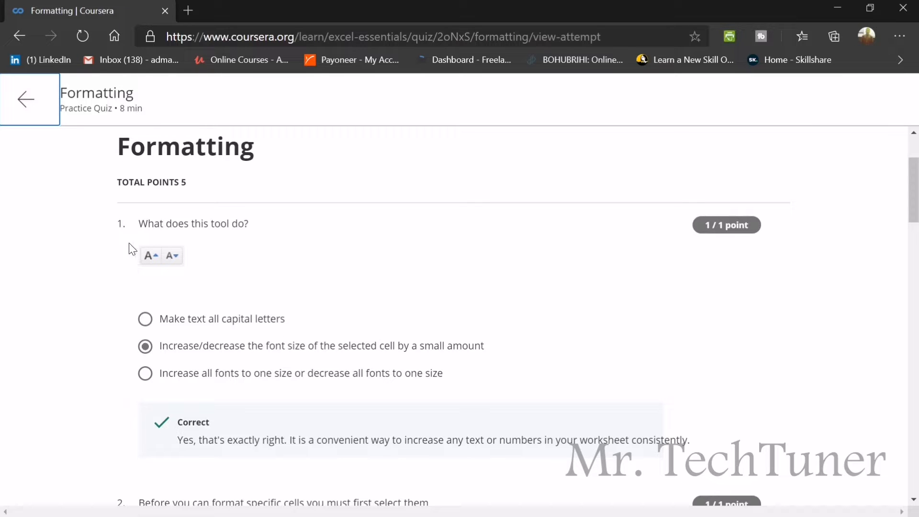
mouse_move(188, 251)
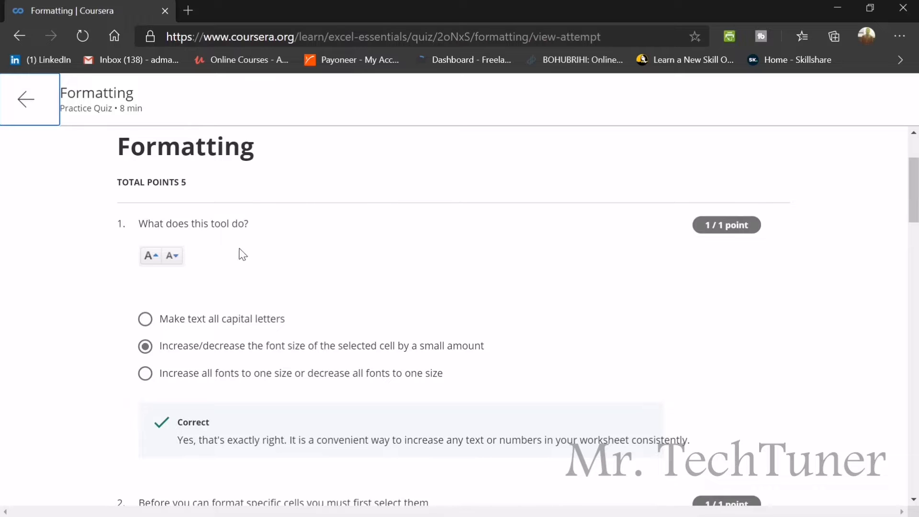
scroll("down", 3)
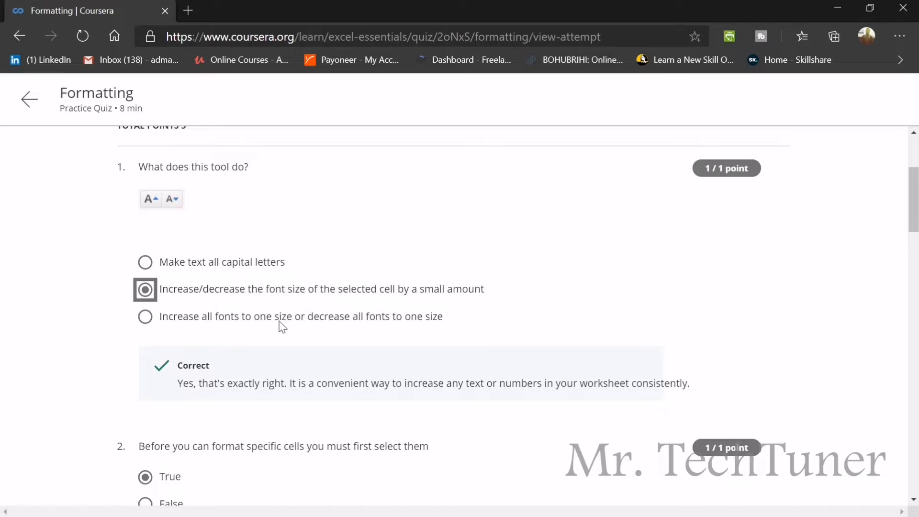
scroll("down", 3)
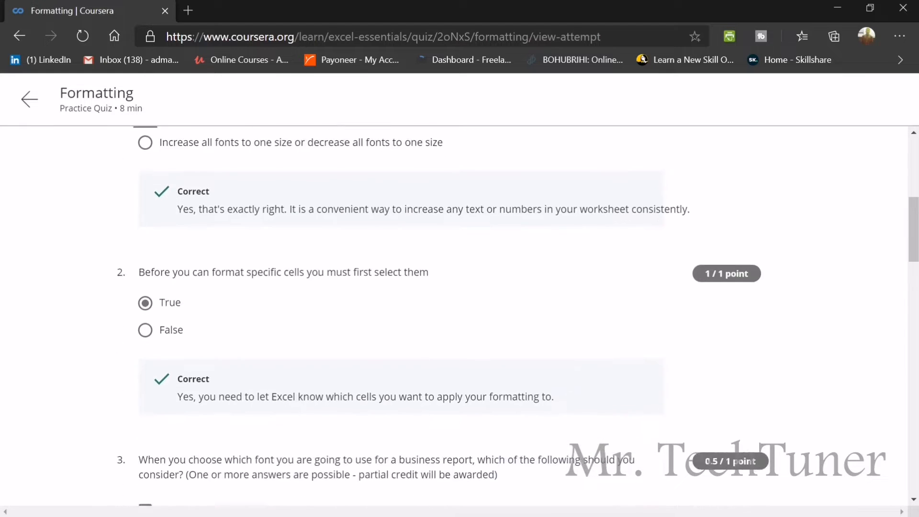
scroll("down", 3)
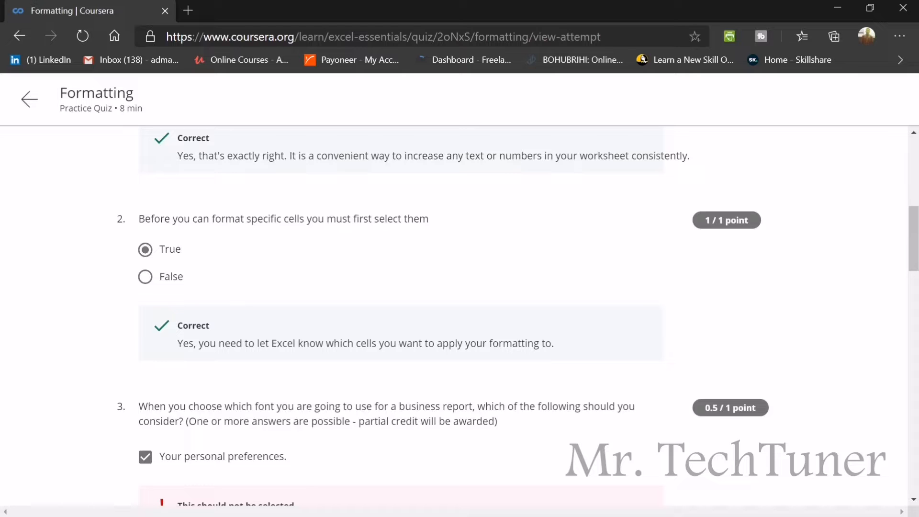
Step: Continue through the feedback to question 3, marked half credit
scroll("down", 3)
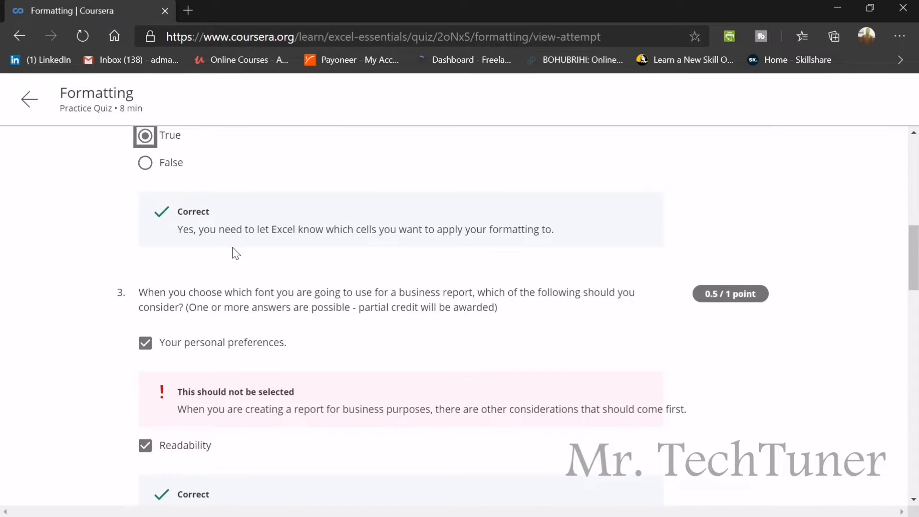
scroll("down", 3)
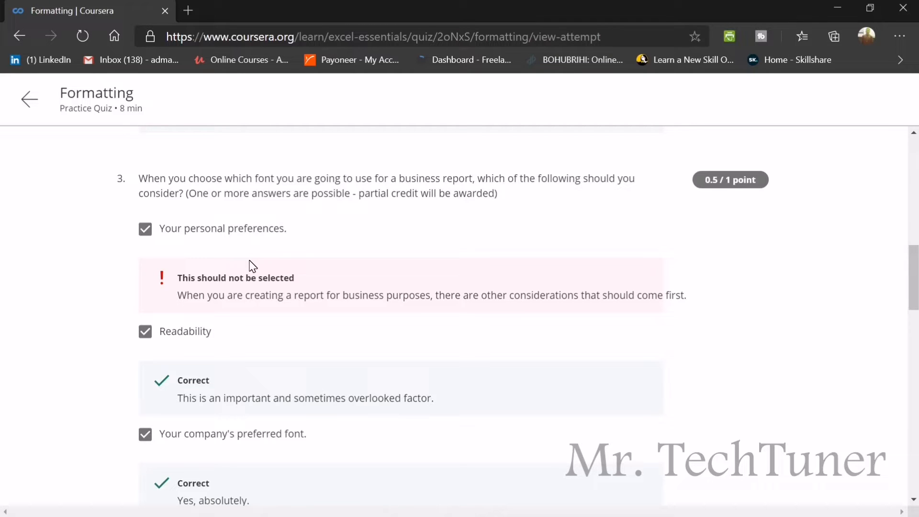
left_click(144, 229)
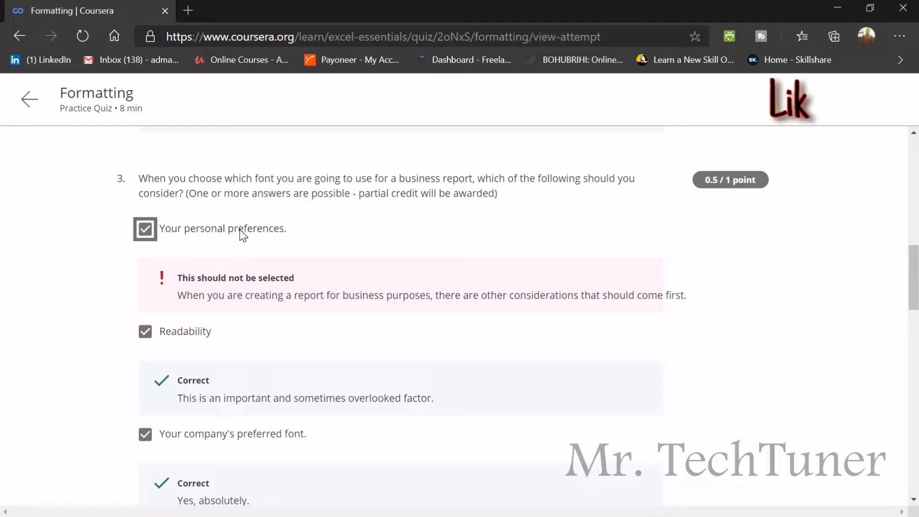
scroll("down", 3)
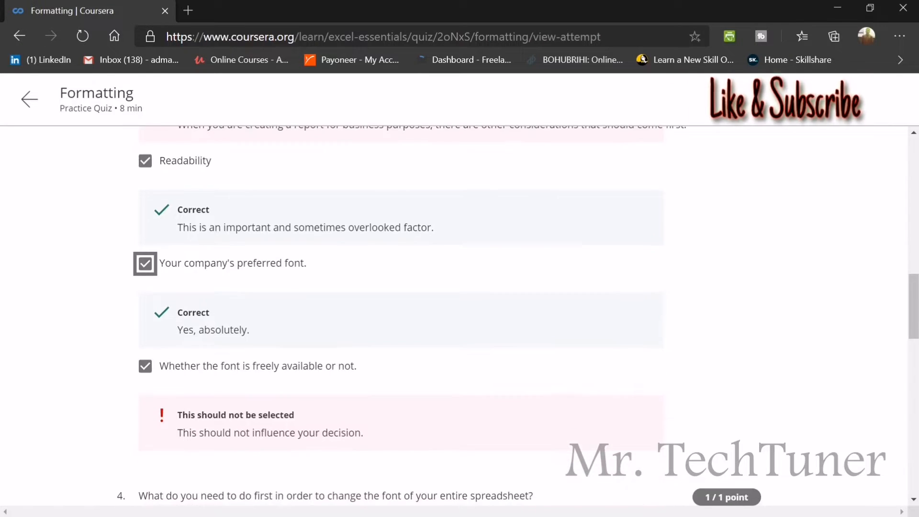
scroll("down", 3)
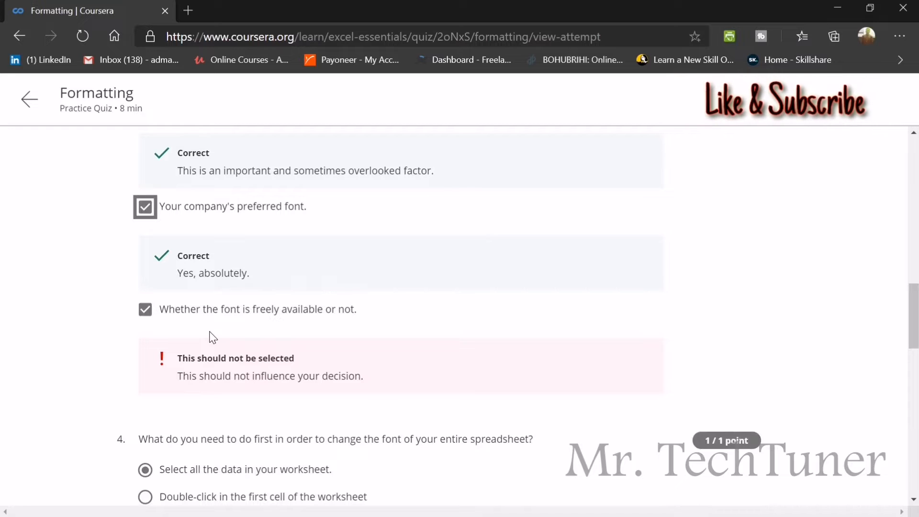
Step: Review question 4's feedback in the Formatting quiz
scroll("up", 3)
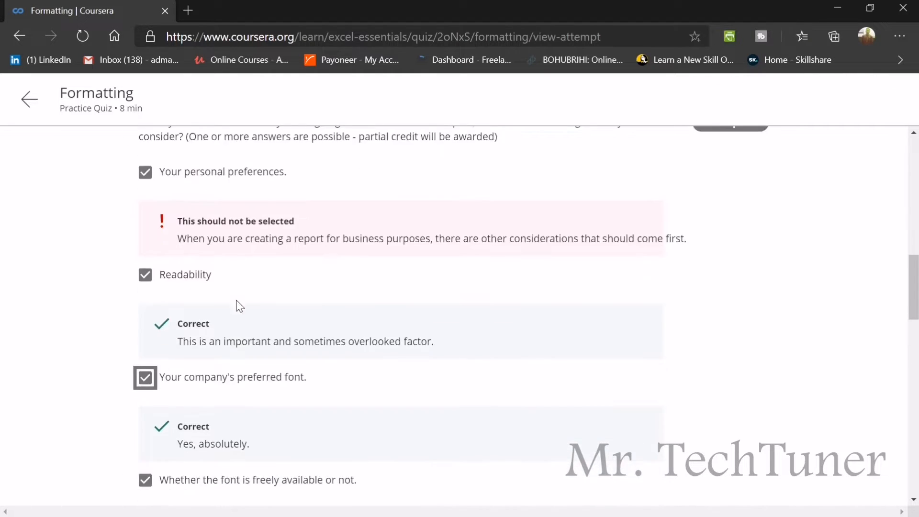
scroll("down", 3)
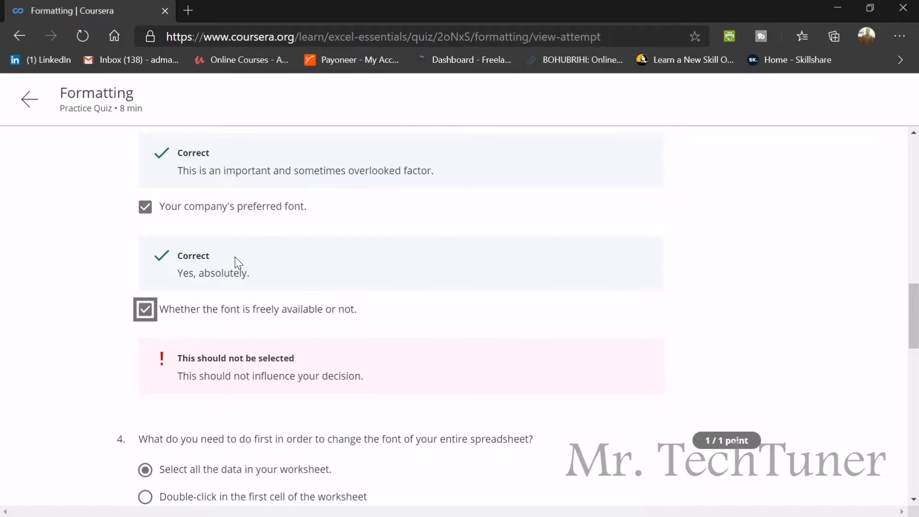
scroll("up", 3)
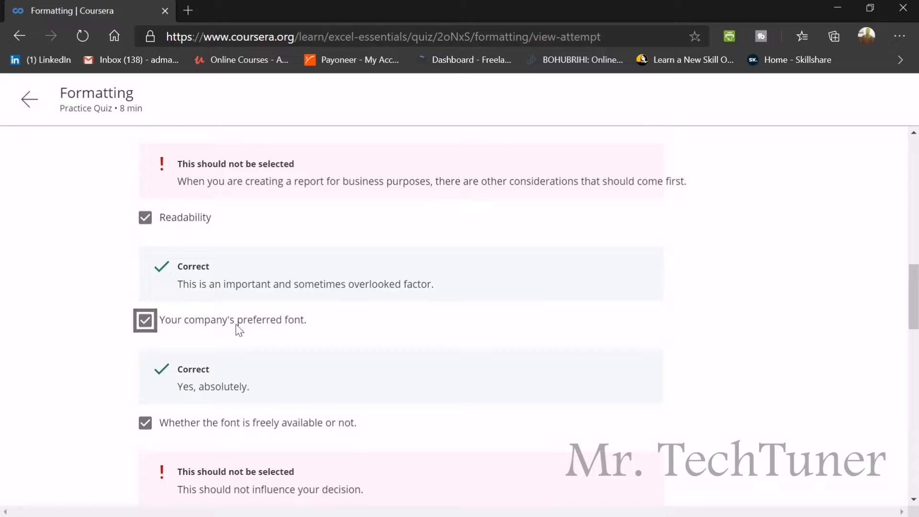
scroll("down", 3)
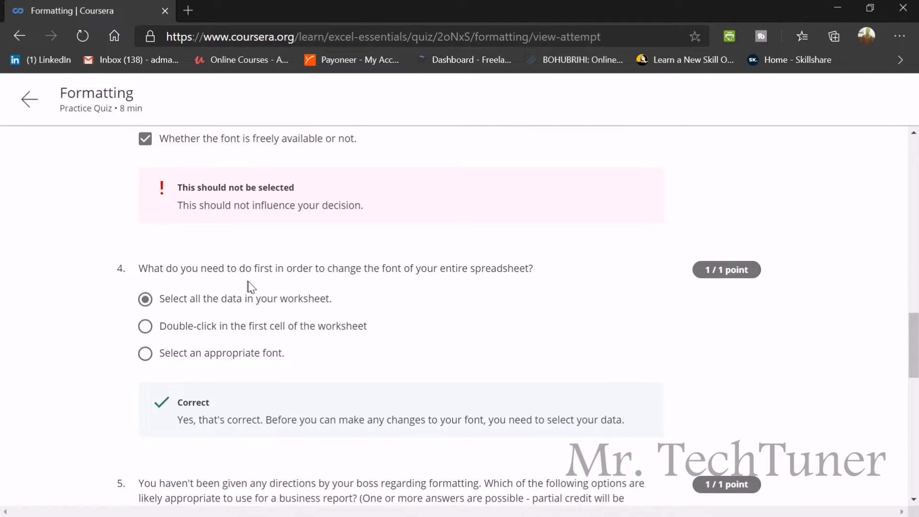
scroll("down", 3)
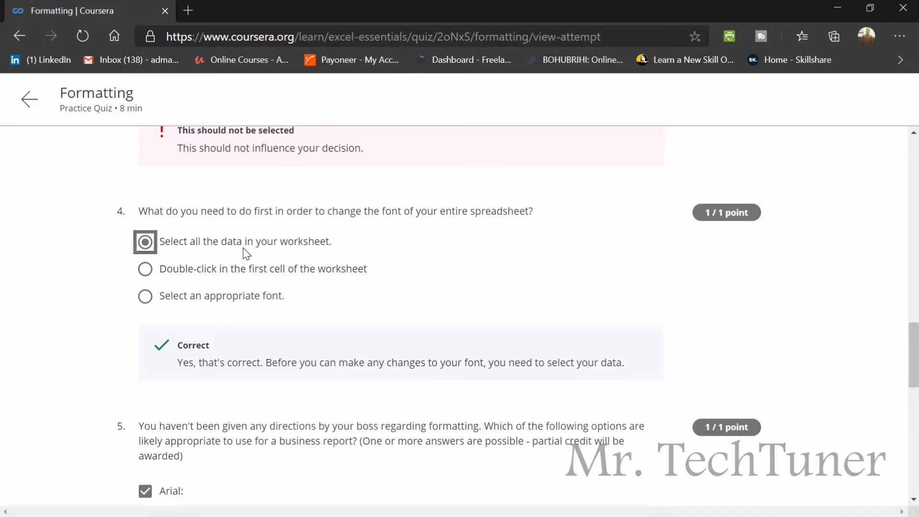
Step: Review question 5's feedback confirming Arial, then return to the 90% quiz overview
scroll("down", 3)
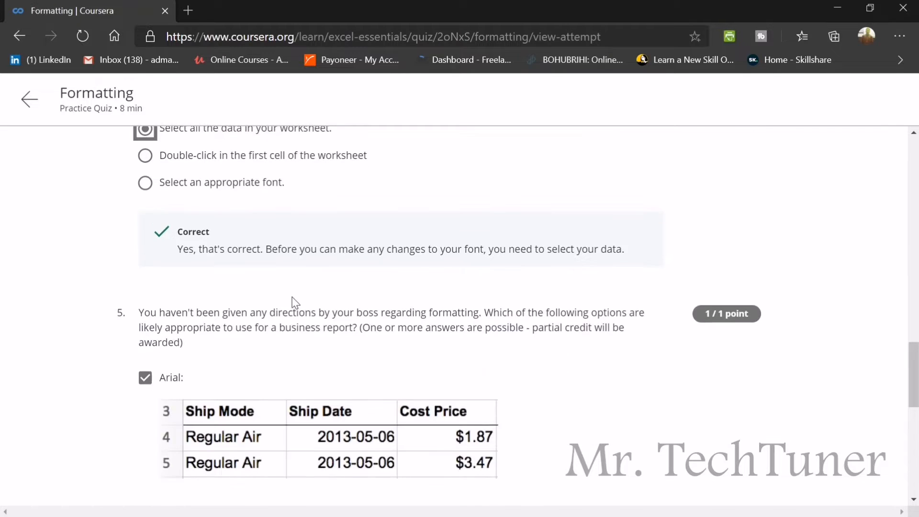
scroll("down", 3)
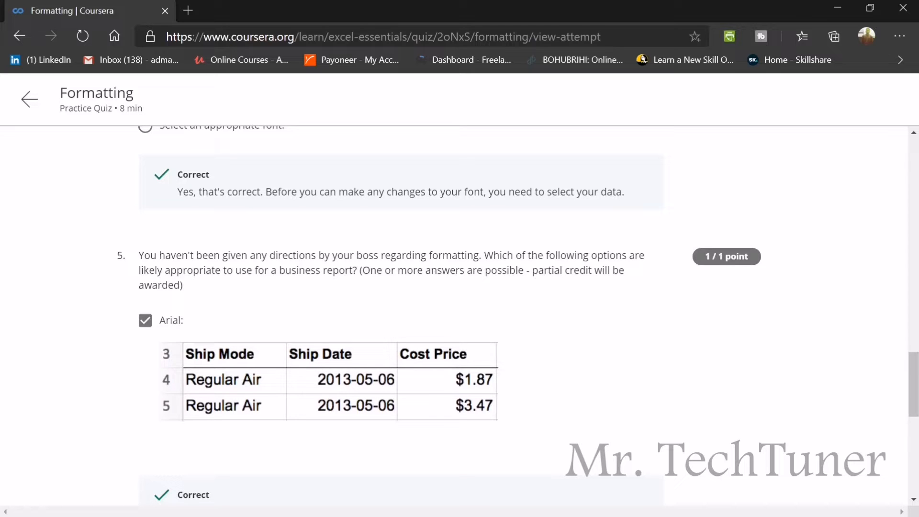
mouse_move(292, 296)
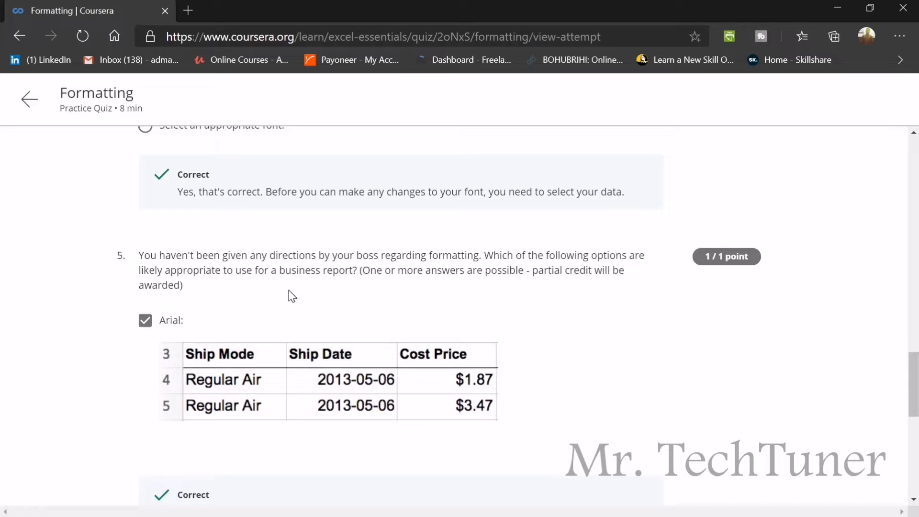
scroll("down", 3)
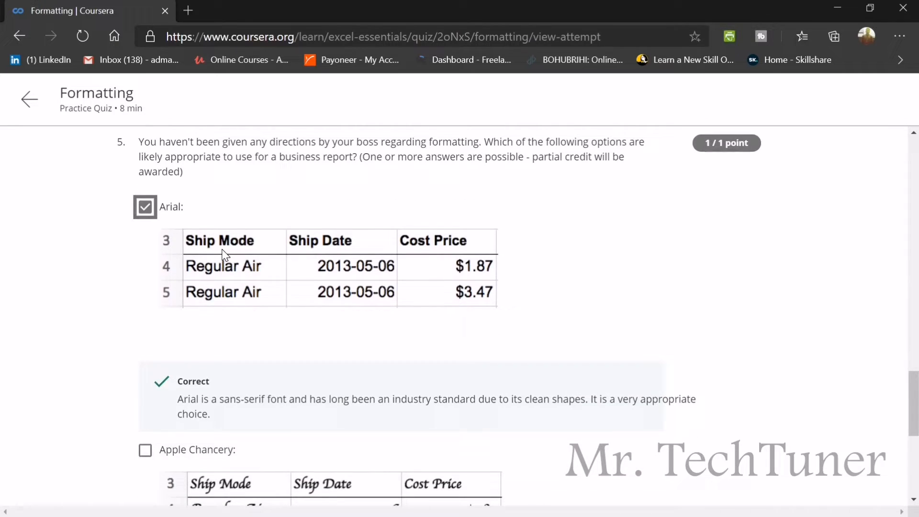
scroll("down", 3)
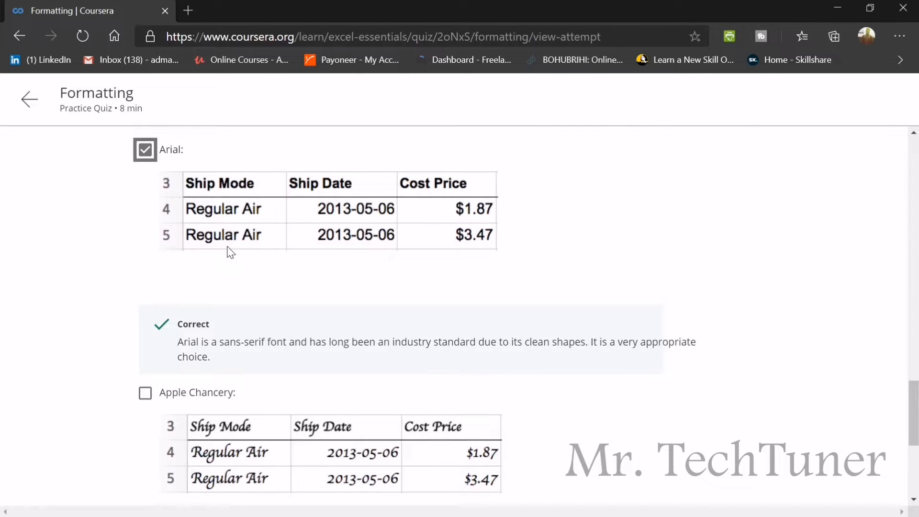
scroll("down", 3)
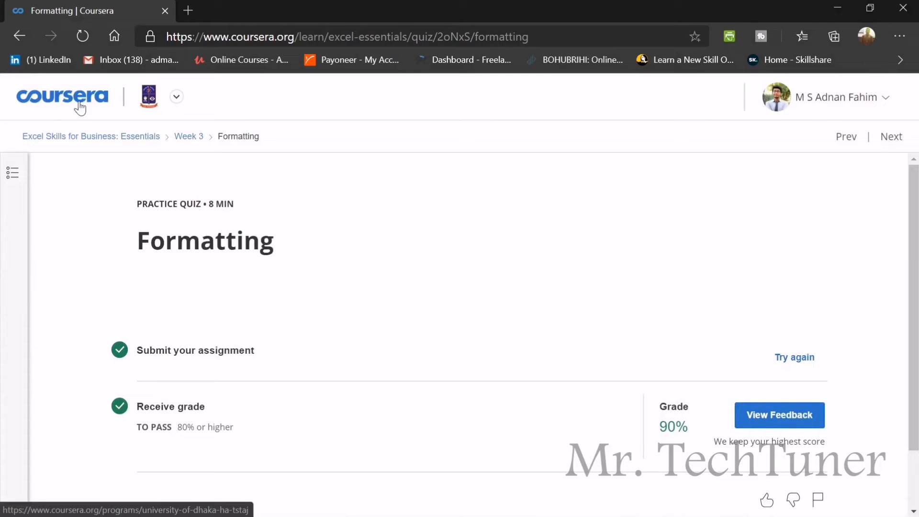
left_click(189, 135)
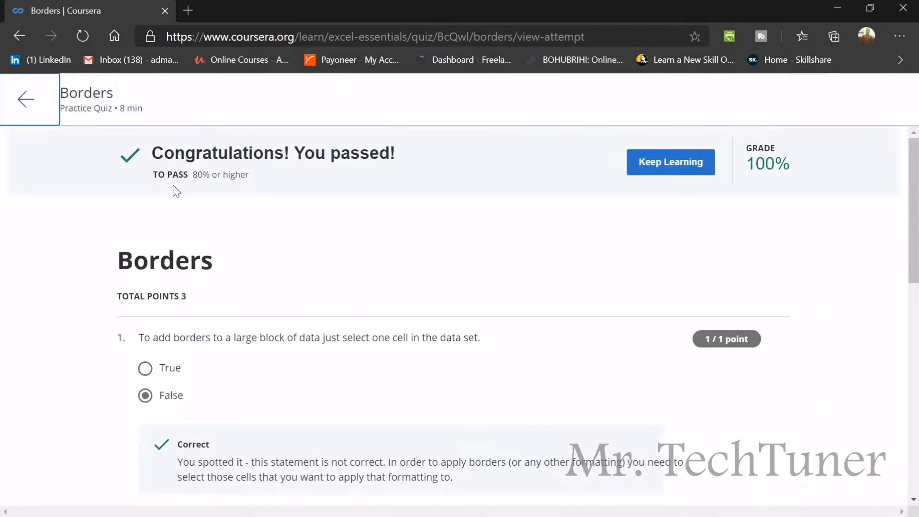
scroll("down", 3)
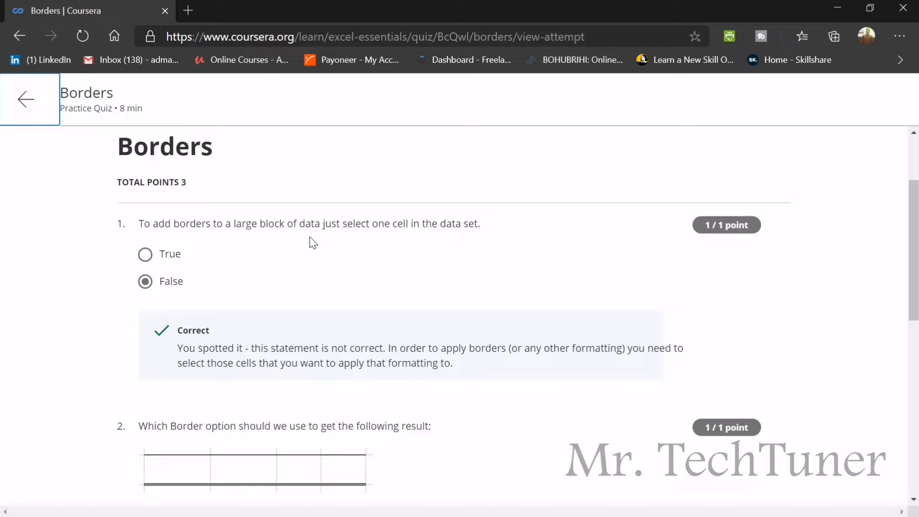
scroll("down", 3)
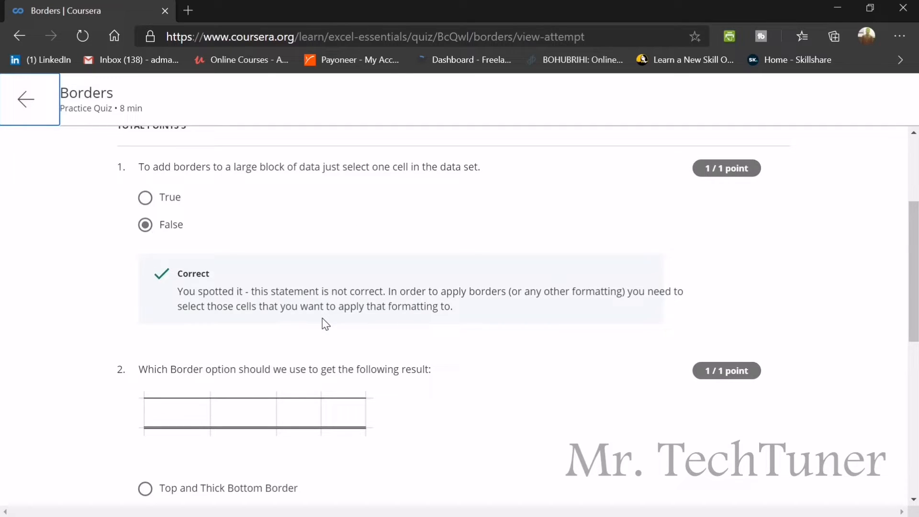
mouse_move(331, 321)
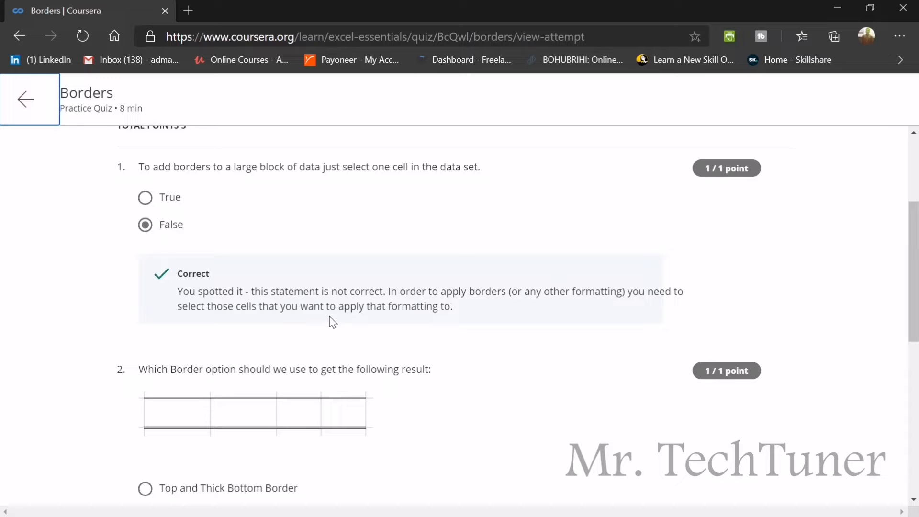
mouse_move(205, 218)
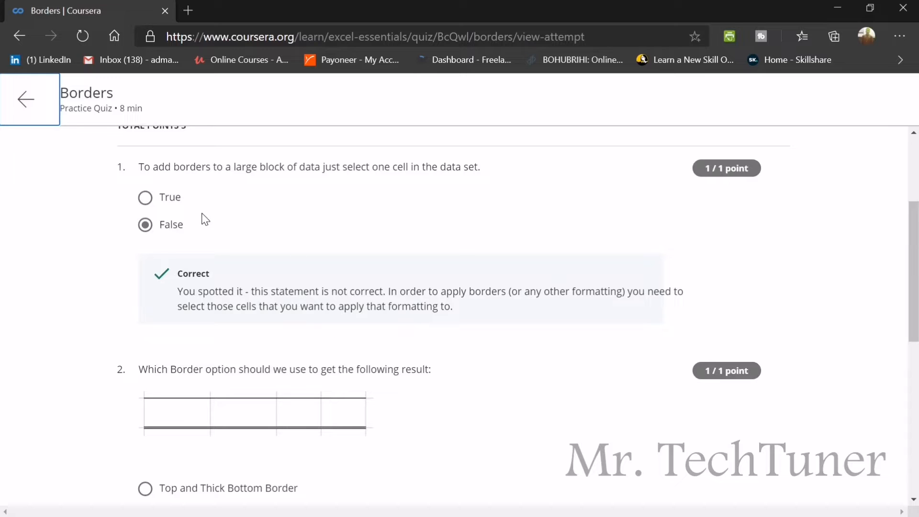
scroll("down", 3)
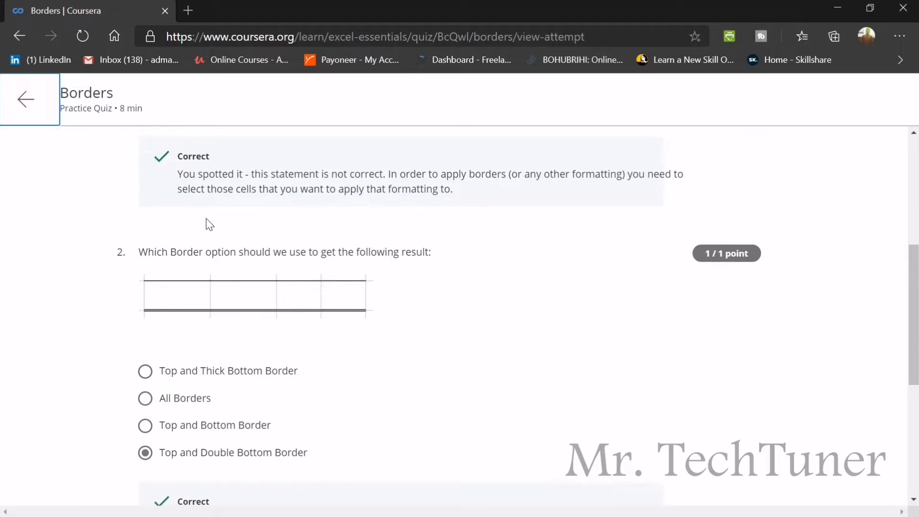
scroll("down", 3)
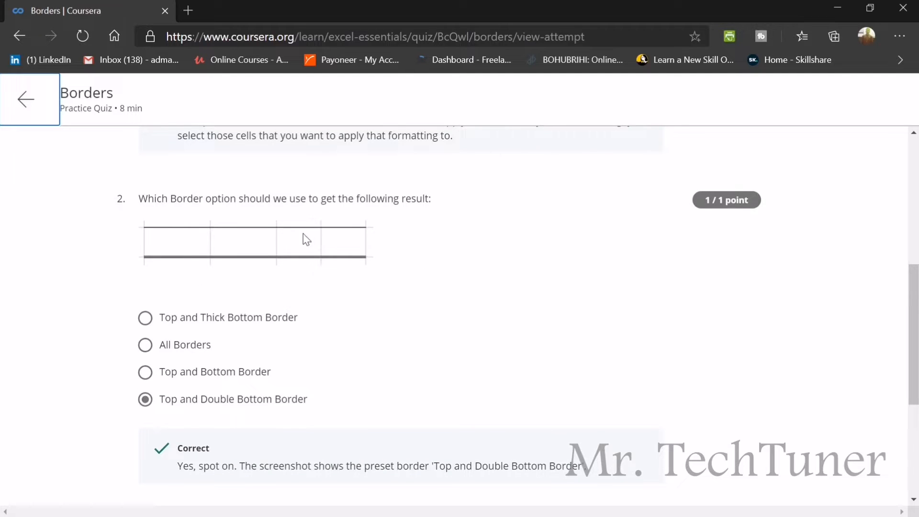
mouse_move(286, 263)
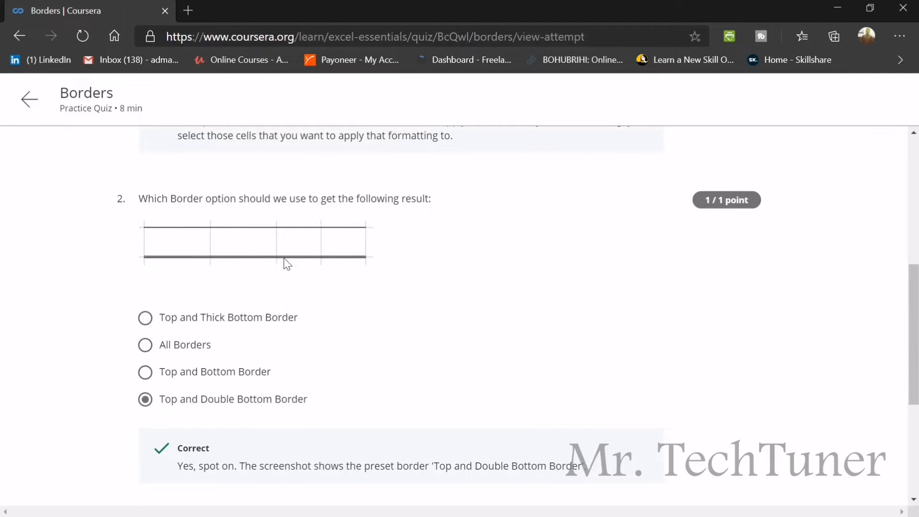
mouse_move(226, 264)
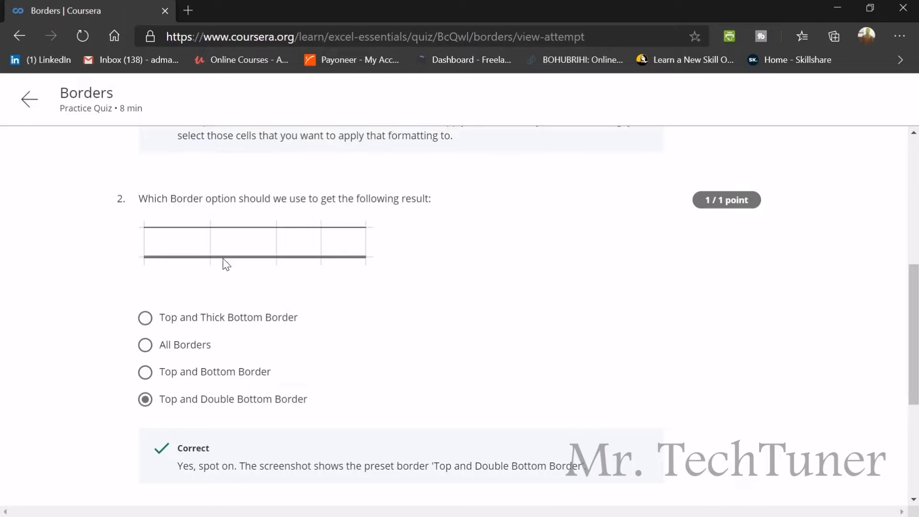
scroll("down", 3)
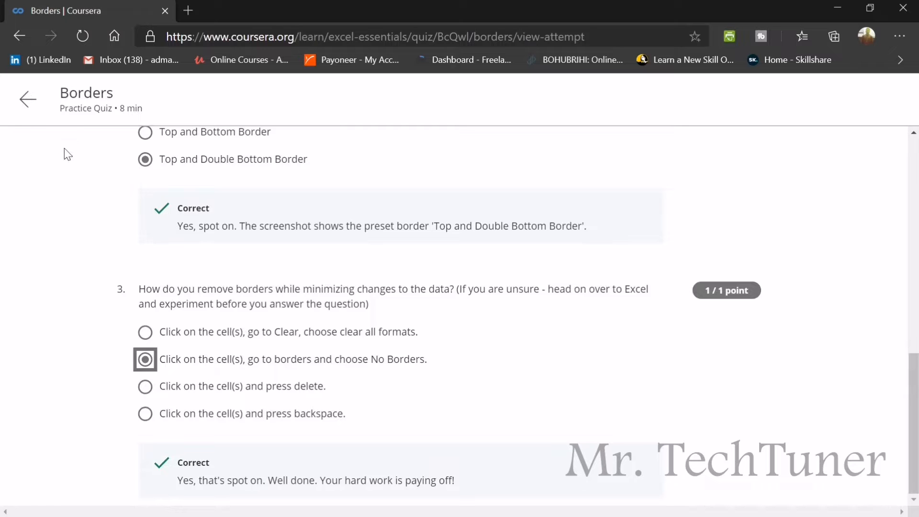
Step: Leave the Borders feedback, return to Week 3 and view feedback on the Alignment Tools quiz
left_click(19, 35)
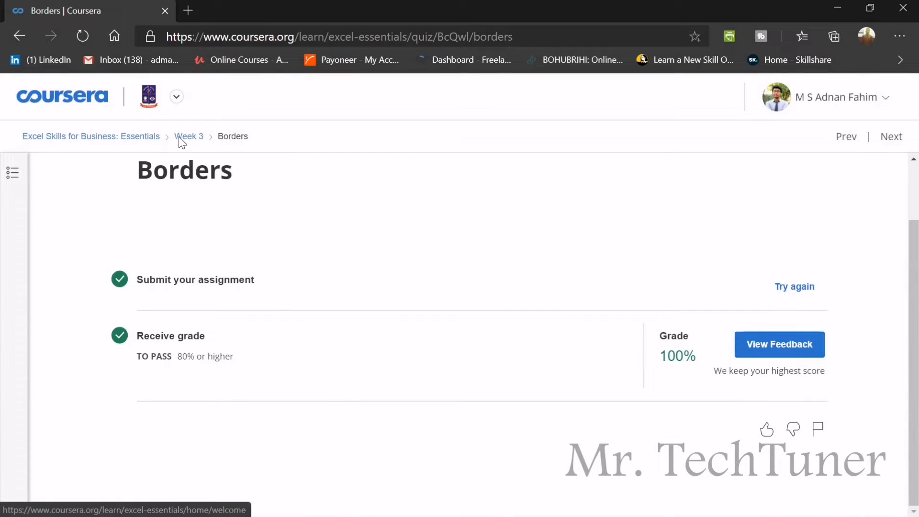
left_click(189, 136)
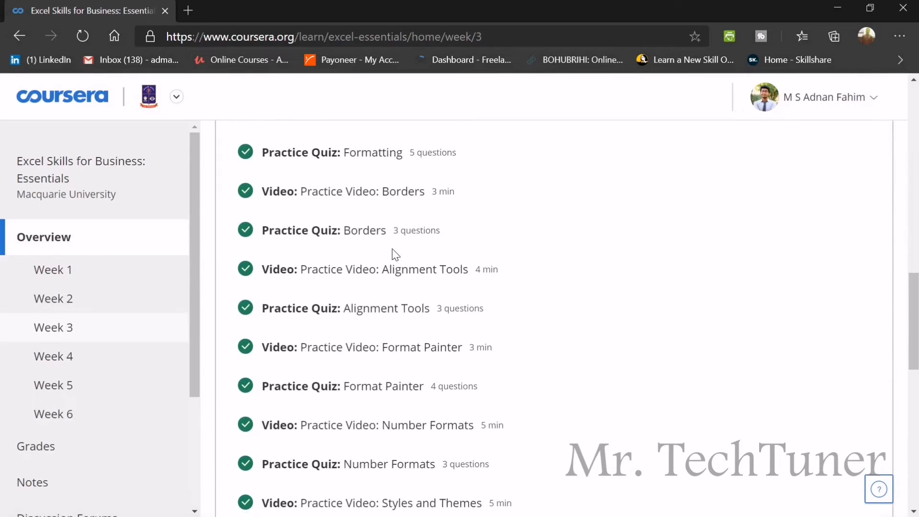
left_click(299, 307)
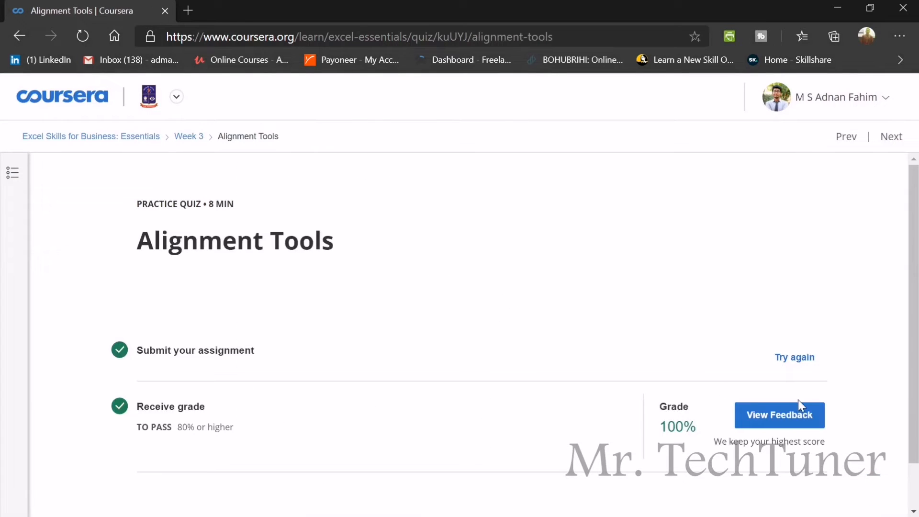
left_click(779, 414)
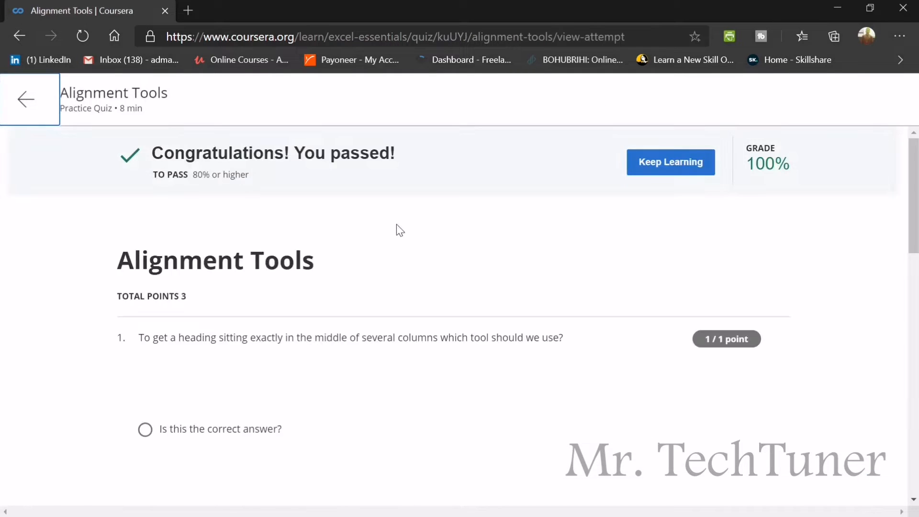
Step: Review Alignment Tools questions 1–3 marked correct, then go back to Week 3
scroll("down", 3)
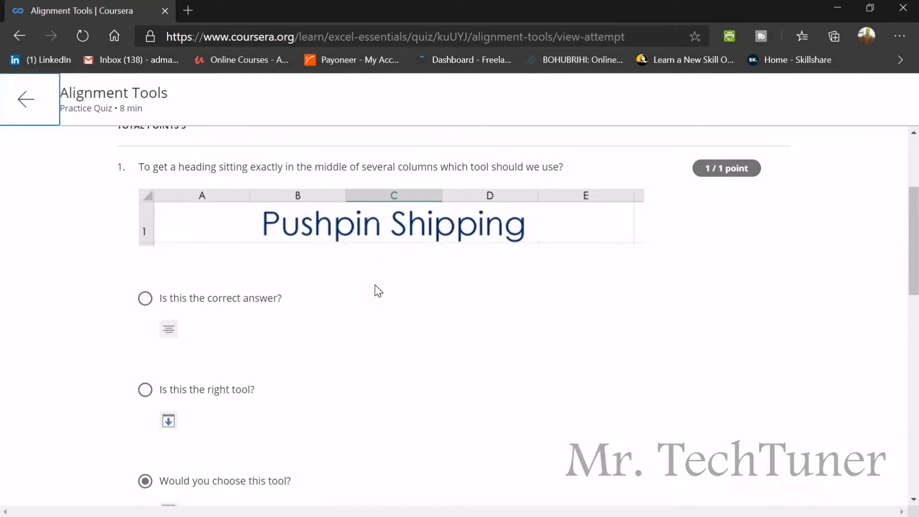
mouse_move(433, 229)
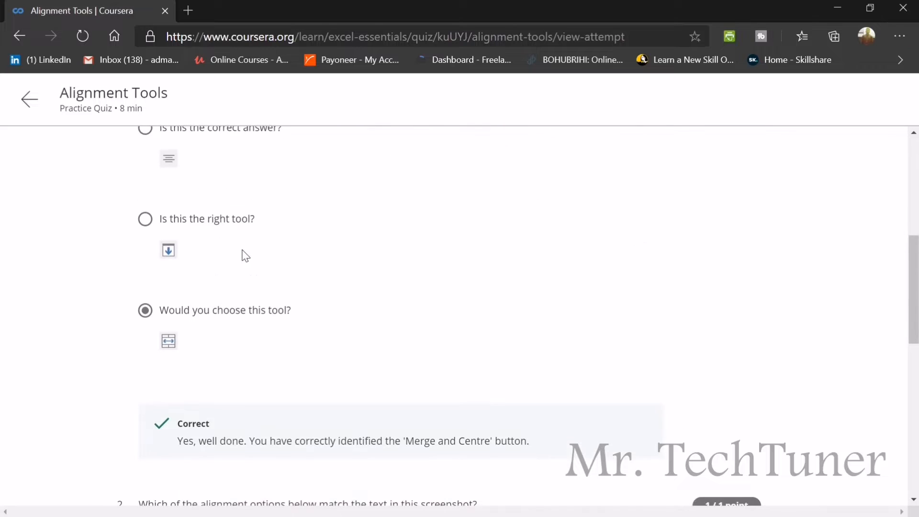
left_click(144, 309)
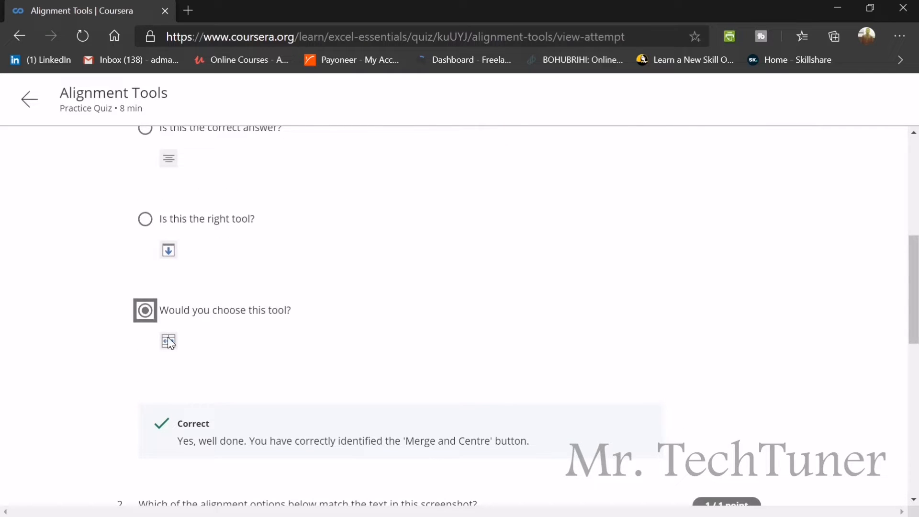
scroll("down", 3)
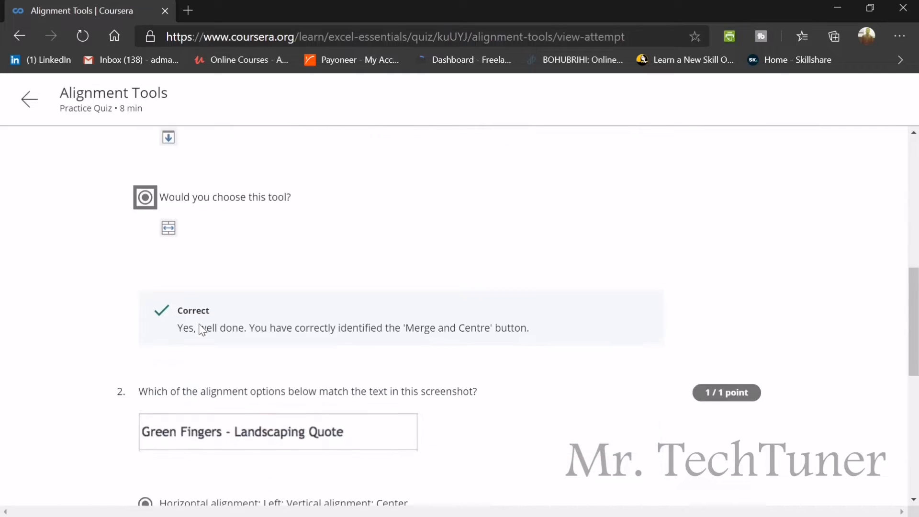
scroll("down", 3)
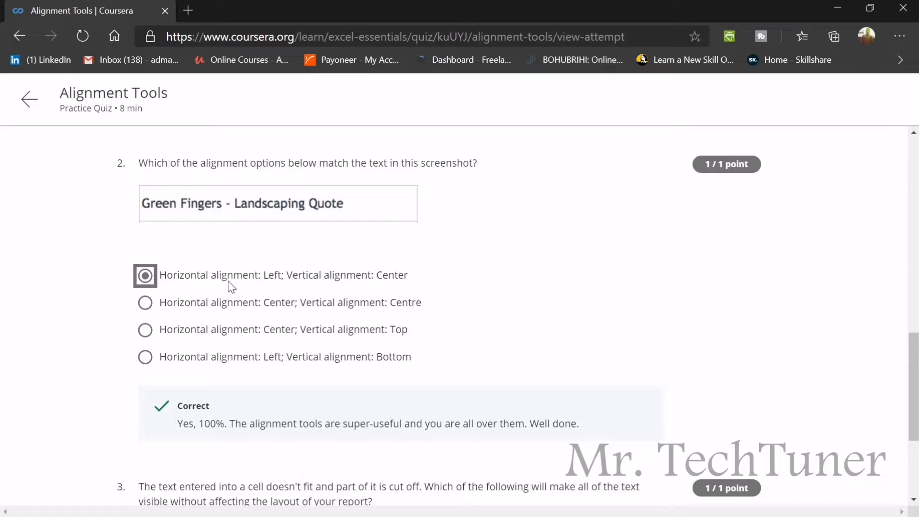
mouse_move(201, 242)
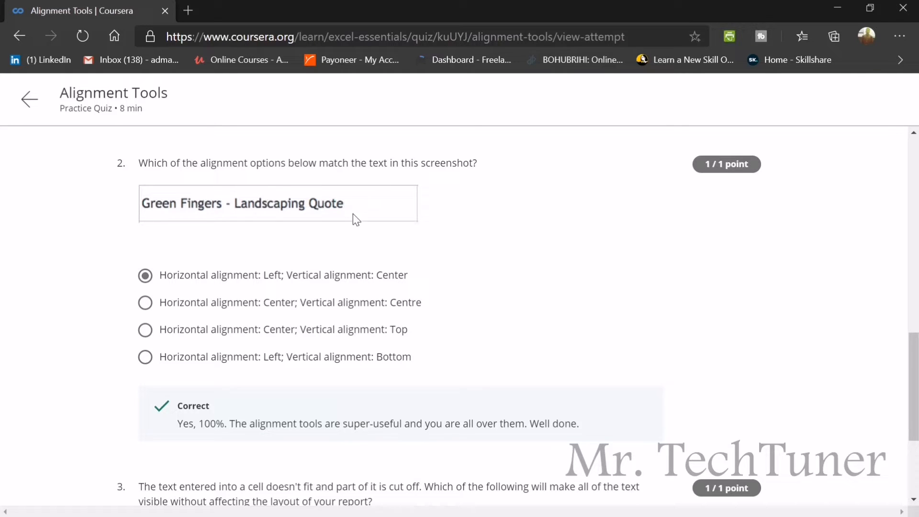
scroll("down", 3)
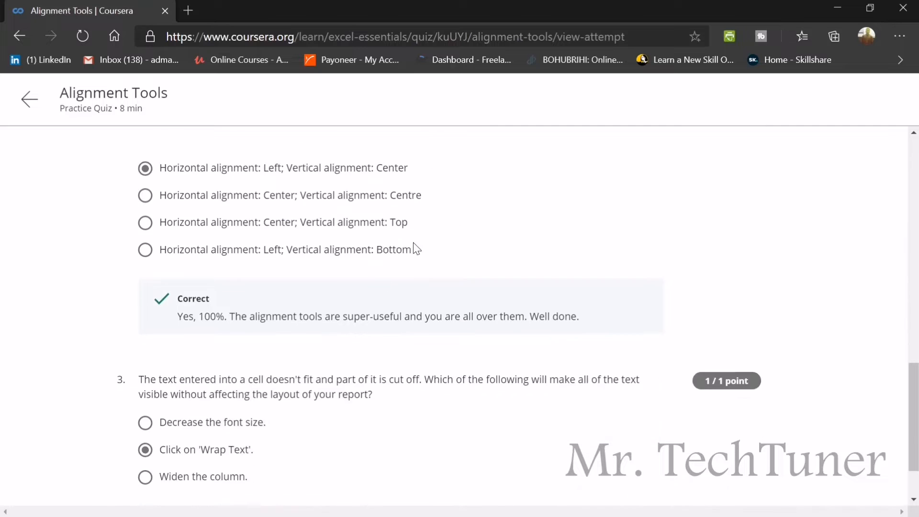
scroll("down", 3)
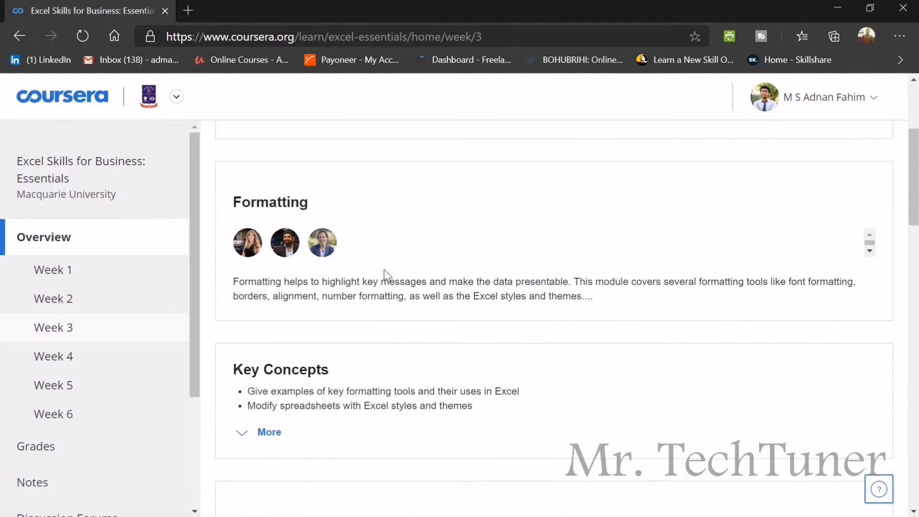
Step: View feedback on the Format Painter attempt and review its first questions
scroll("down", 3)
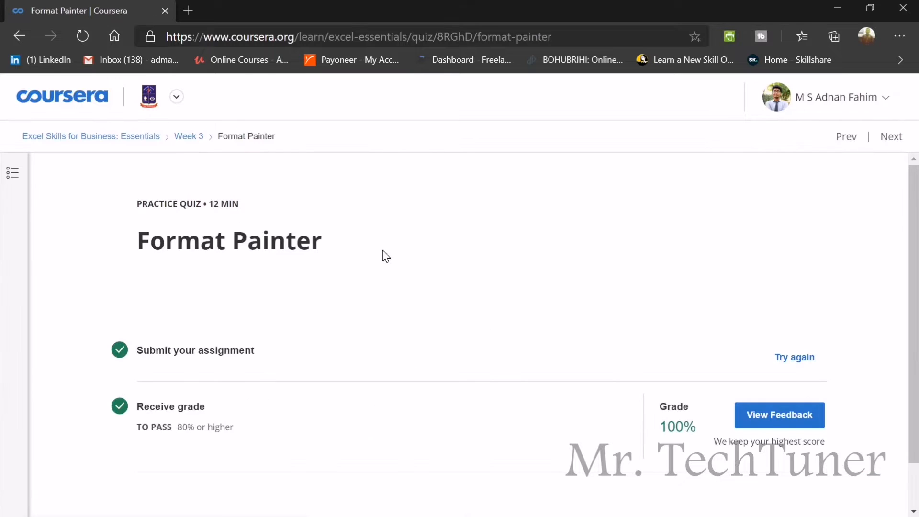
left_click(779, 415)
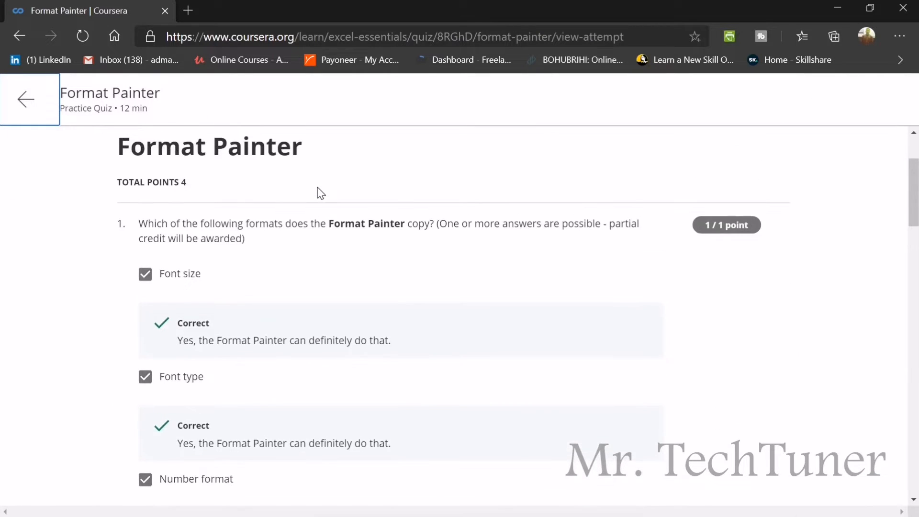
scroll("down", 3)
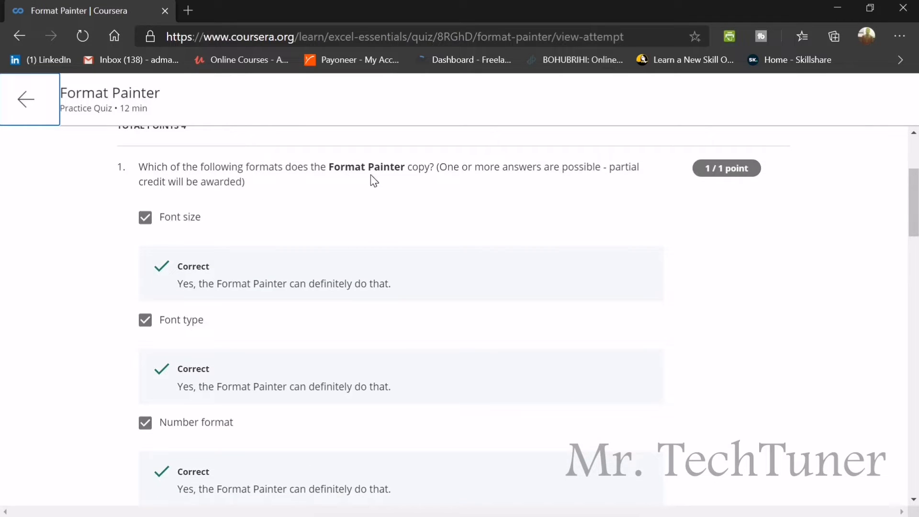
mouse_move(188, 218)
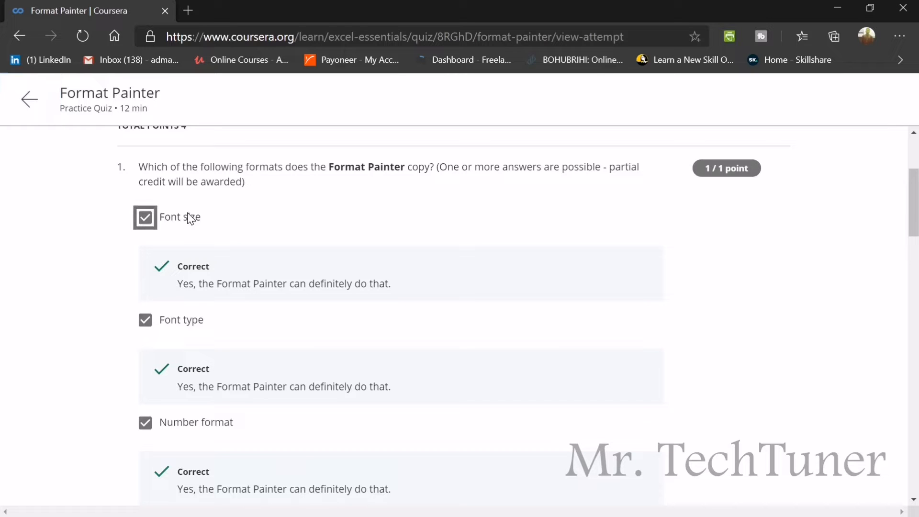
mouse_move(191, 237)
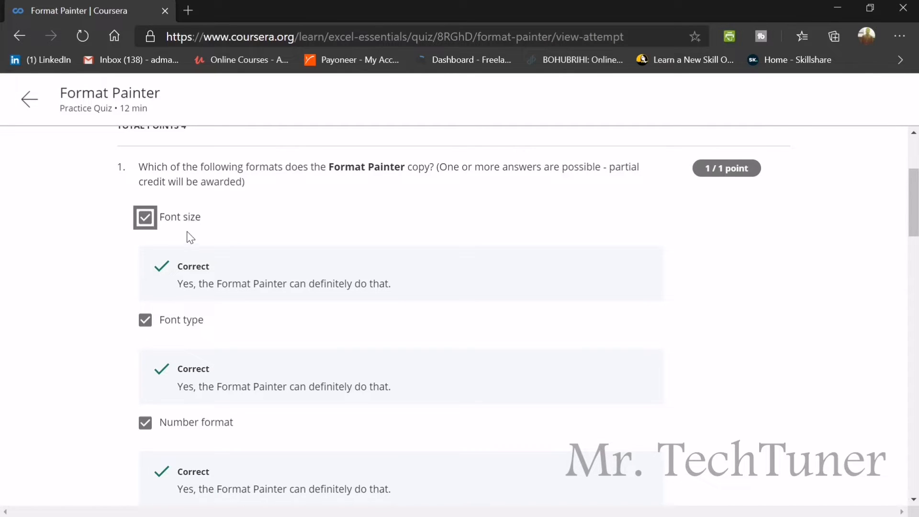
scroll("down", 3)
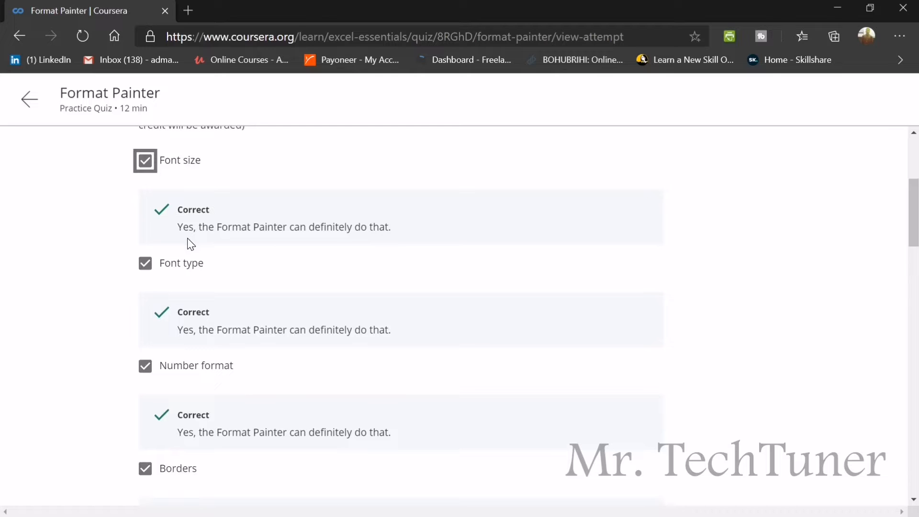
scroll("down", 3)
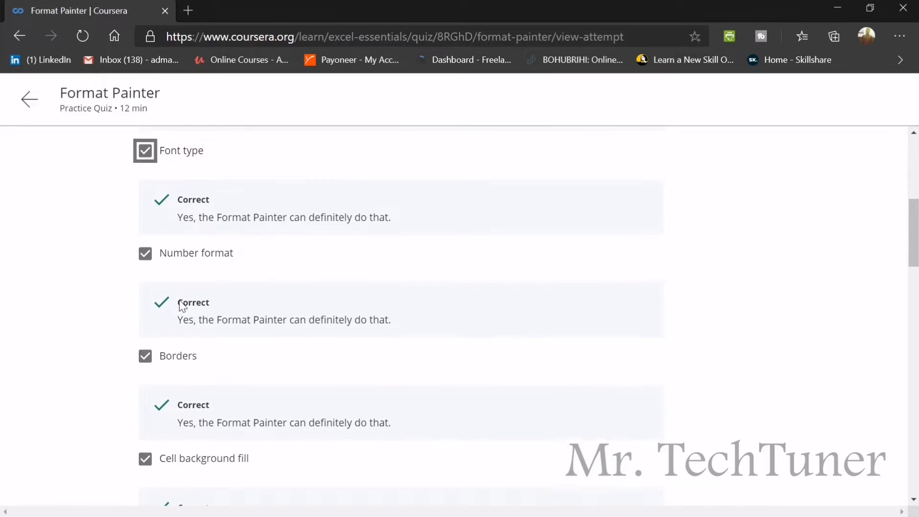
scroll("down", 3)
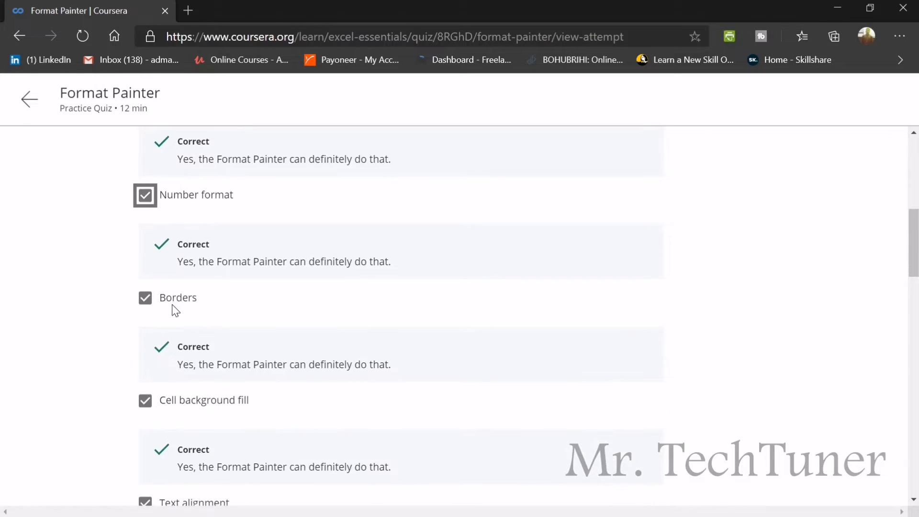
scroll("down", 3)
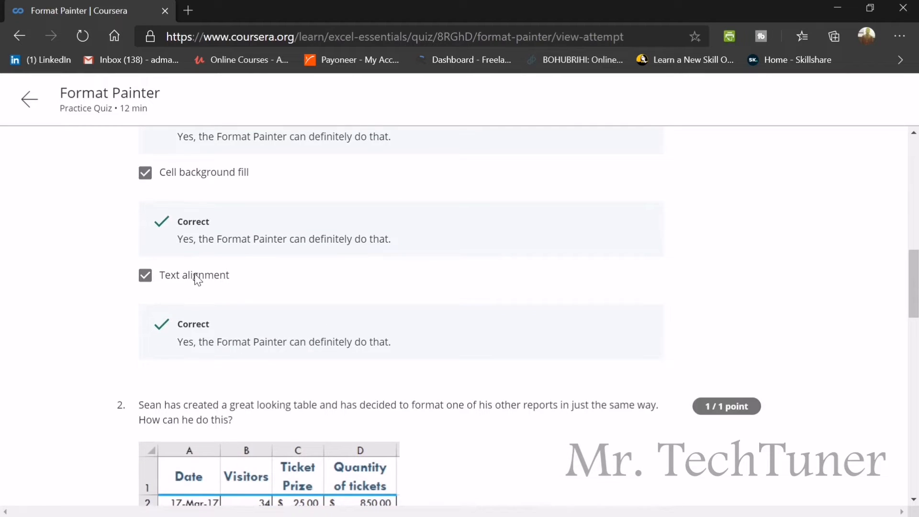
Step: Review the remaining Format Painter questions showing a 100% grade and return to the Week 3 outline
scroll("up", 3)
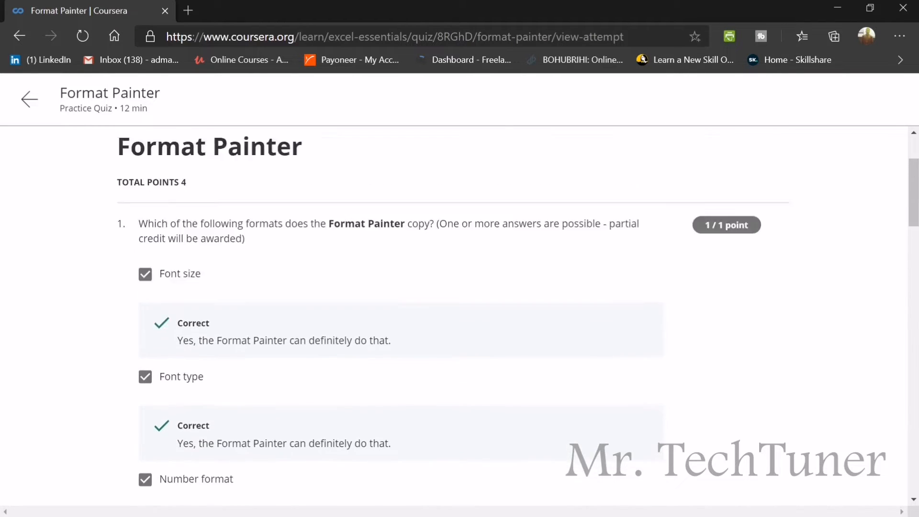
scroll("down", 3)
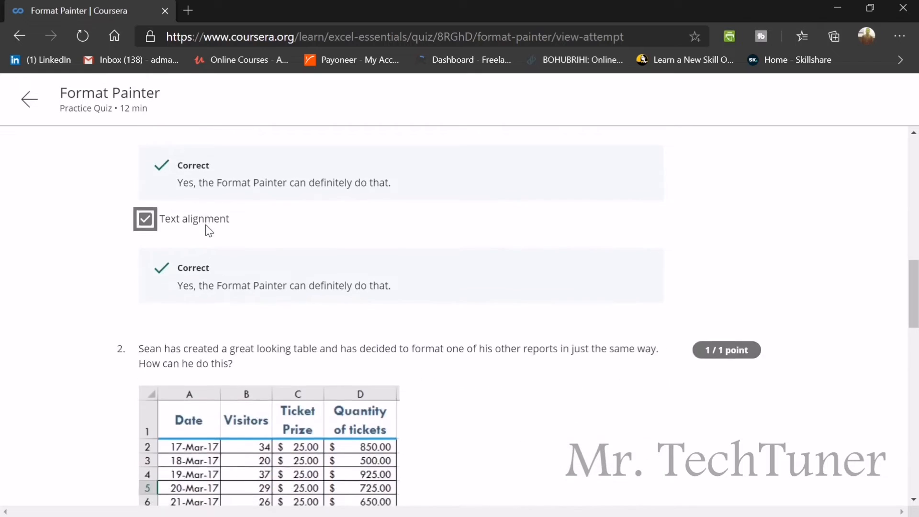
scroll("down", 3)
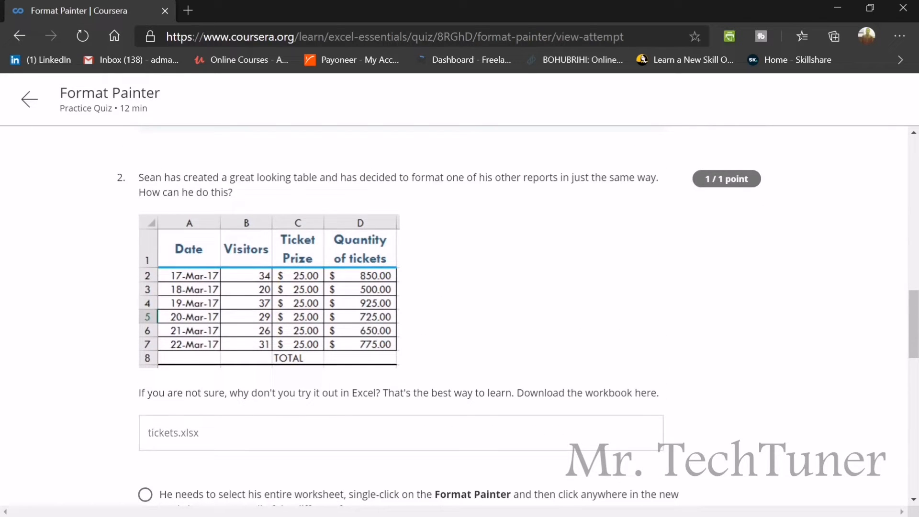
mouse_move(458, 236)
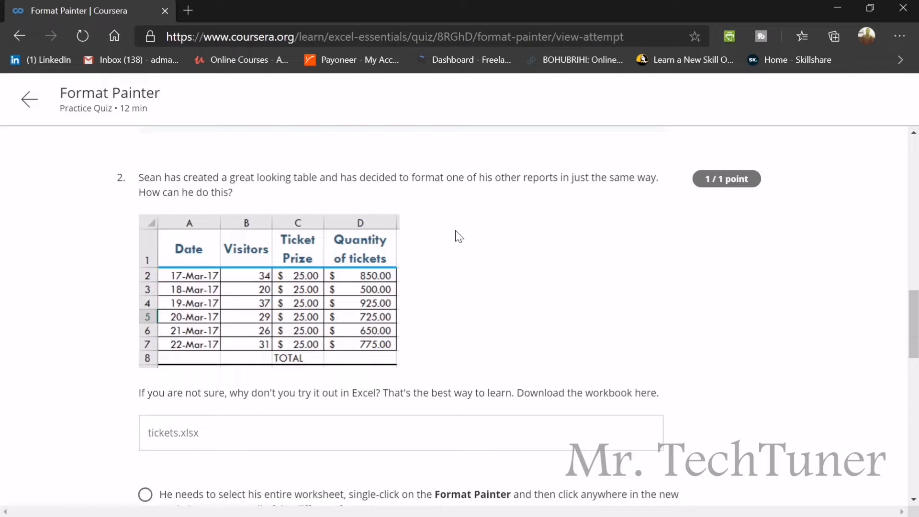
left_click(144, 252)
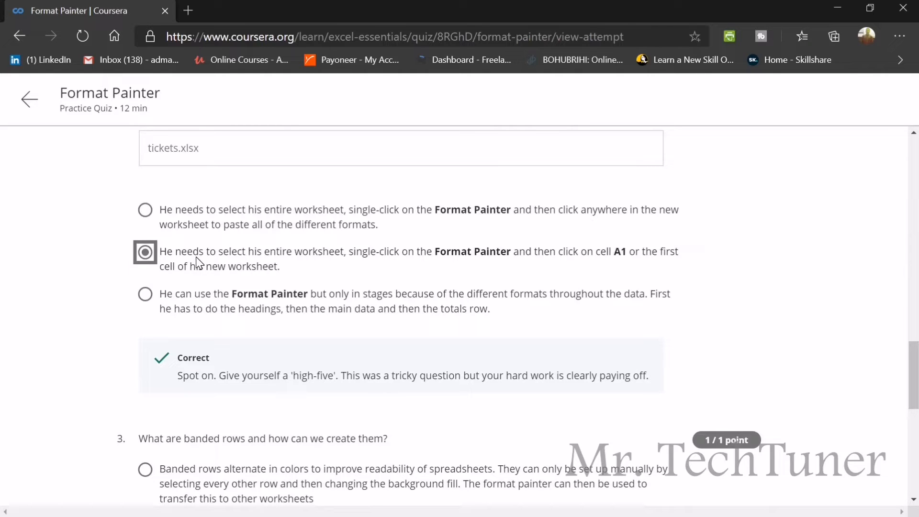
scroll("down", 3)
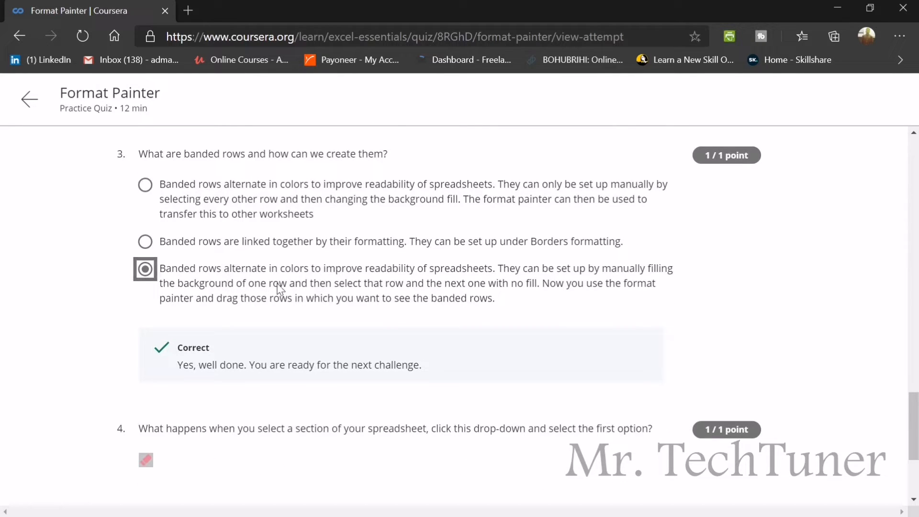
mouse_move(283, 286)
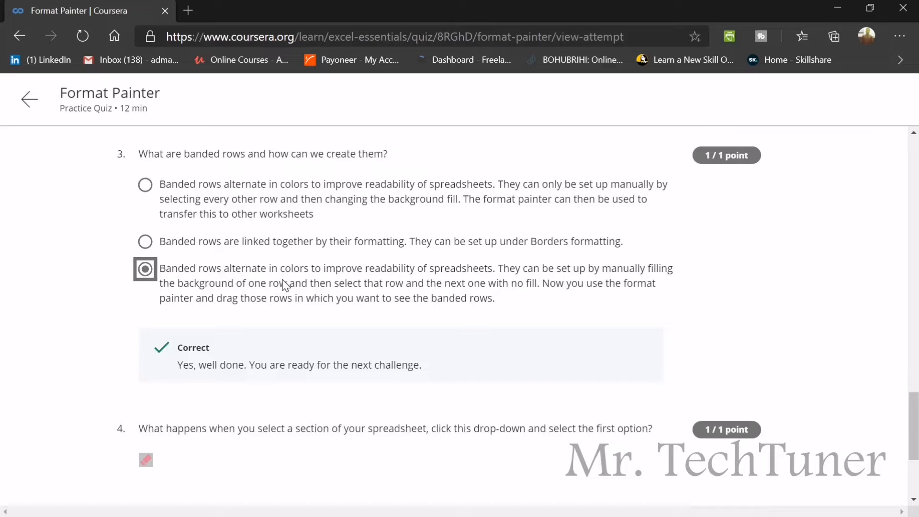
mouse_move(279, 301)
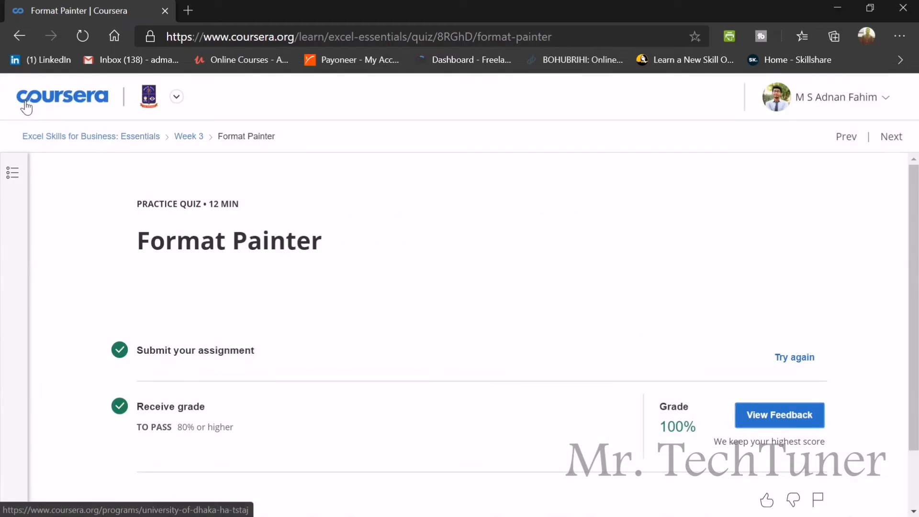
left_click(779, 414)
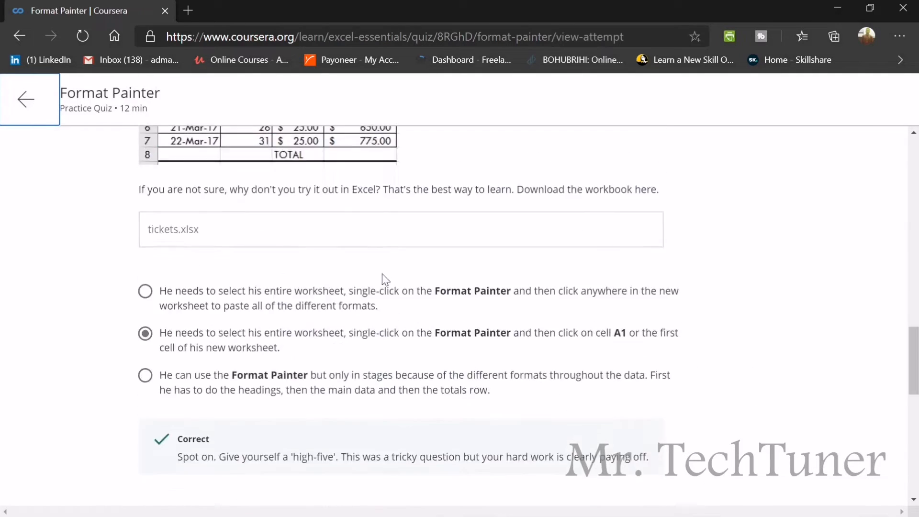
scroll("down", 3)
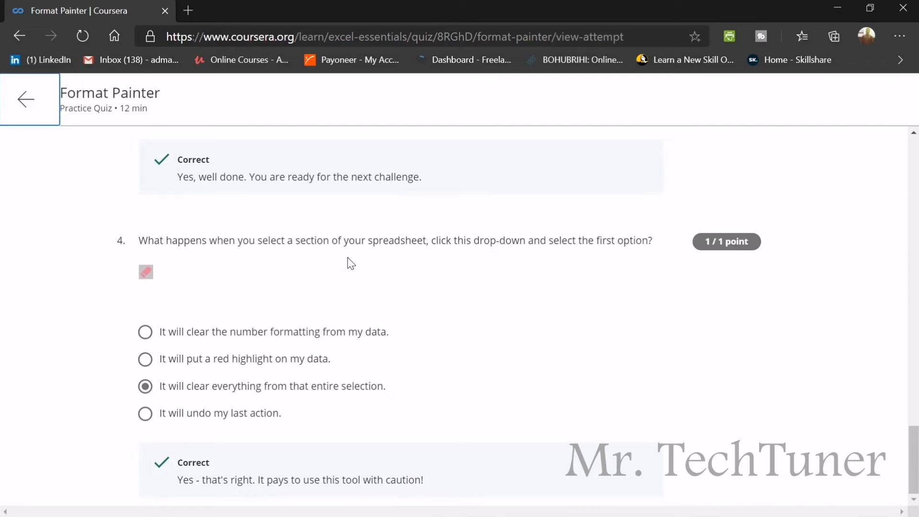
mouse_move(507, 258)
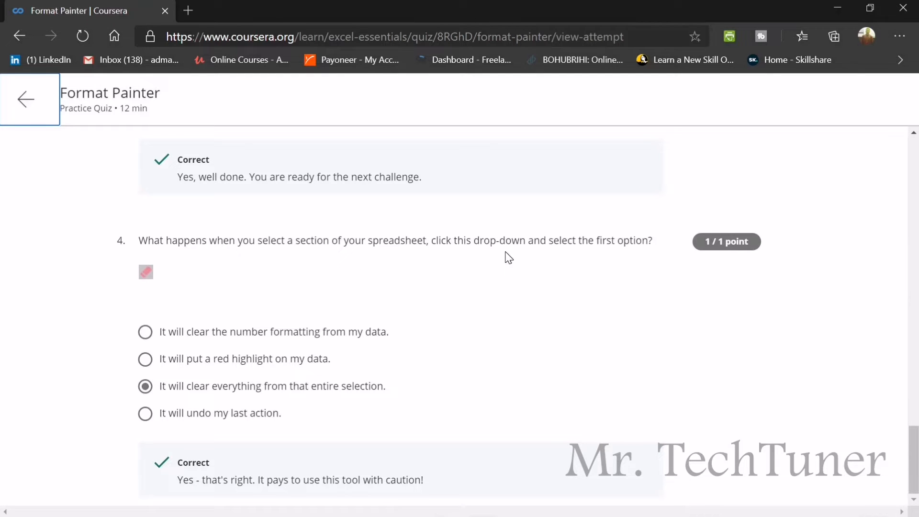
mouse_move(163, 372)
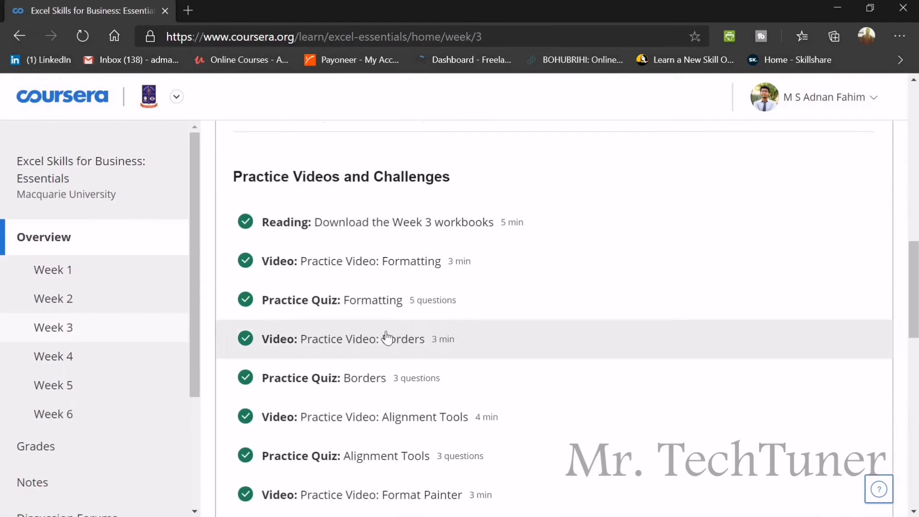
scroll("down", 3)
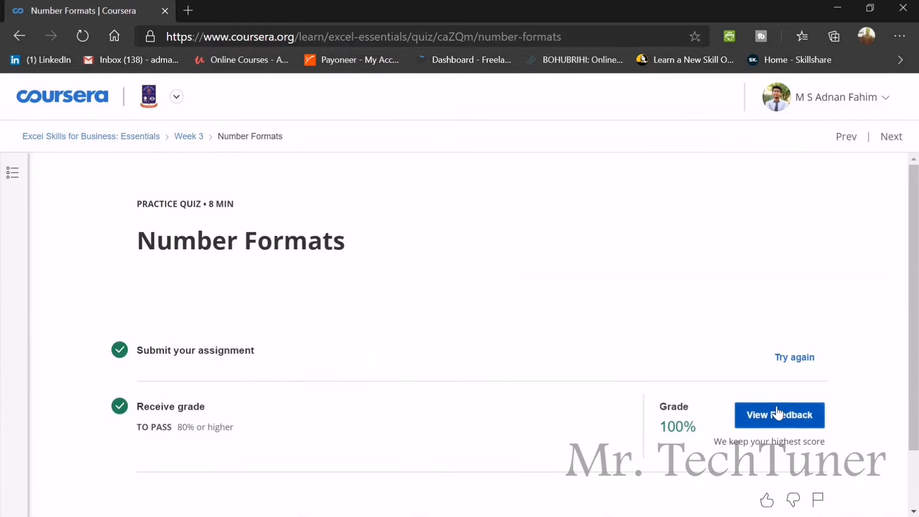
left_click(779, 414)
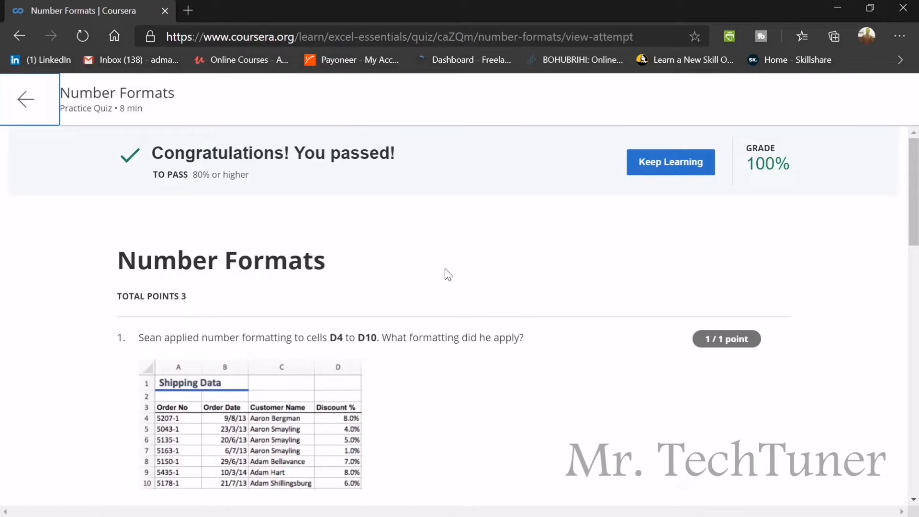
scroll("down", 3)
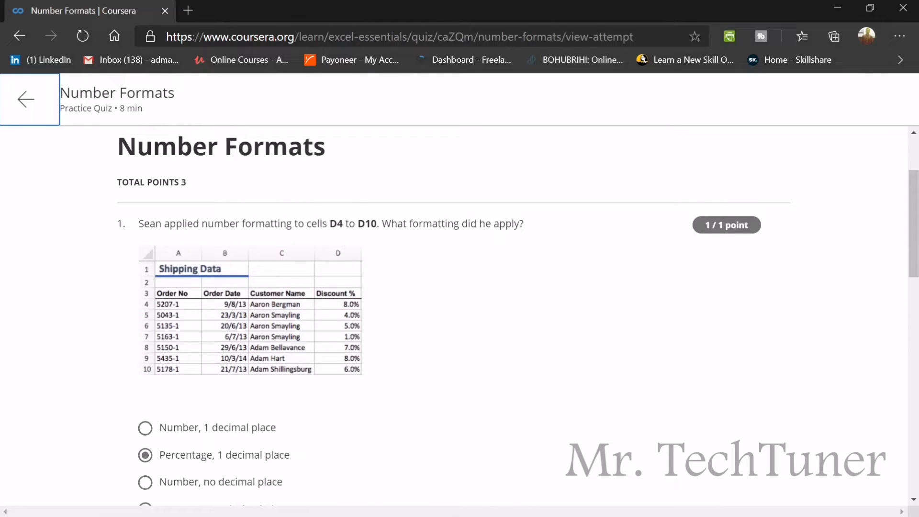
scroll("down", 3)
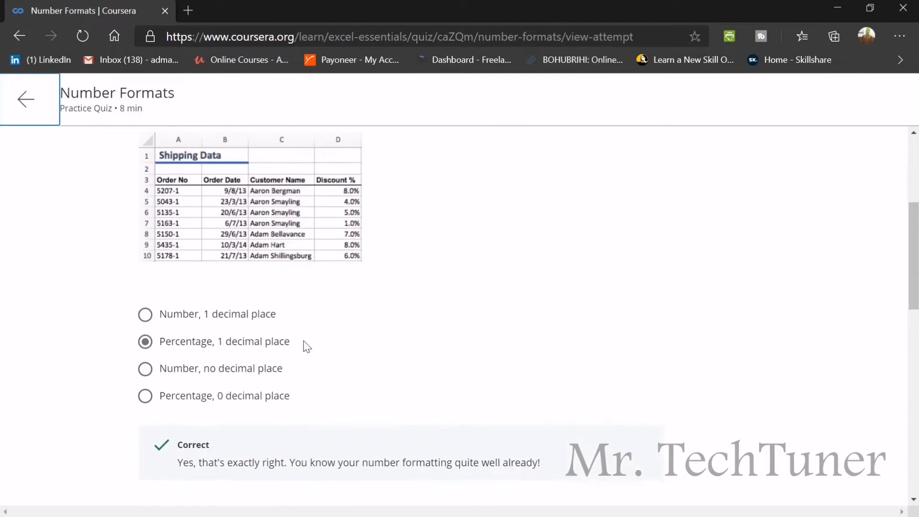
scroll("down", 3)
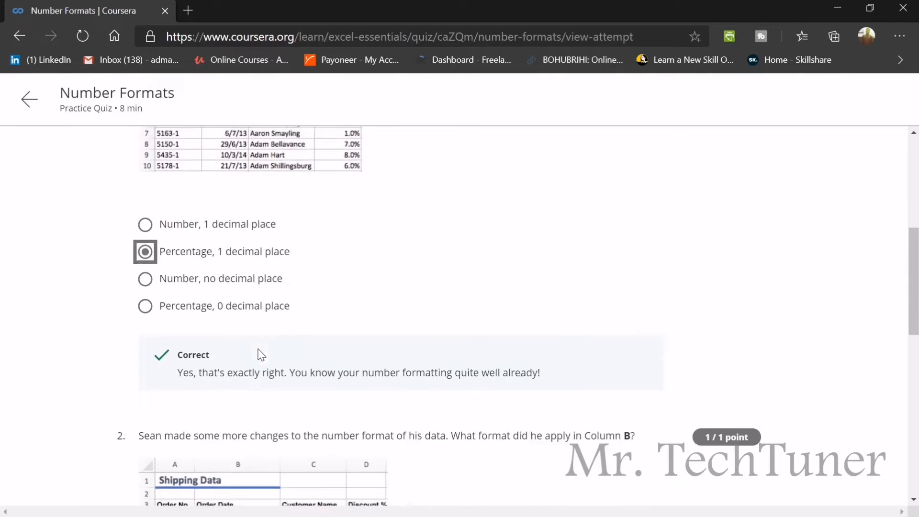
scroll("down", 3)
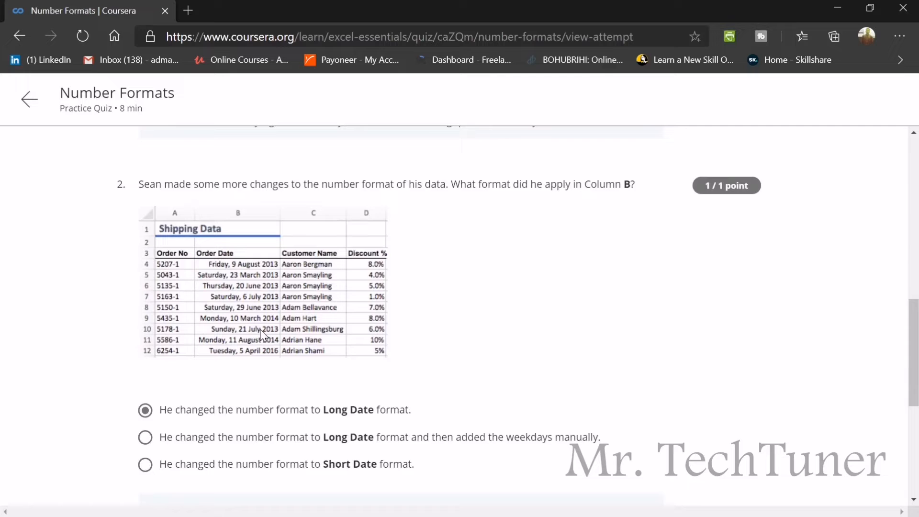
mouse_move(230, 295)
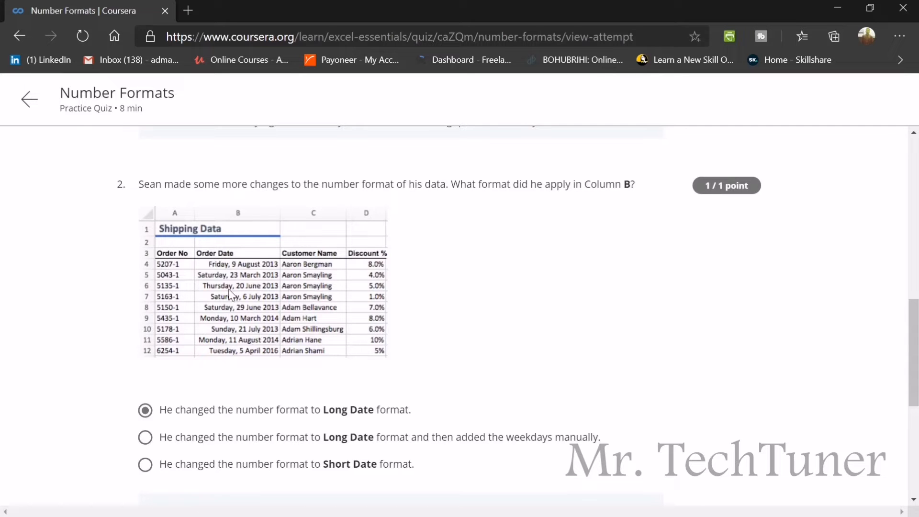
mouse_move(227, 345)
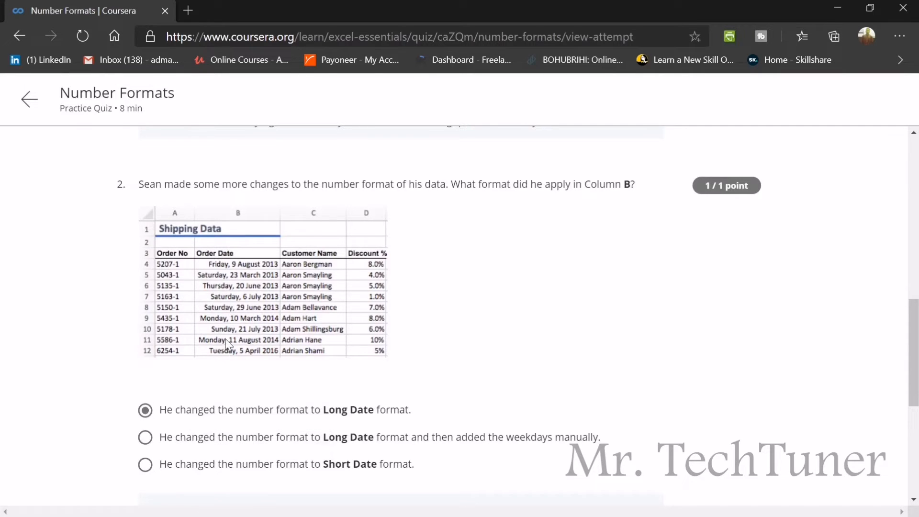
scroll("down", 3)
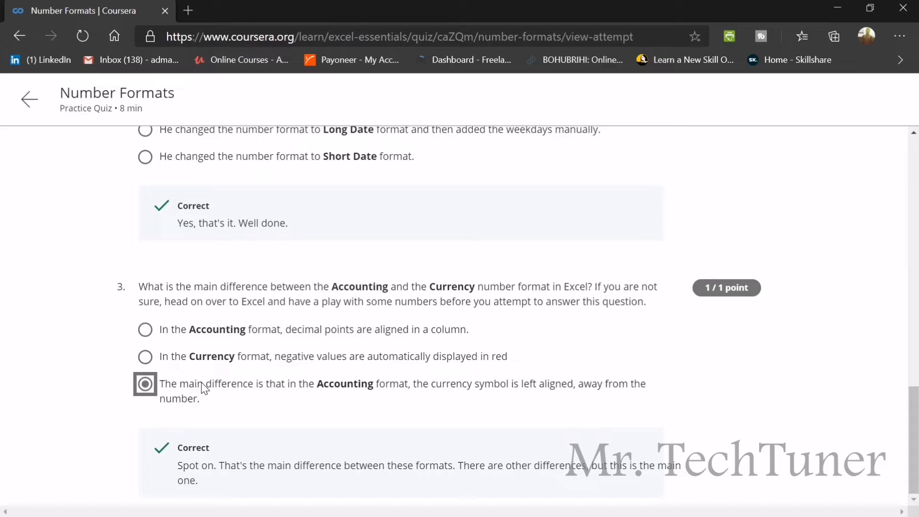
mouse_move(33, 172)
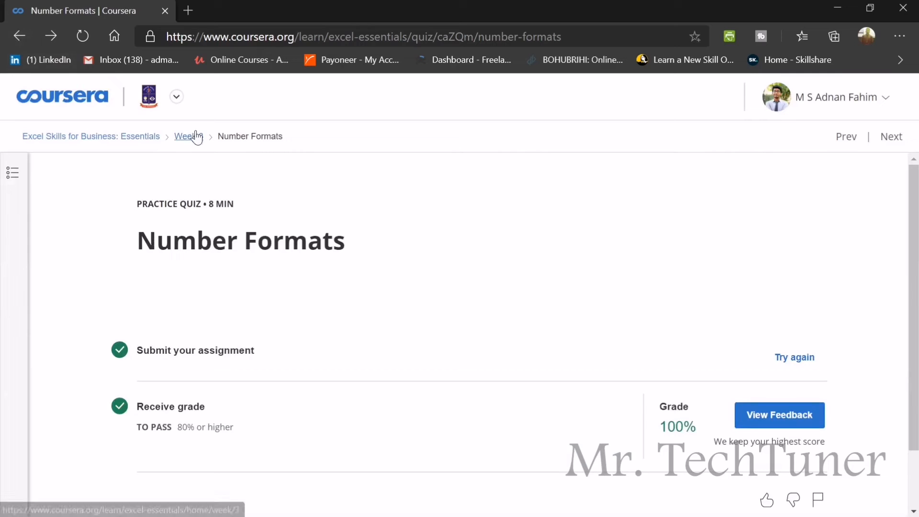
left_click(187, 135)
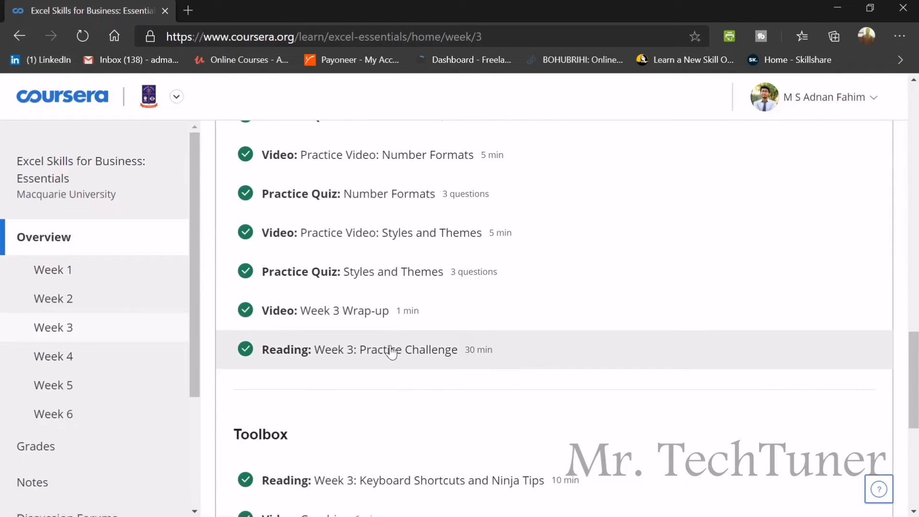
Step: Review the Styles and Themes quiz results, questions 1–3 correct at 100%
left_click(351, 271)
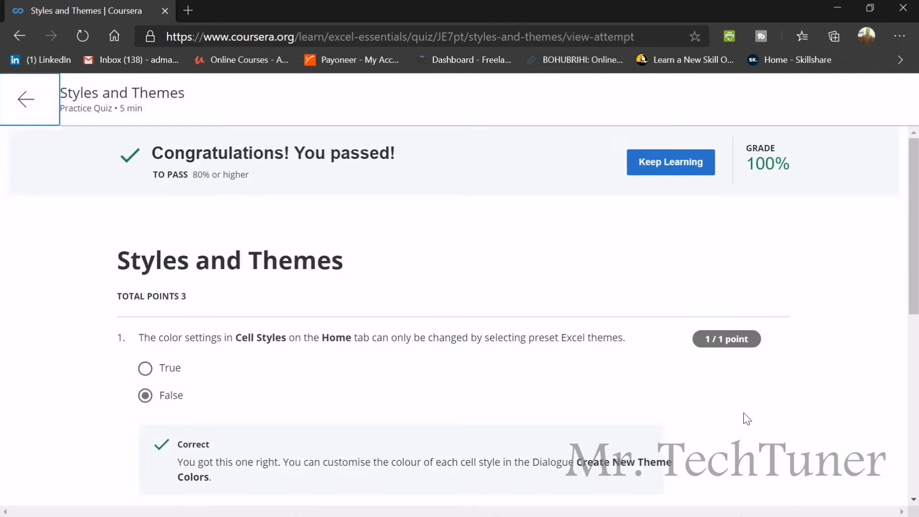
scroll("down", 3)
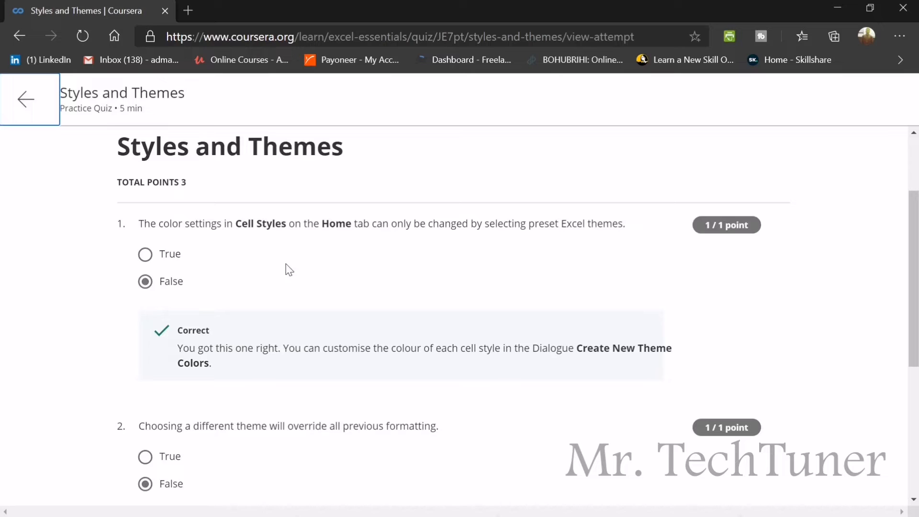
mouse_move(280, 259)
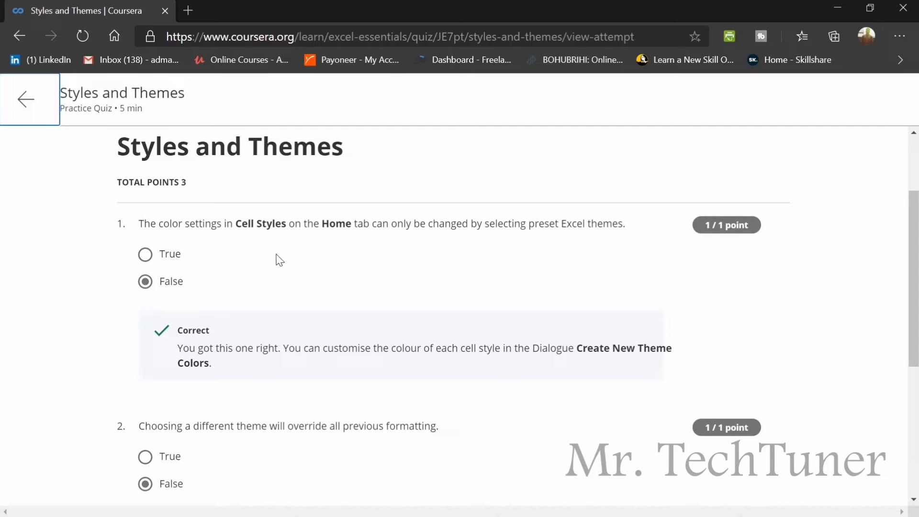
mouse_move(197, 276)
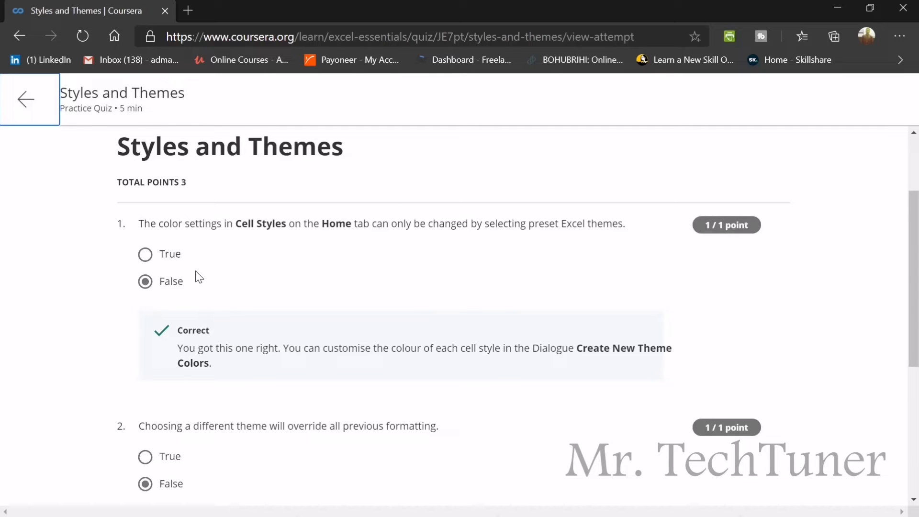
scroll("down", 3)
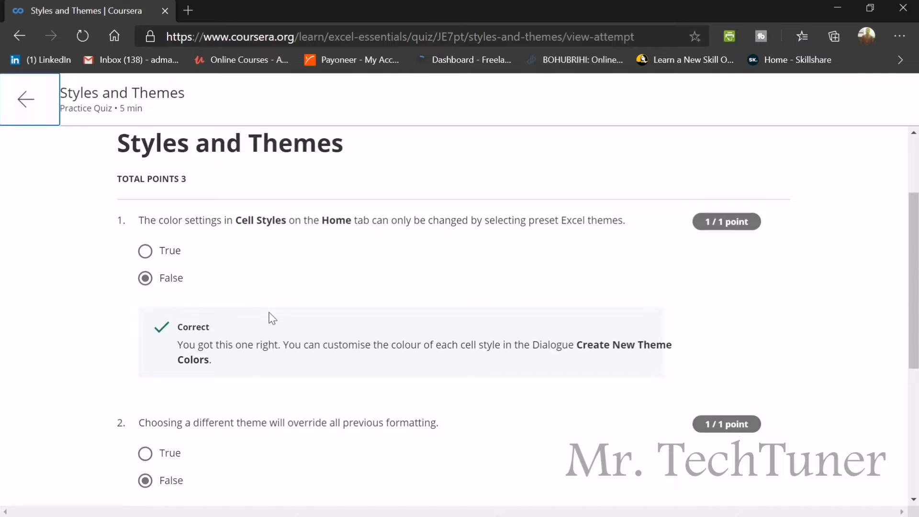
scroll("down", 3)
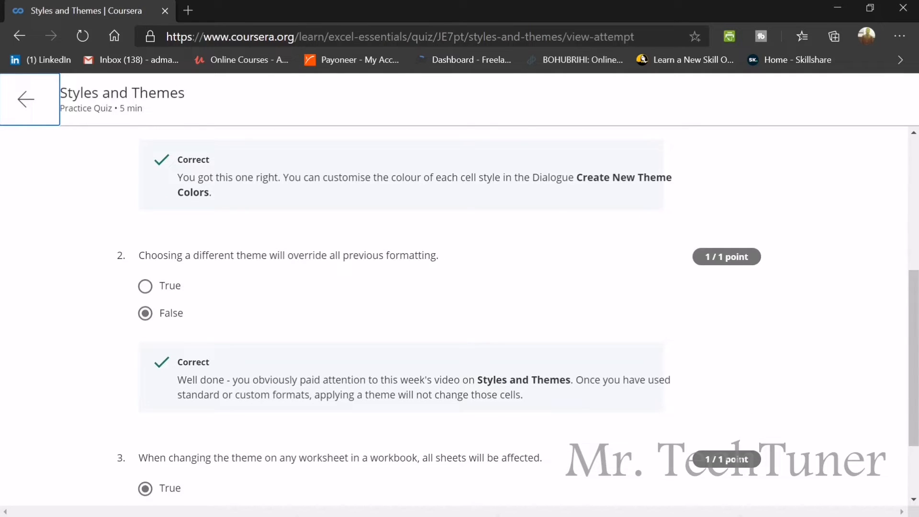
mouse_move(278, 307)
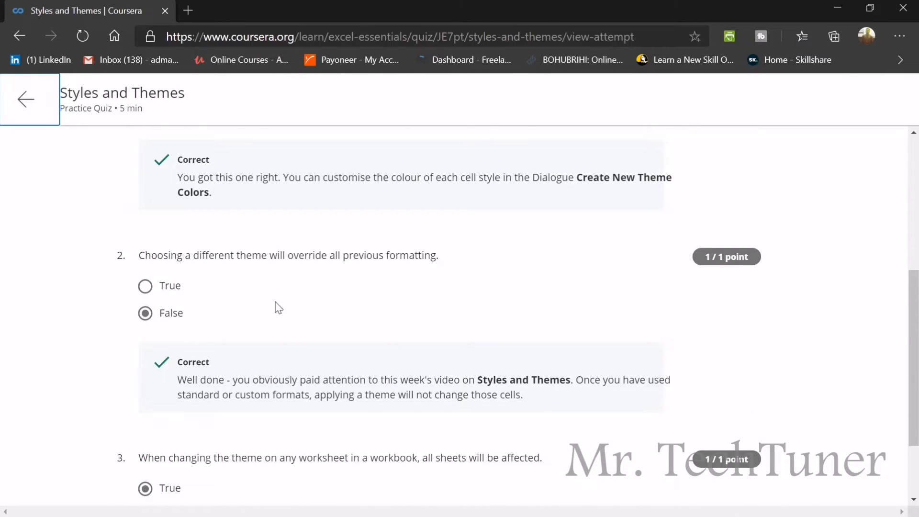
scroll("down", 3)
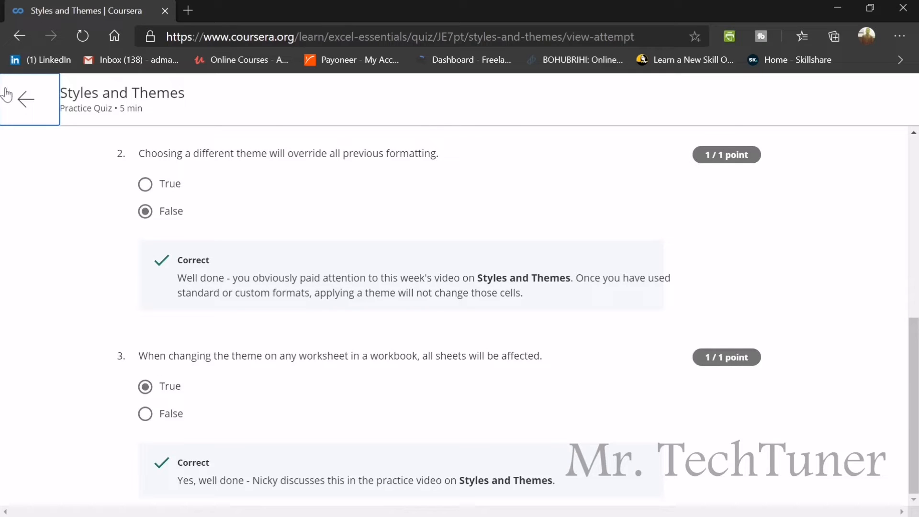
mouse_move(586, 353)
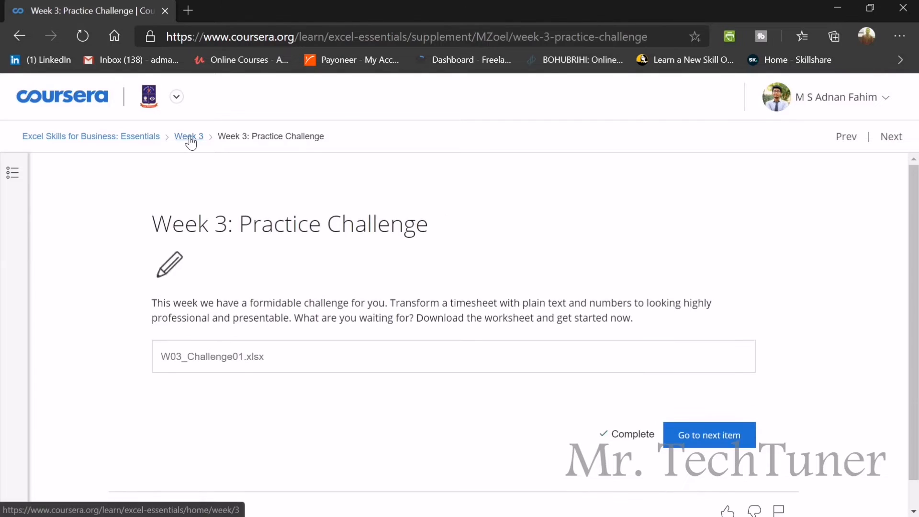
Step: Return to the Week 3 overview and locate the Formatting: Test your skills graded quiz
left_click(189, 136)
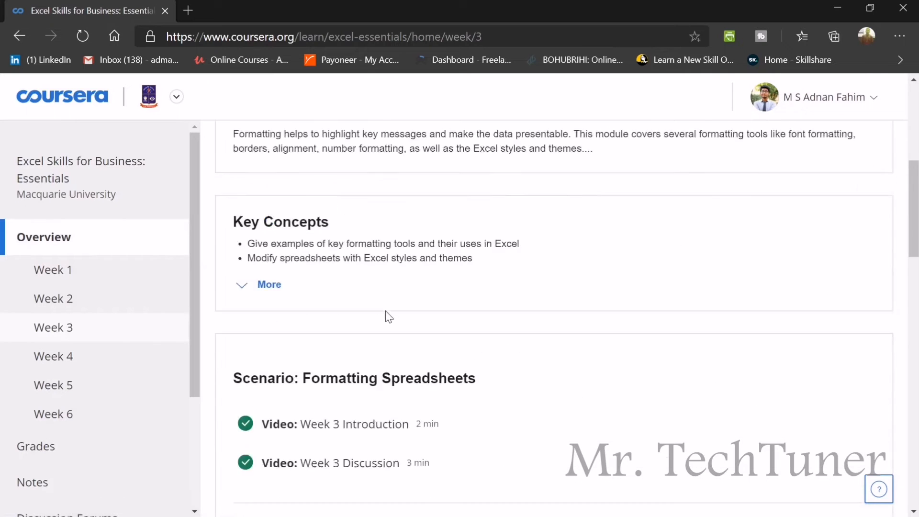
scroll("down", 3)
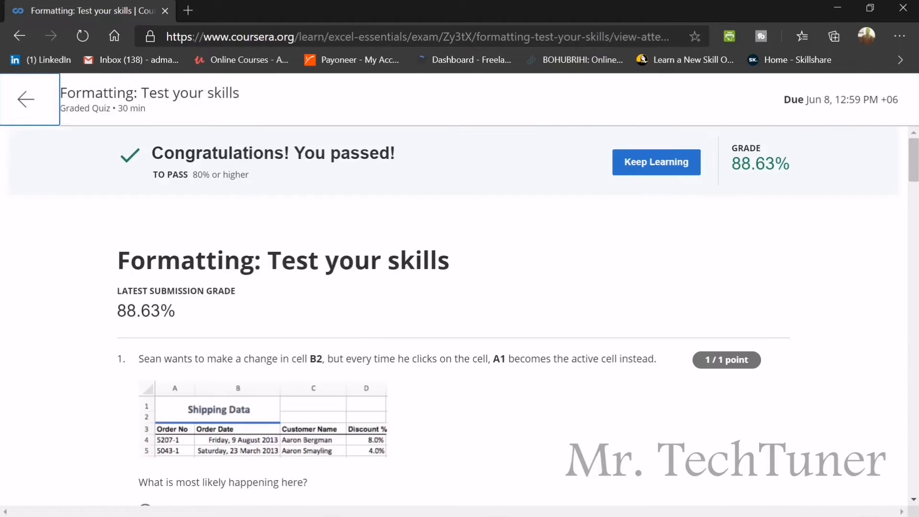
mouse_move(324, 300)
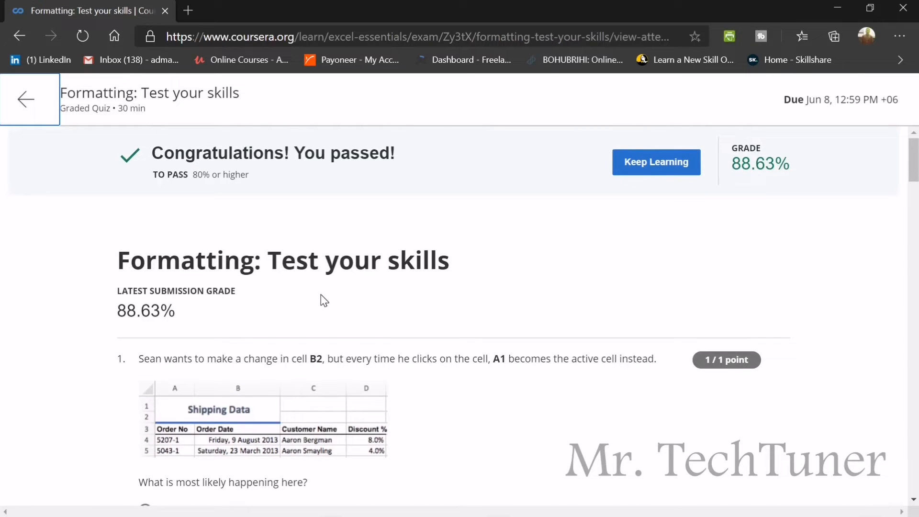
mouse_move(339, 236)
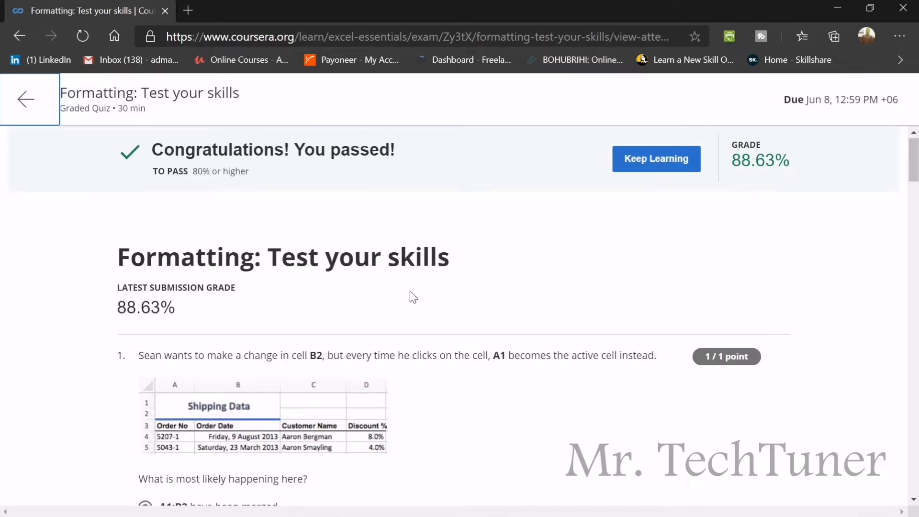
Step: Review question 1 and reach question 2 with its W03-Assessment.xlsx download
scroll("down", 3)
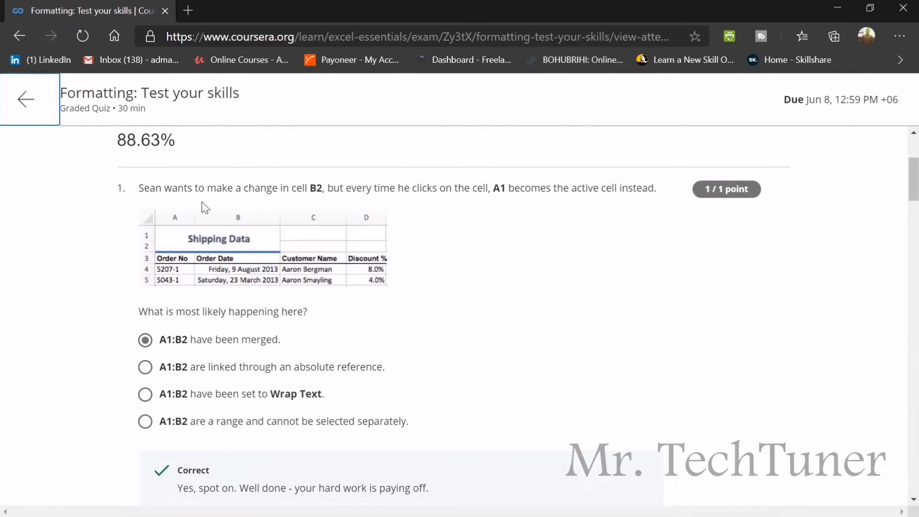
mouse_move(276, 228)
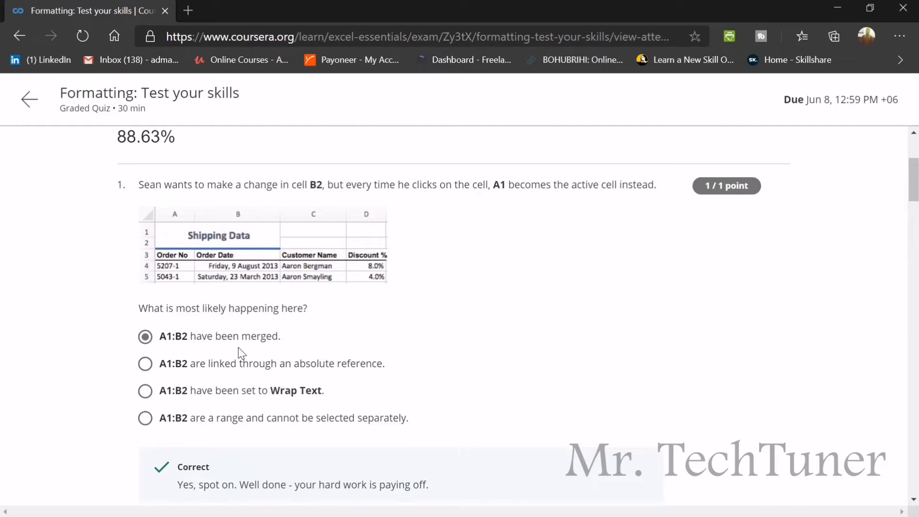
scroll("down", 3)
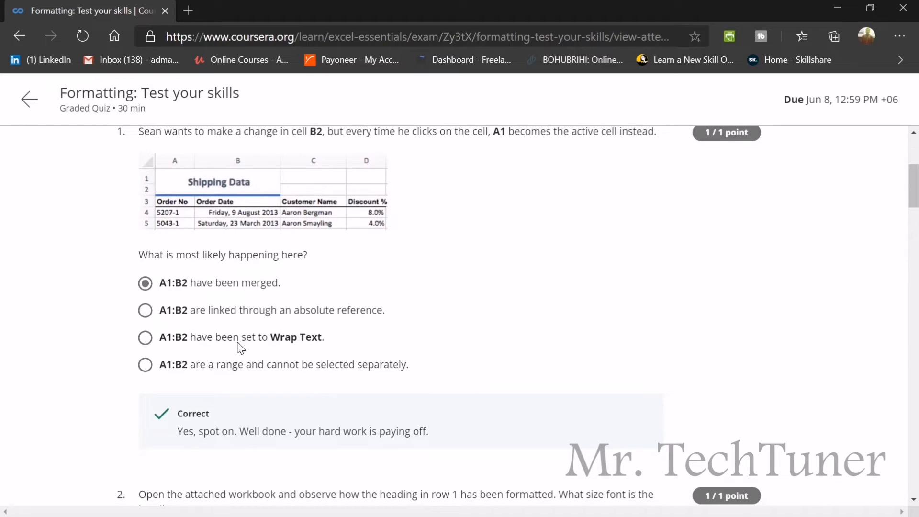
scroll("down", 3)
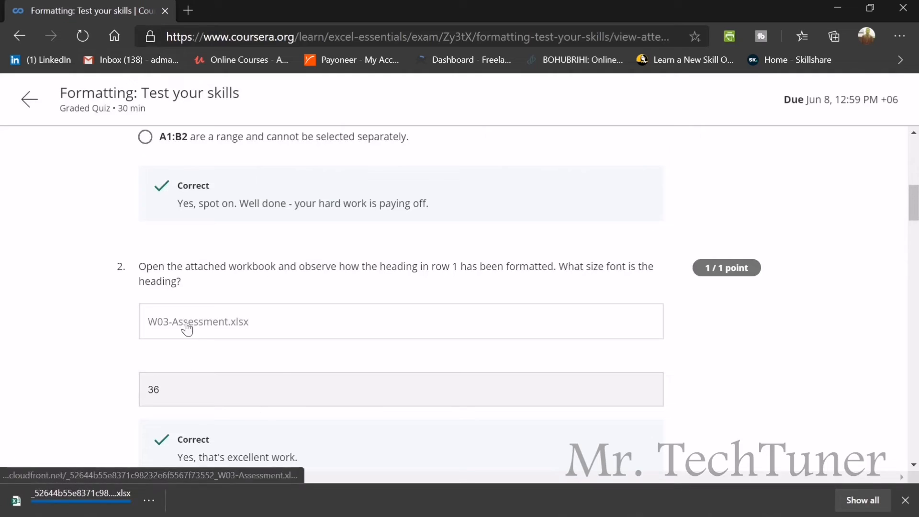
Step: Open the downloaded workbook in Excel, check the row 1 heading, and confirm Merge and Center for question 3
scroll("down", 3)
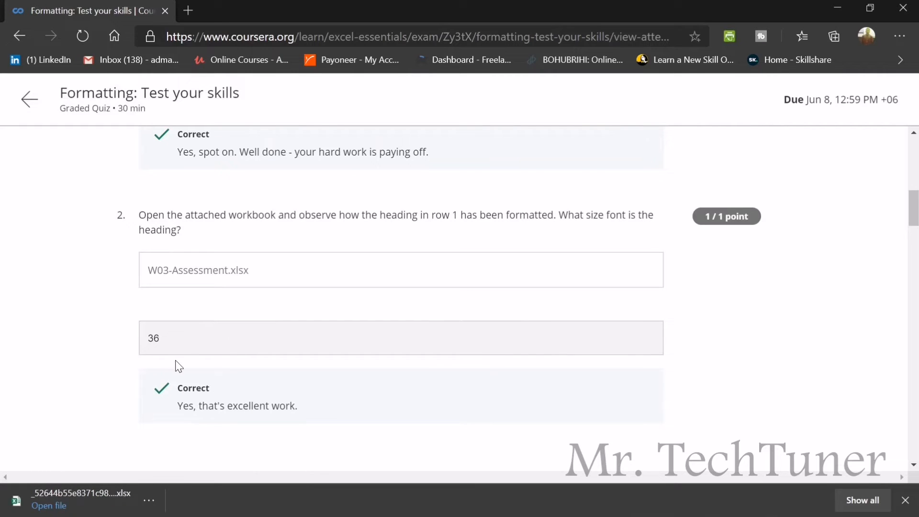
left_click(48, 505)
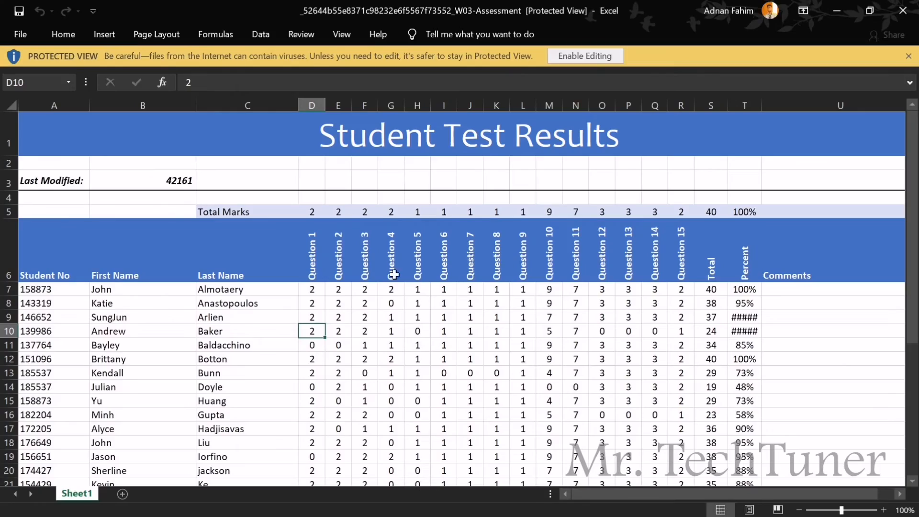
left_click(584, 55)
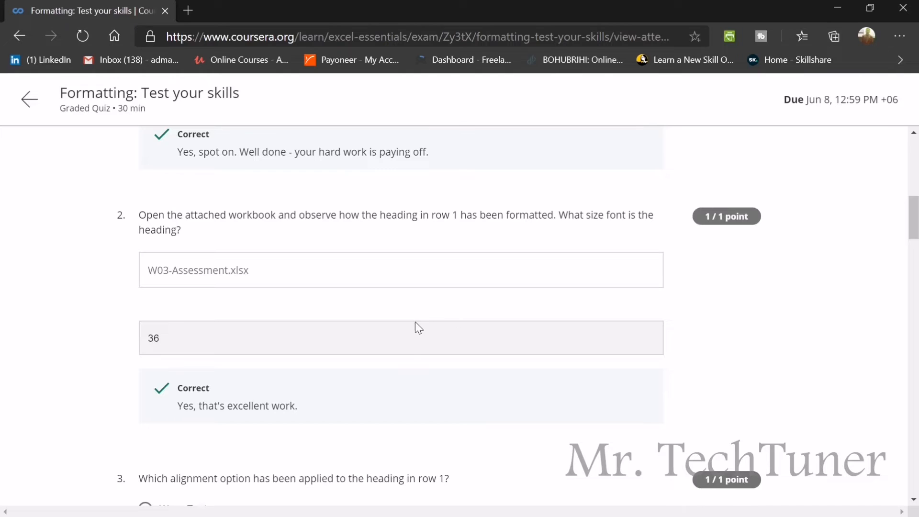
mouse_move(450, 230)
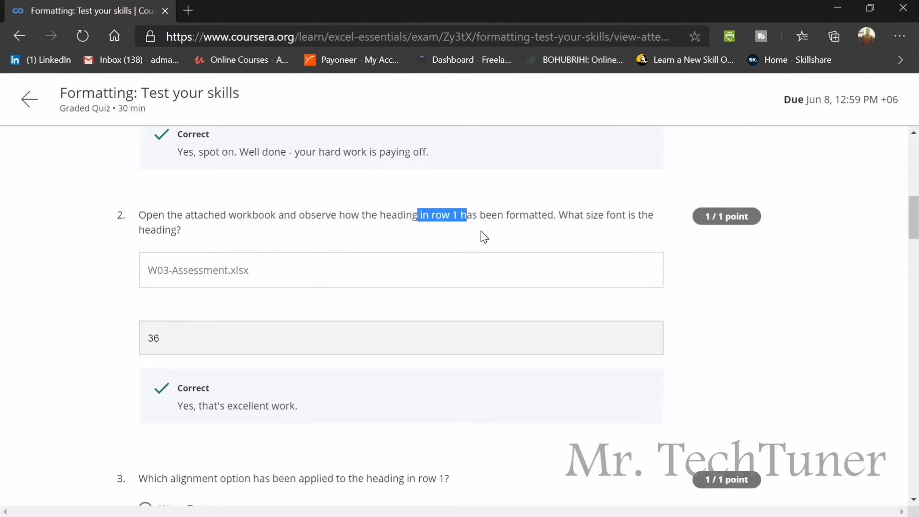
left_click(479, 242)
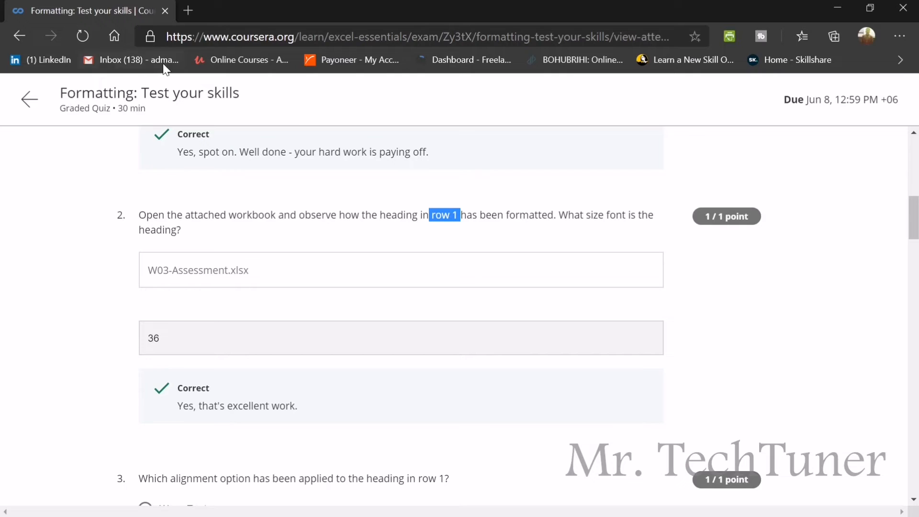
scroll("down", 3)
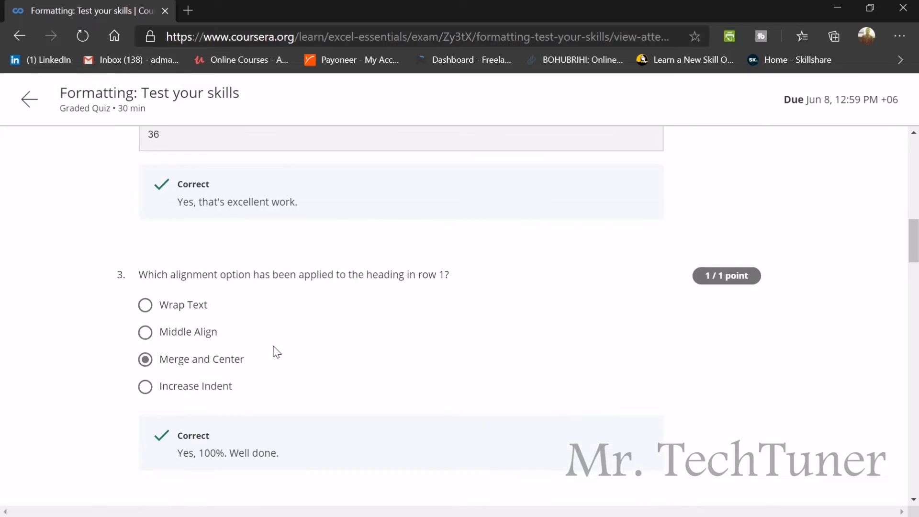
Step: Review questions 3 to 5, checking A1 and A3 formatting against the Excel workbook
scroll("down", 3)
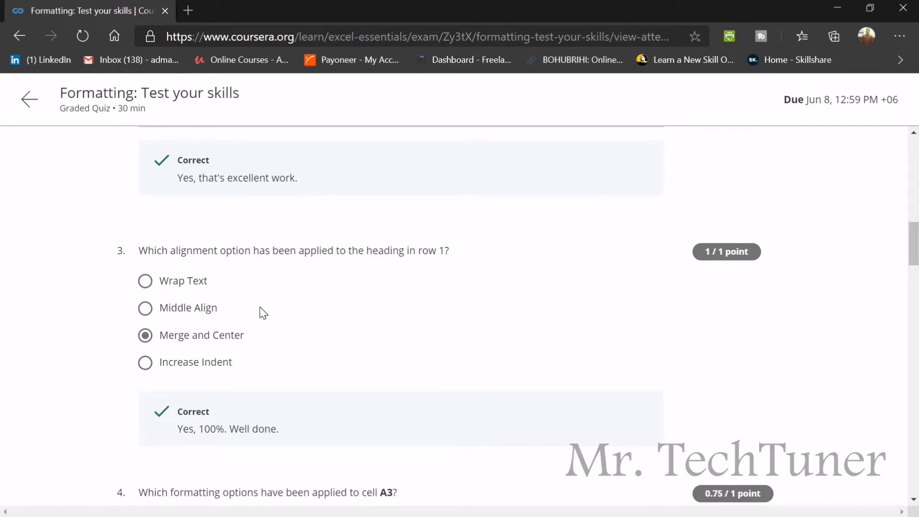
mouse_move(408, 297)
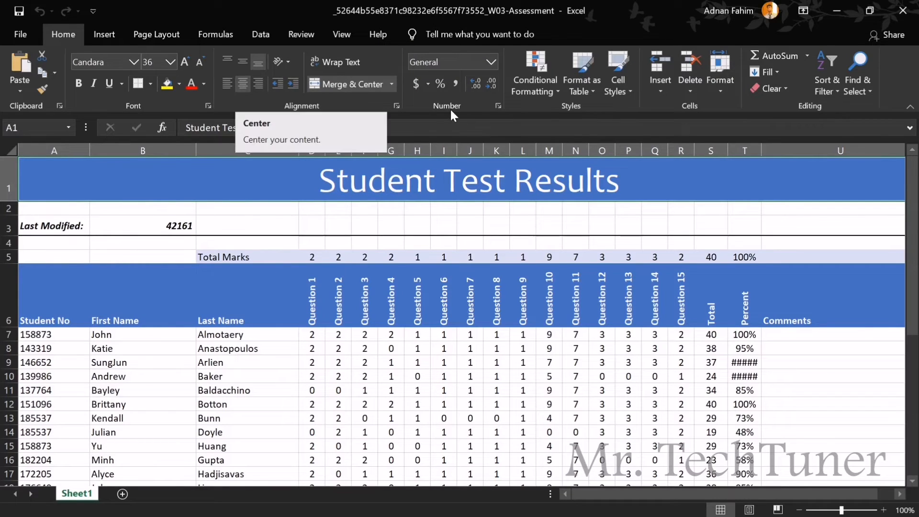
mouse_move(258, 61)
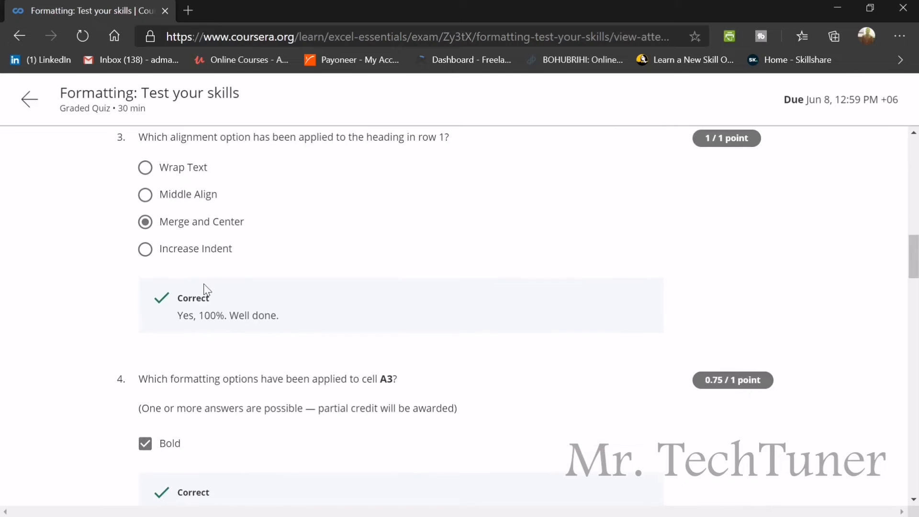
scroll("down", 3)
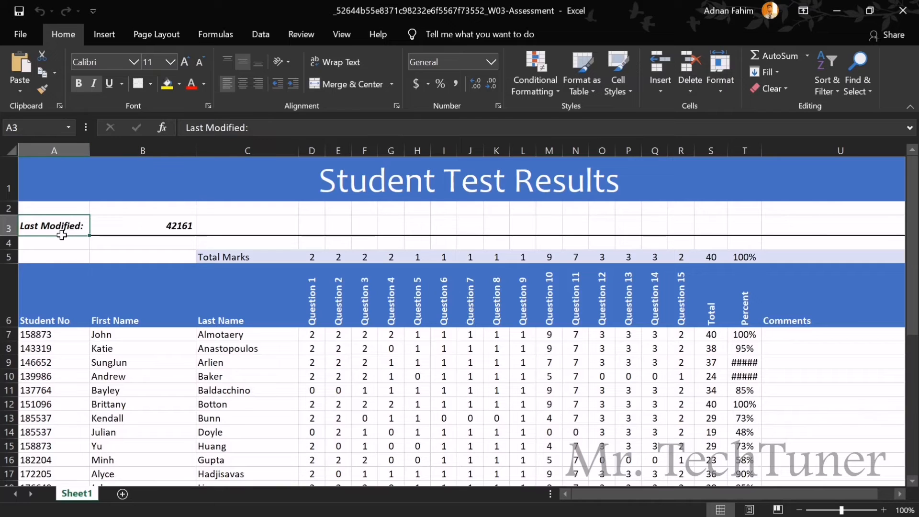
mouse_move(79, 83)
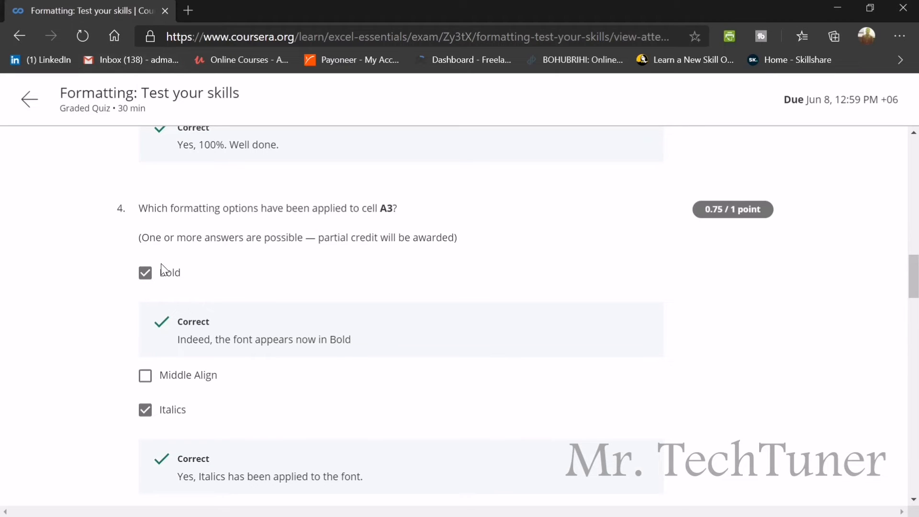
scroll("down", 3)
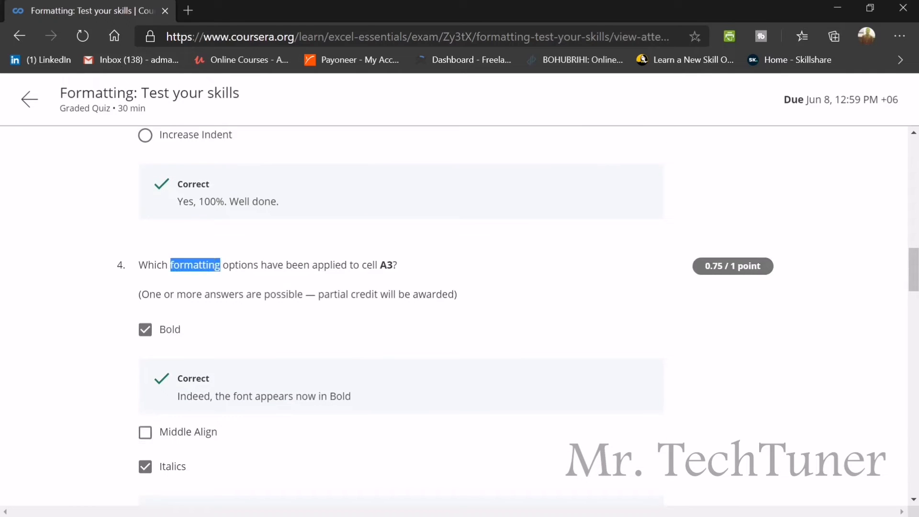
scroll("down", 3)
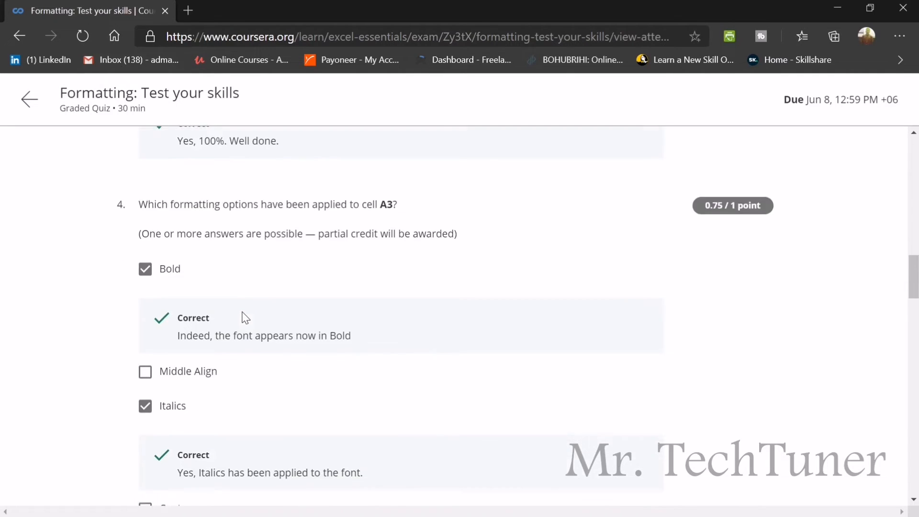
Step: Switch between Excel and the browser to confirm question 6's 93% answer
scroll("down", 3)
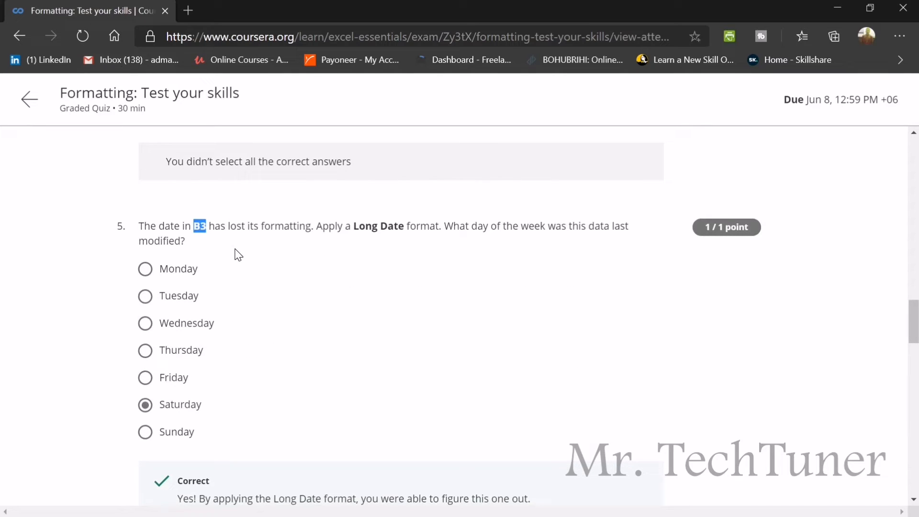
key("alt+tab")
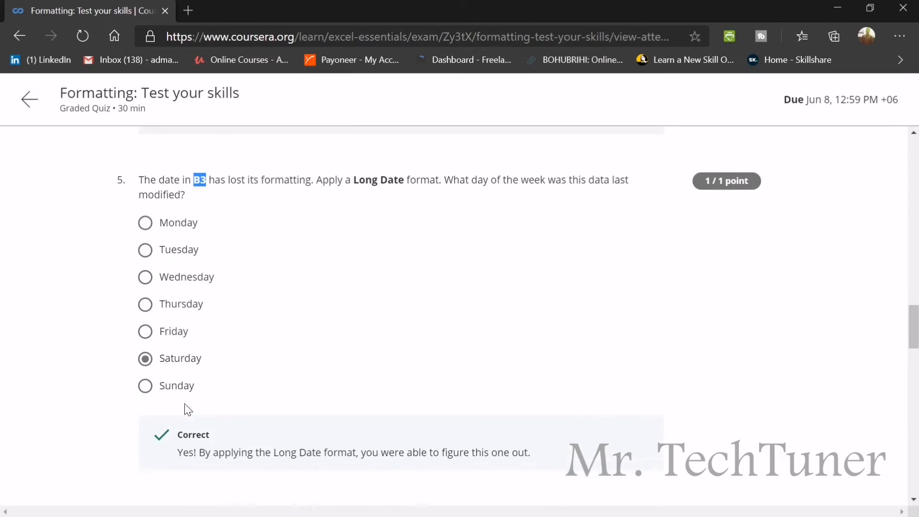
scroll("down", 3)
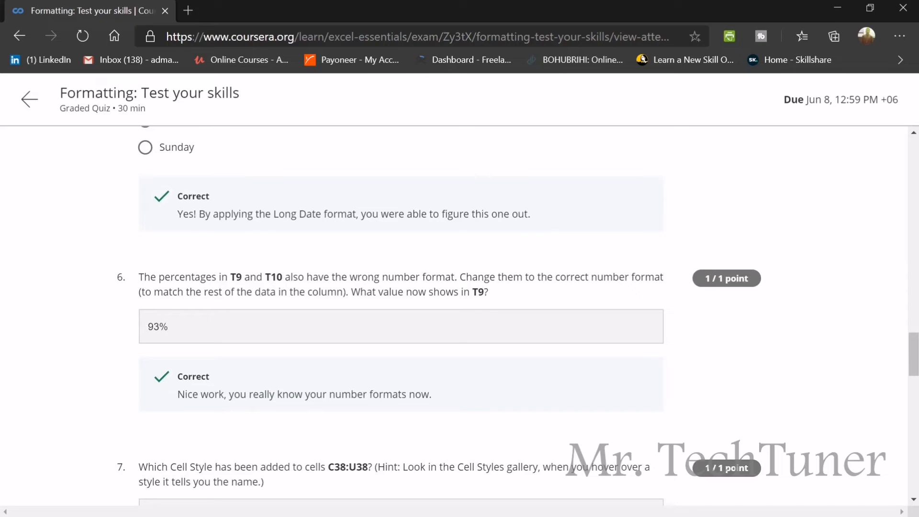
mouse_move(495, 293)
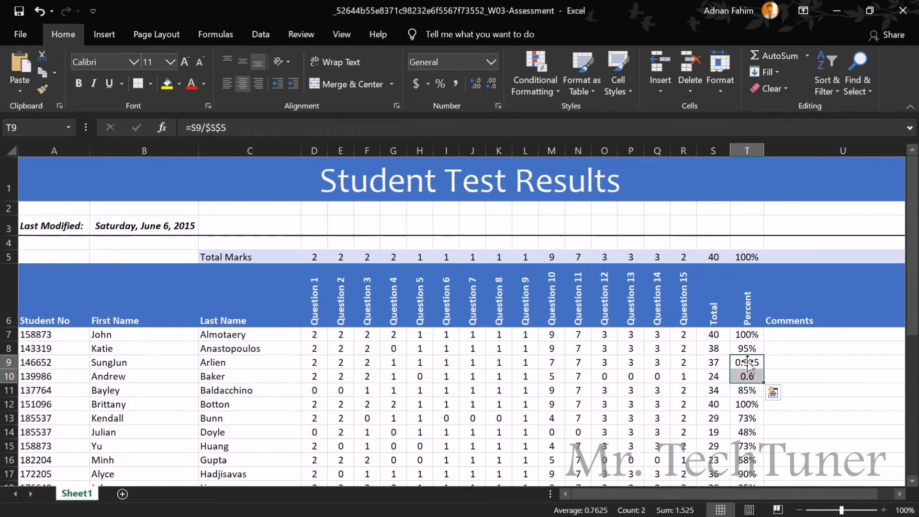
Step: Format T9:T10 as Number so they show 0.93 and 0.60 instead of #####
left_click(489, 61)
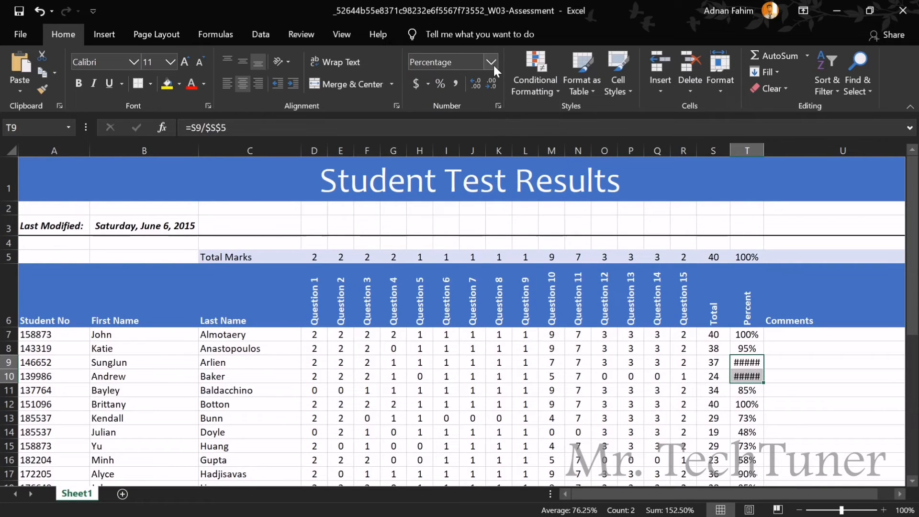
left_click(491, 61)
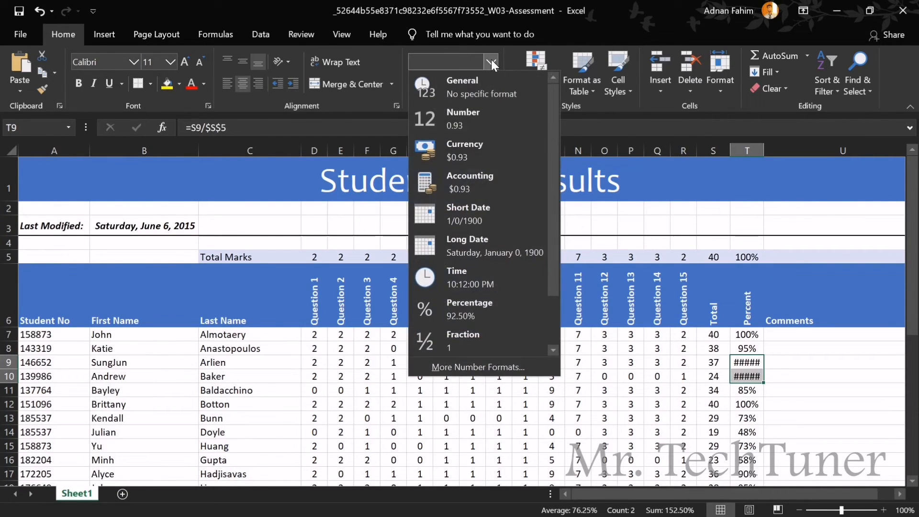
left_click(463, 119)
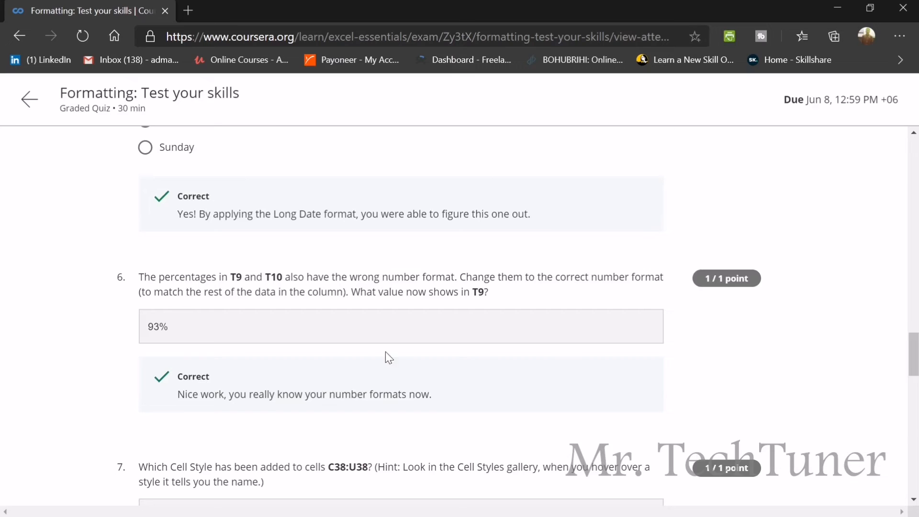
Step: Review question 7's Total cell style answer in the Coursera quiz feedback
scroll("down", 3)
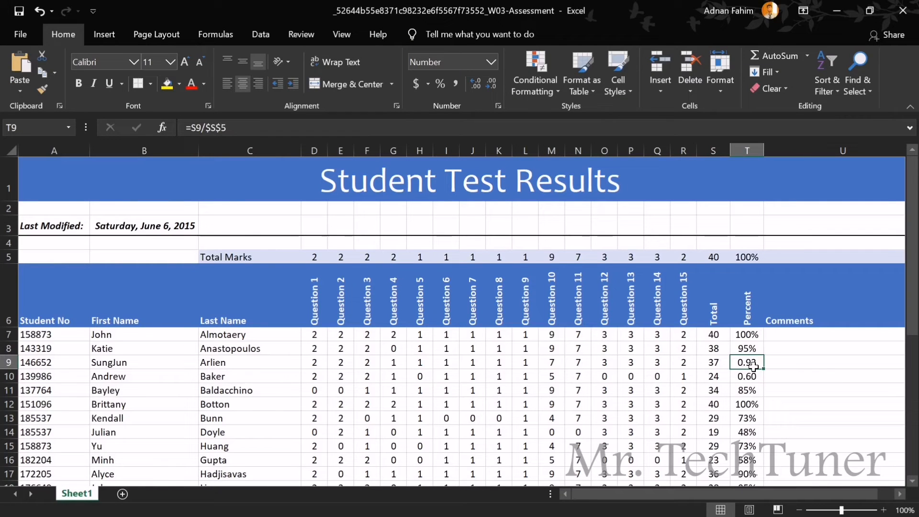
double_click(746, 362)
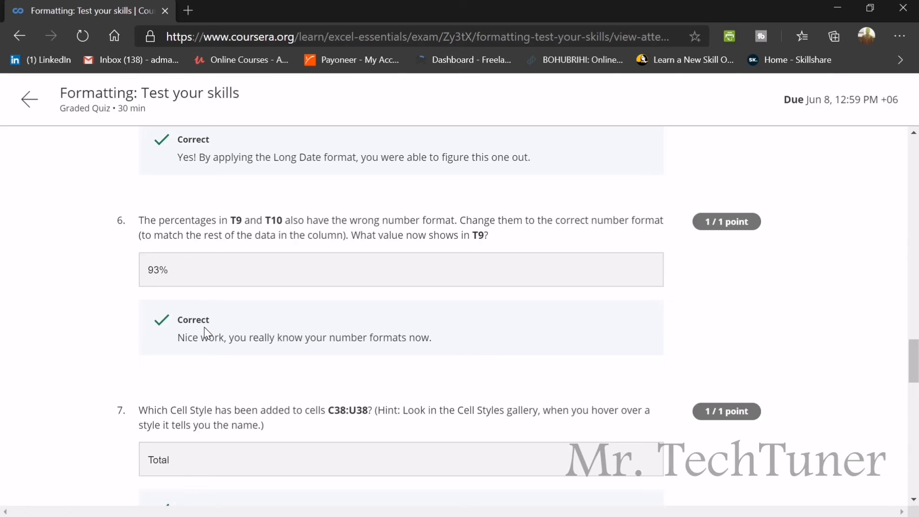
scroll("down", 3)
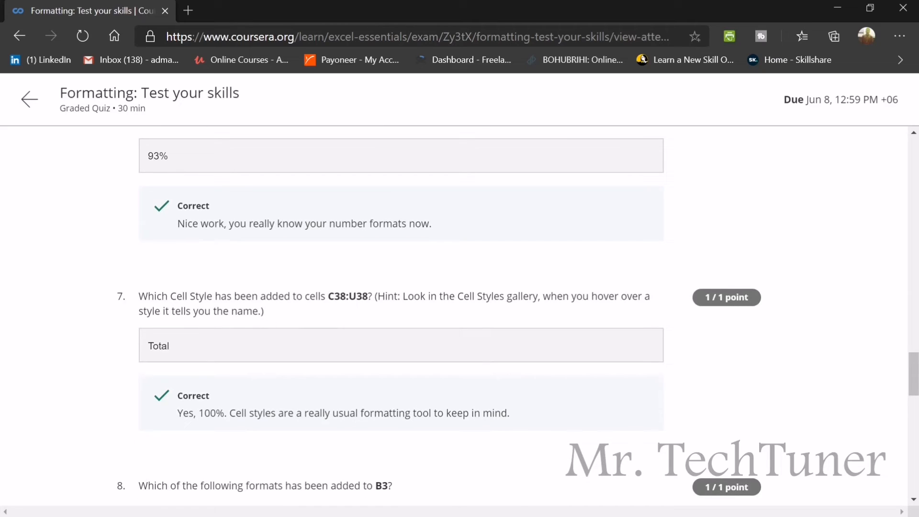
double_click(346, 295)
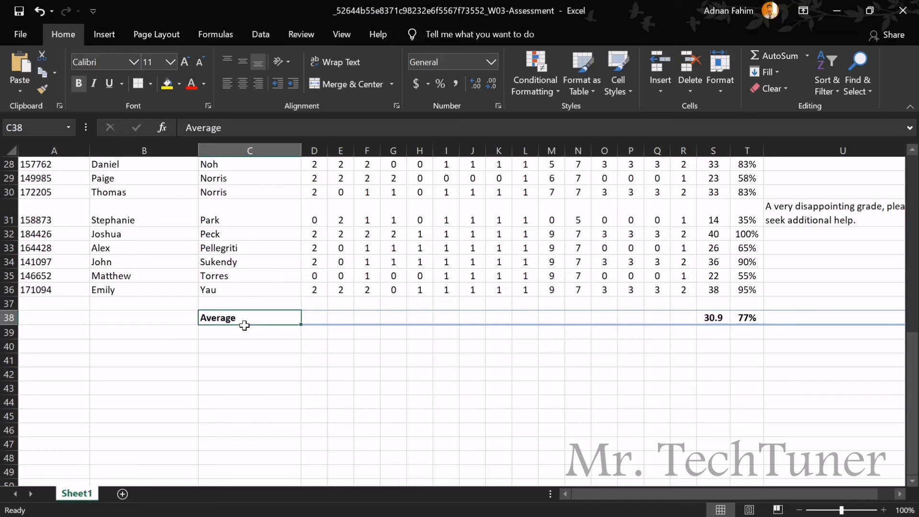
left_click(617, 73)
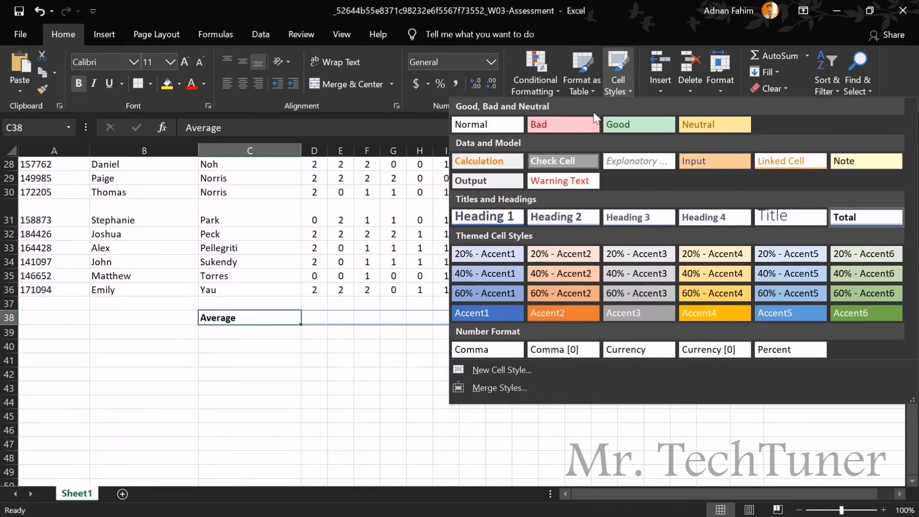
mouse_move(487, 180)
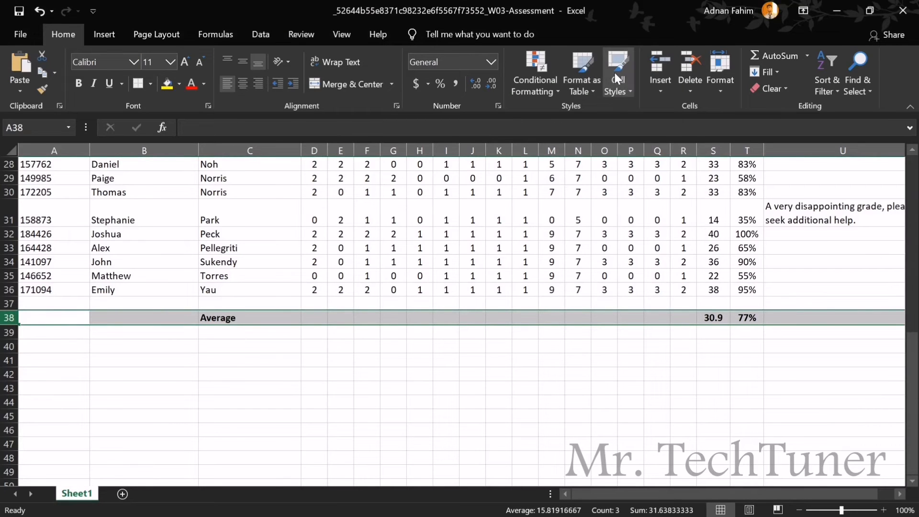
left_click(617, 72)
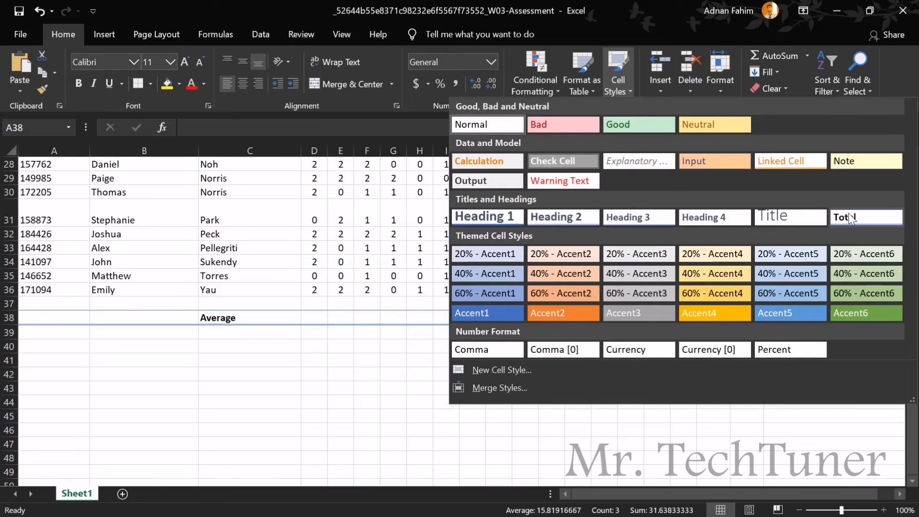
mouse_move(861, 217)
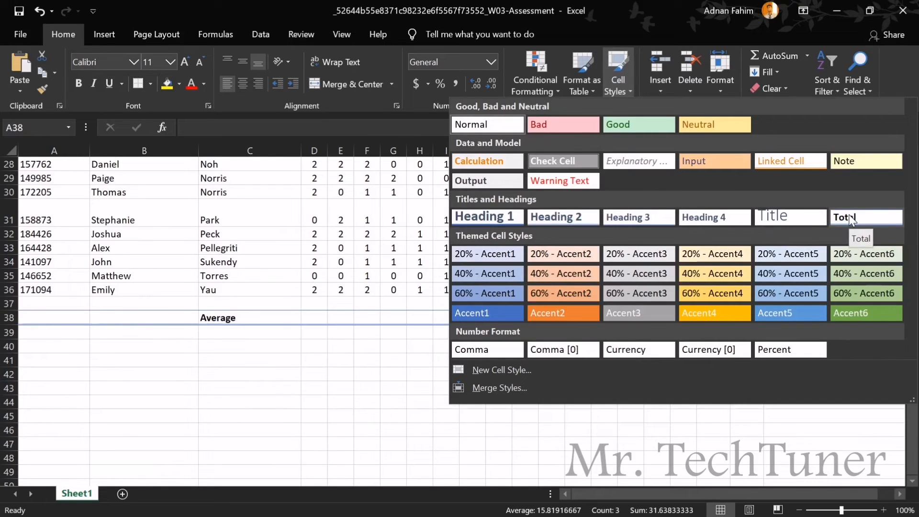
left_click(865, 217)
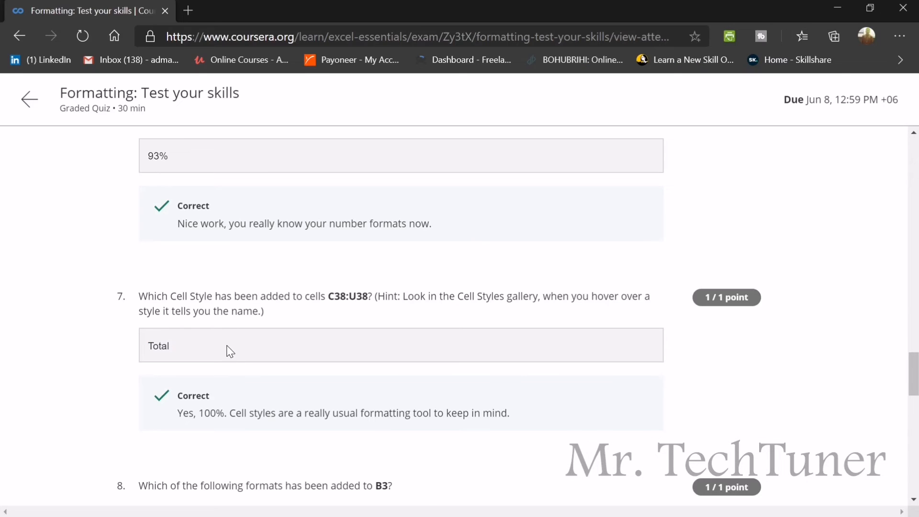
scroll("down", 3)
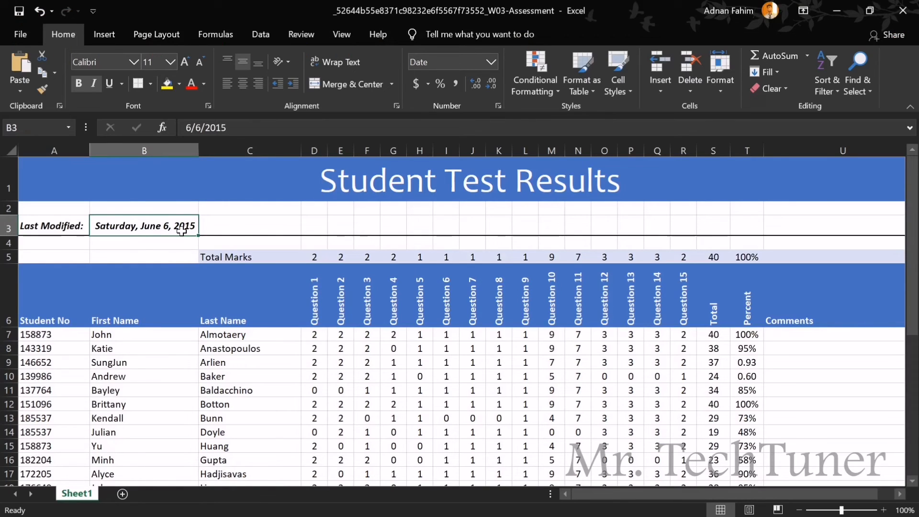
mouse_move(581, 72)
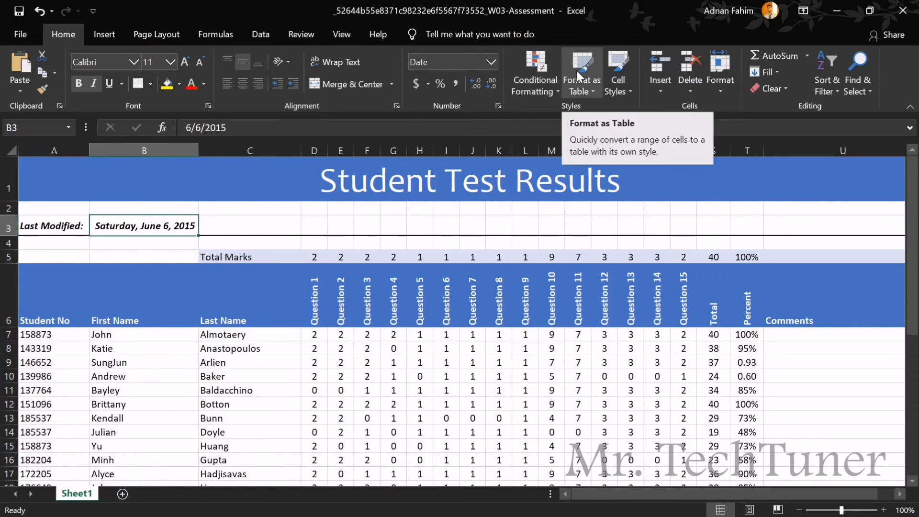
left_click(249, 226)
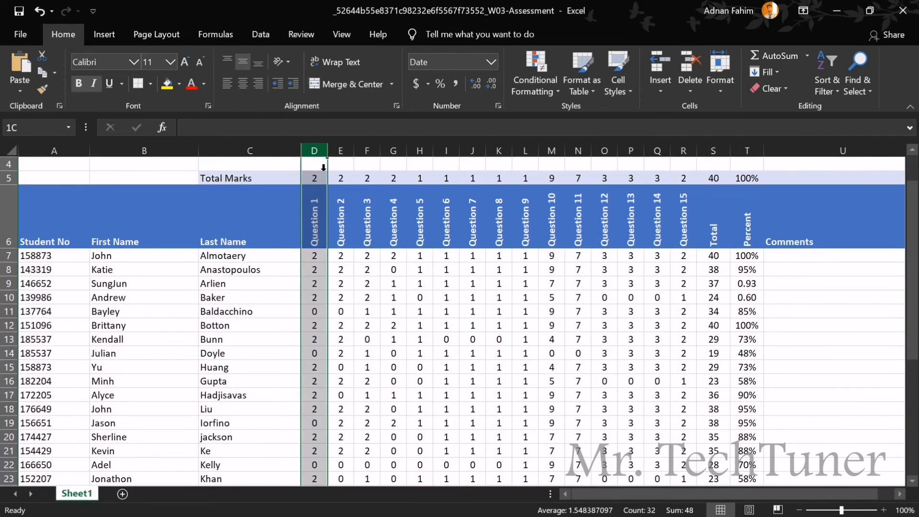
left_click(314, 164)
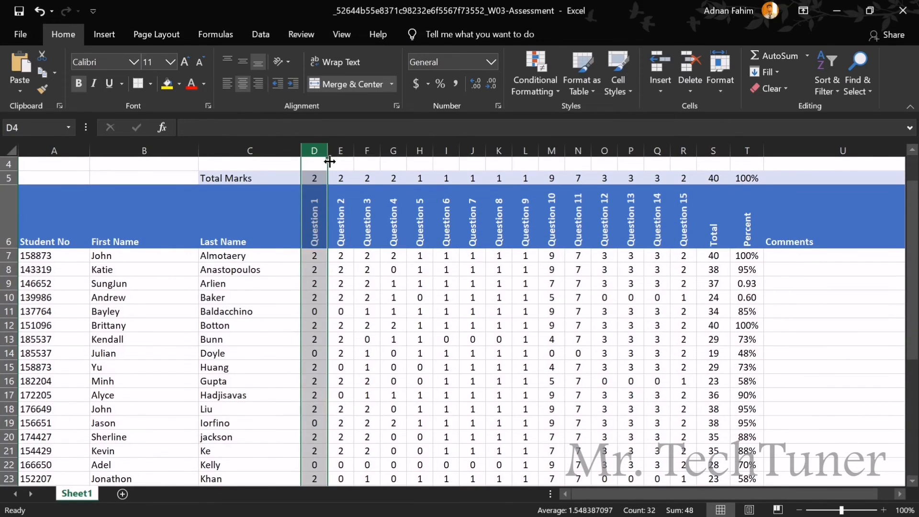
left_click_drag(314, 164, 746, 178)
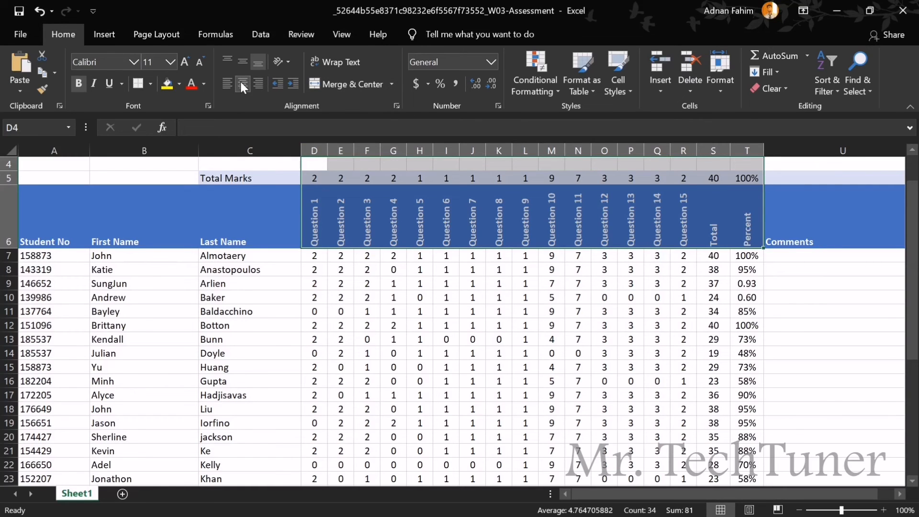
mouse_move(258, 61)
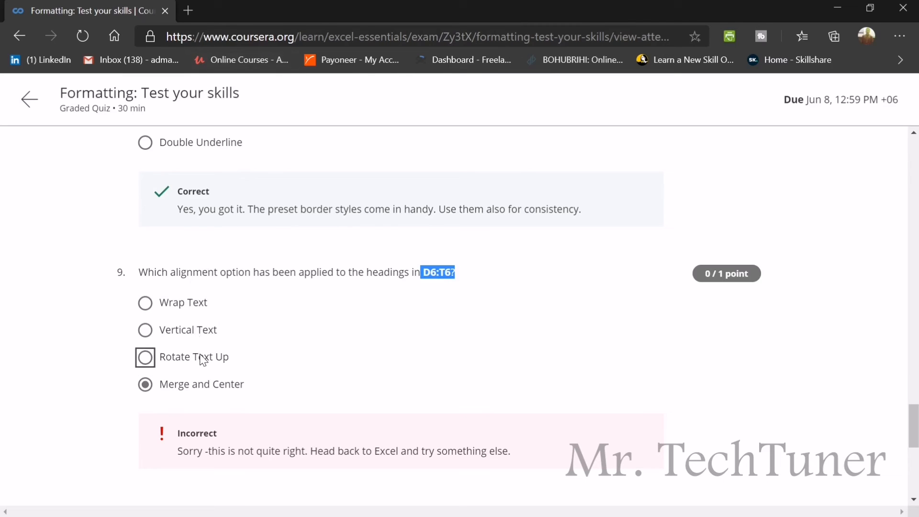
mouse_move(205, 340)
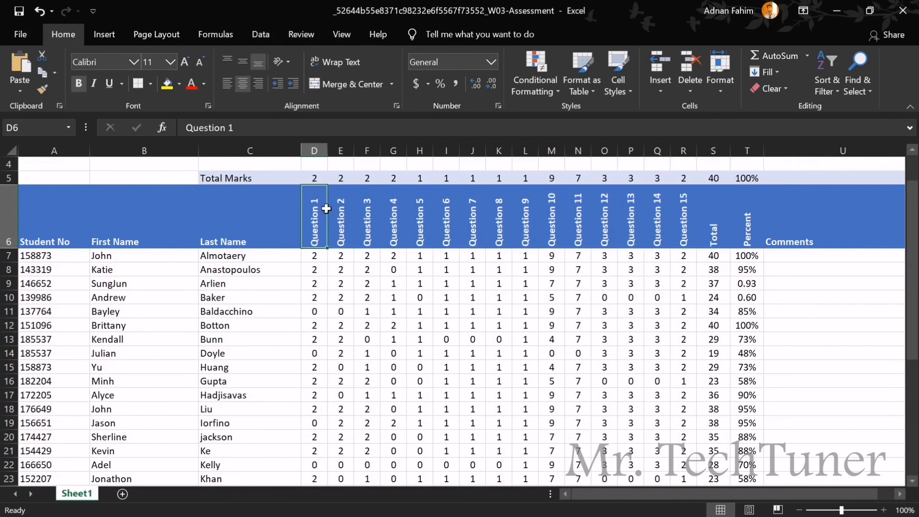
left_click(392, 218)
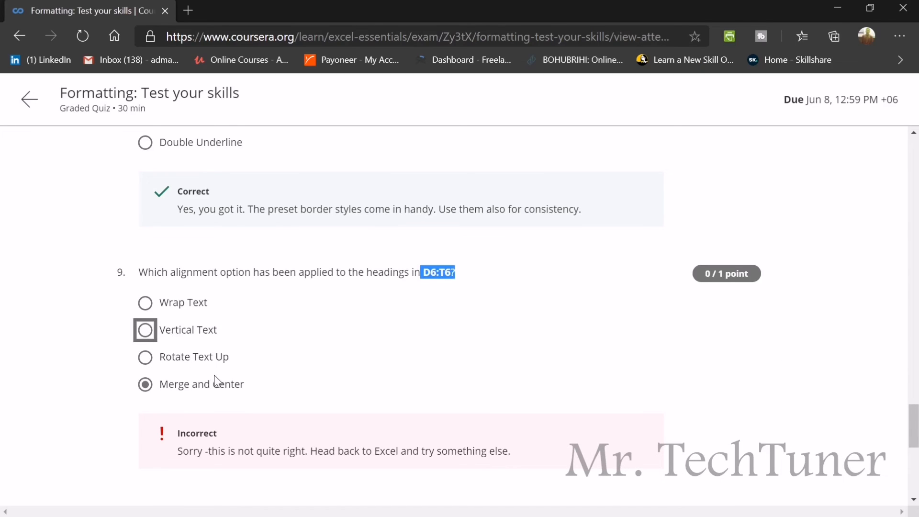
mouse_move(207, 389)
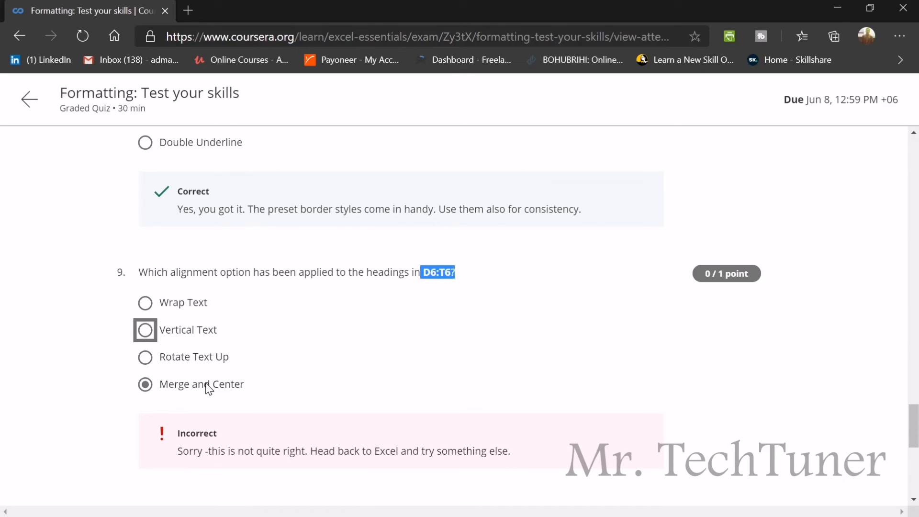
mouse_move(195, 335)
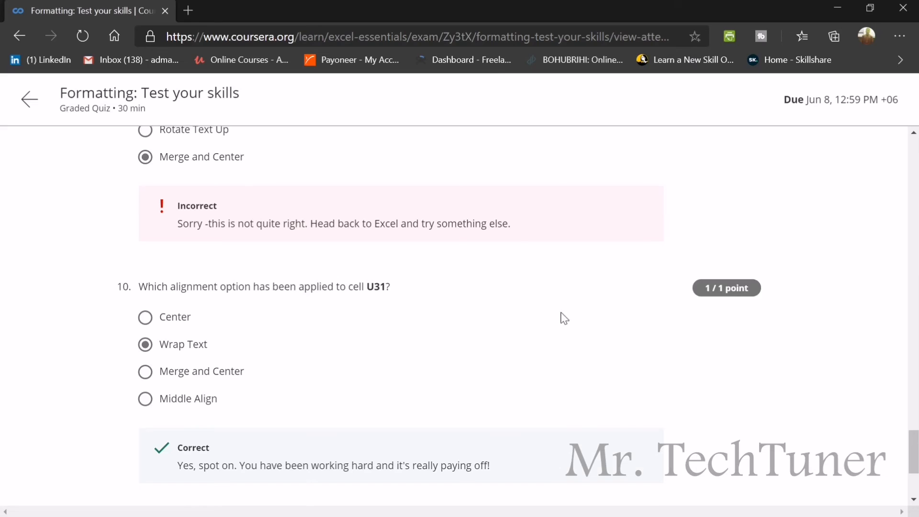
mouse_move(198, 417)
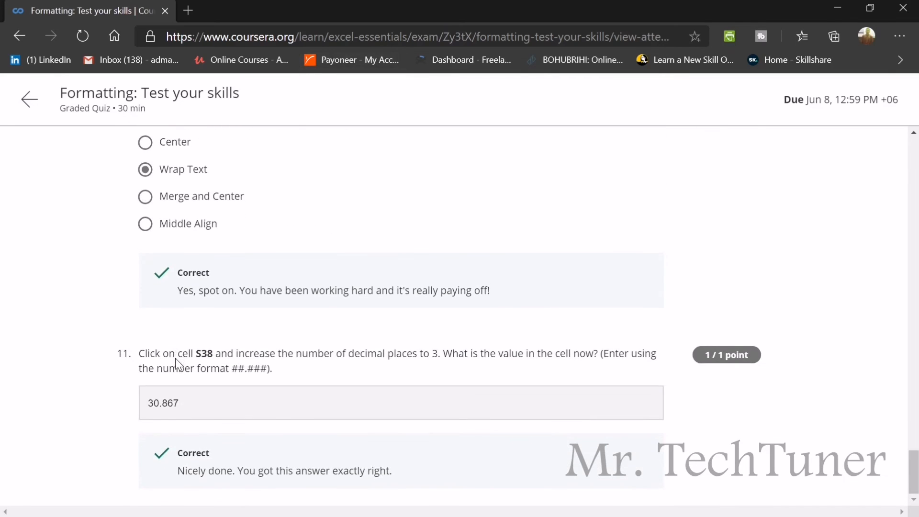
mouse_move(185, 337)
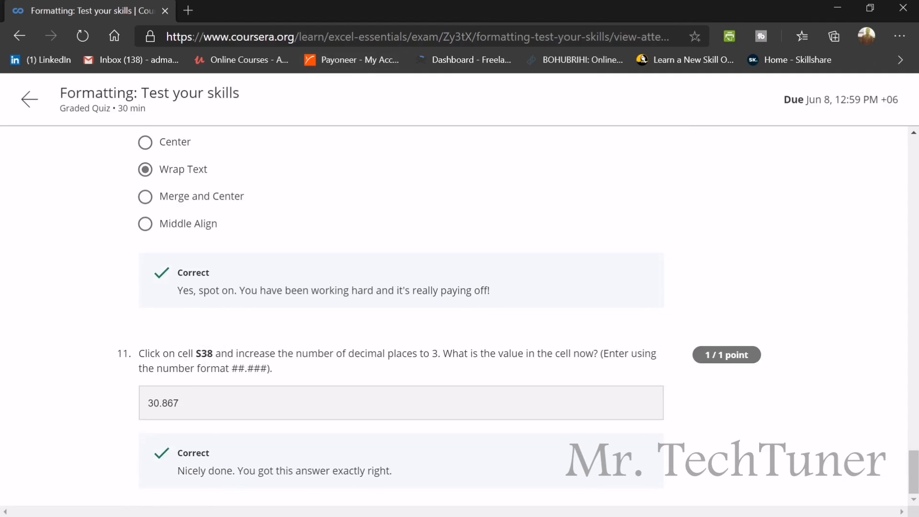
Step: Adjust decimals on the S38 average until it shows three places, 30.867
double_click(205, 353)
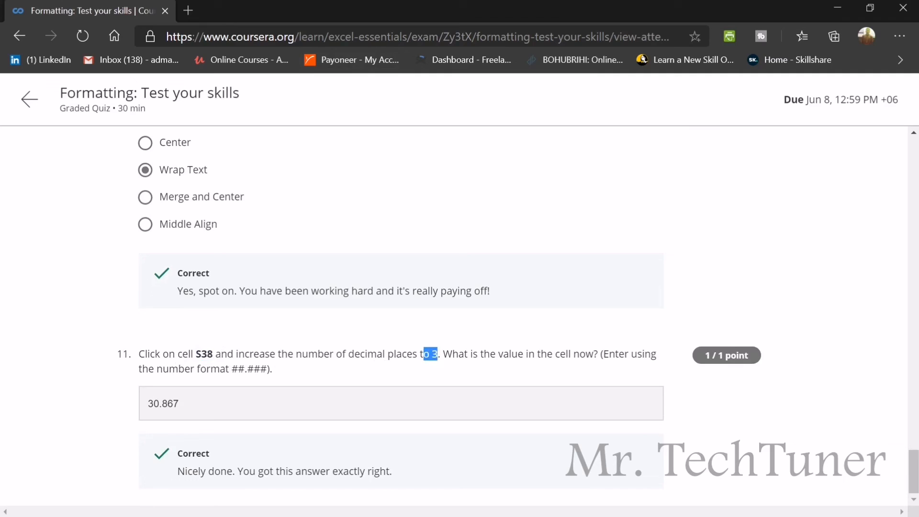
mouse_move(425, 347)
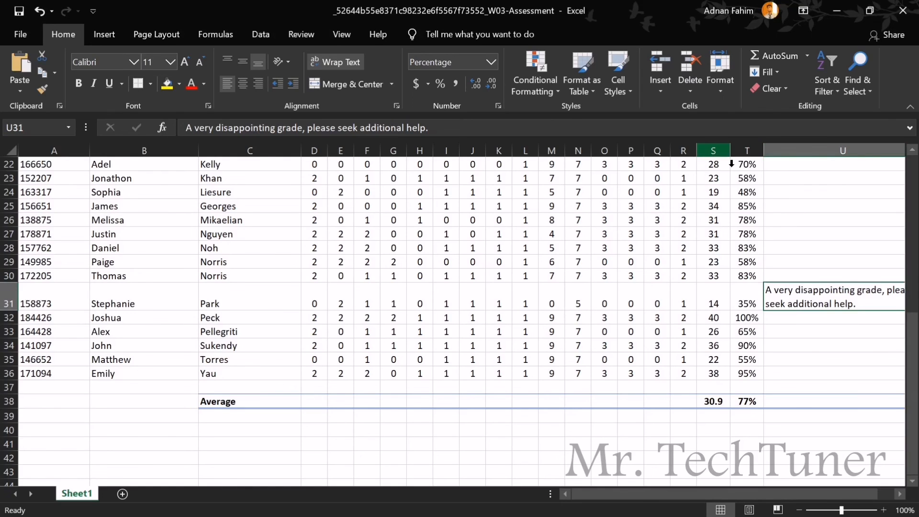
left_click(712, 401)
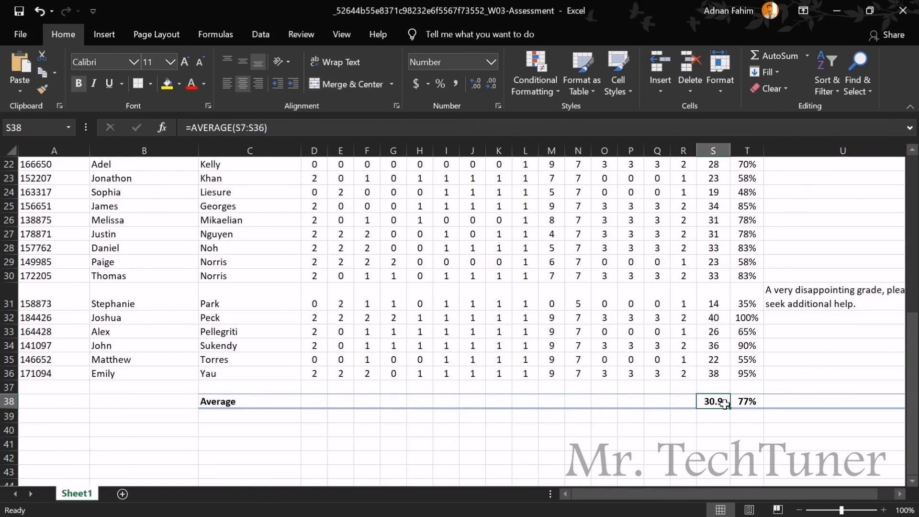
left_click(489, 84)
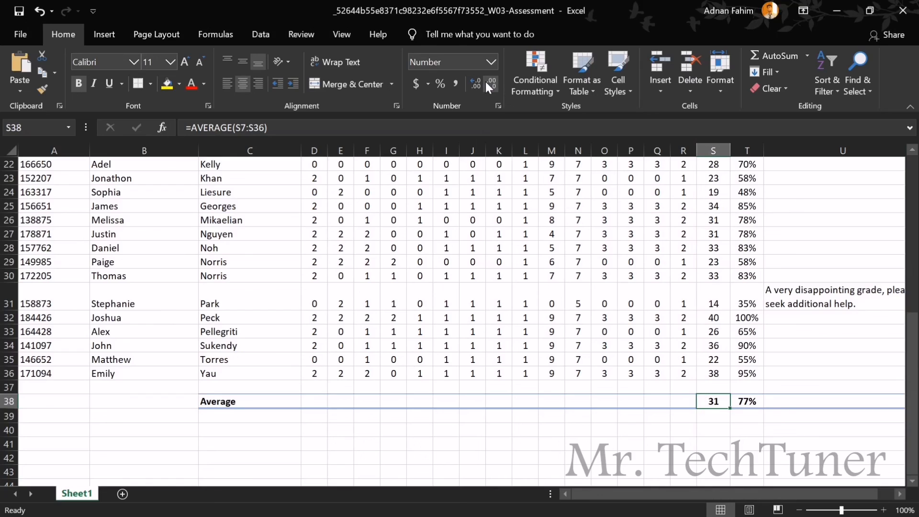
left_click(475, 82)
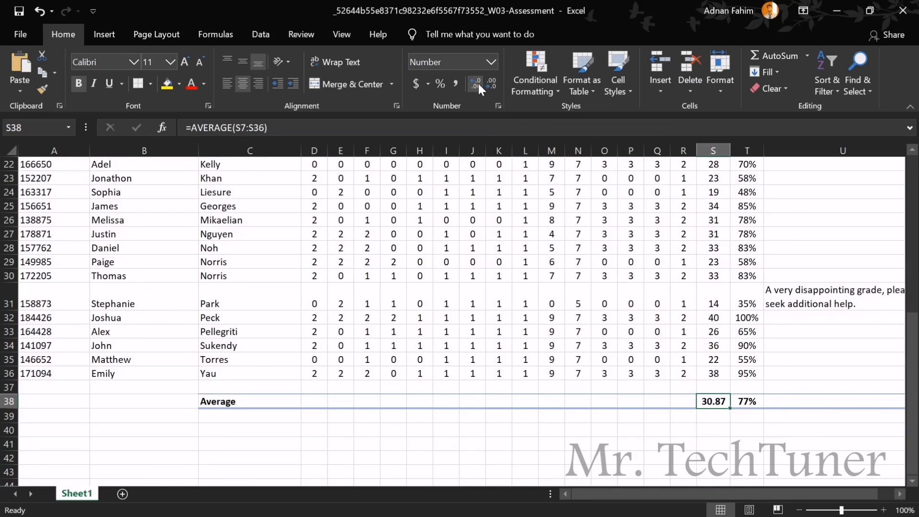
left_click(475, 84)
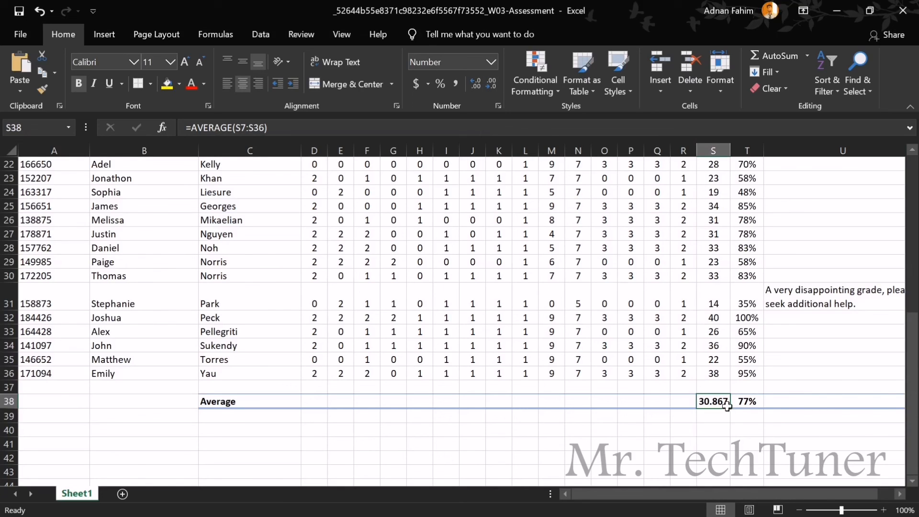